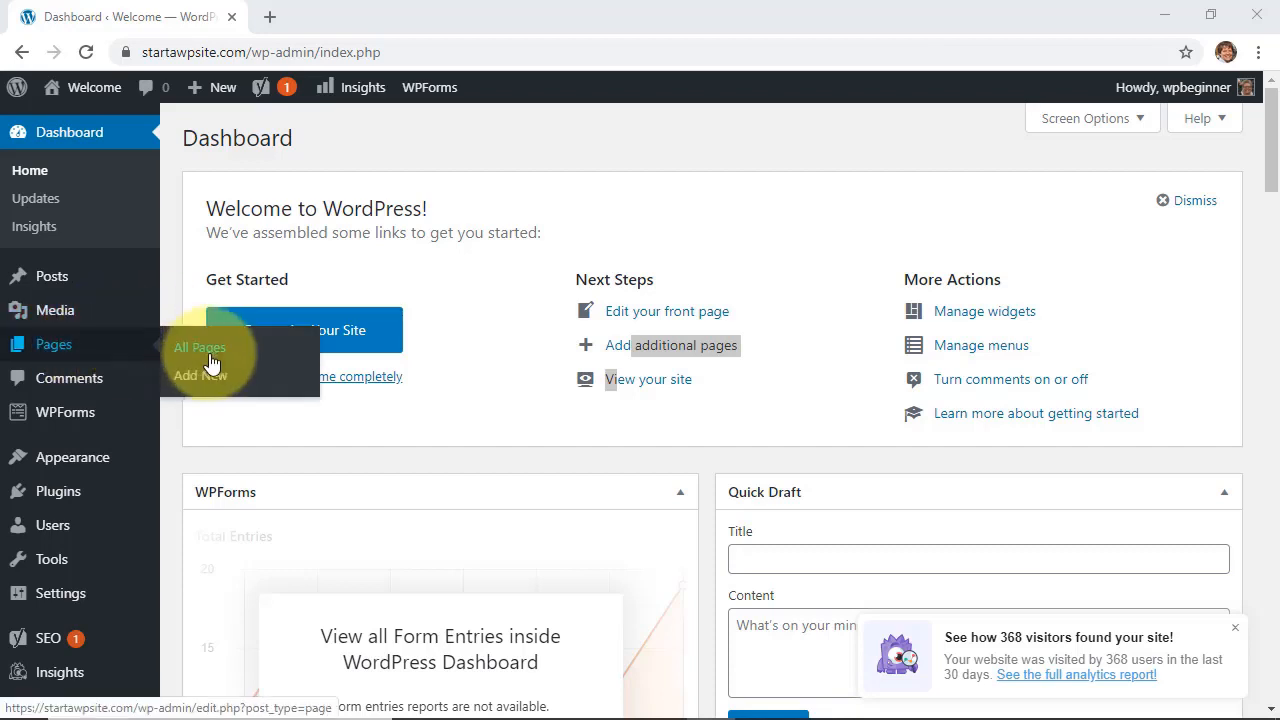
- Start a new page and search the block inserter for 'late' to find Latest Posts
left_click(200, 348)
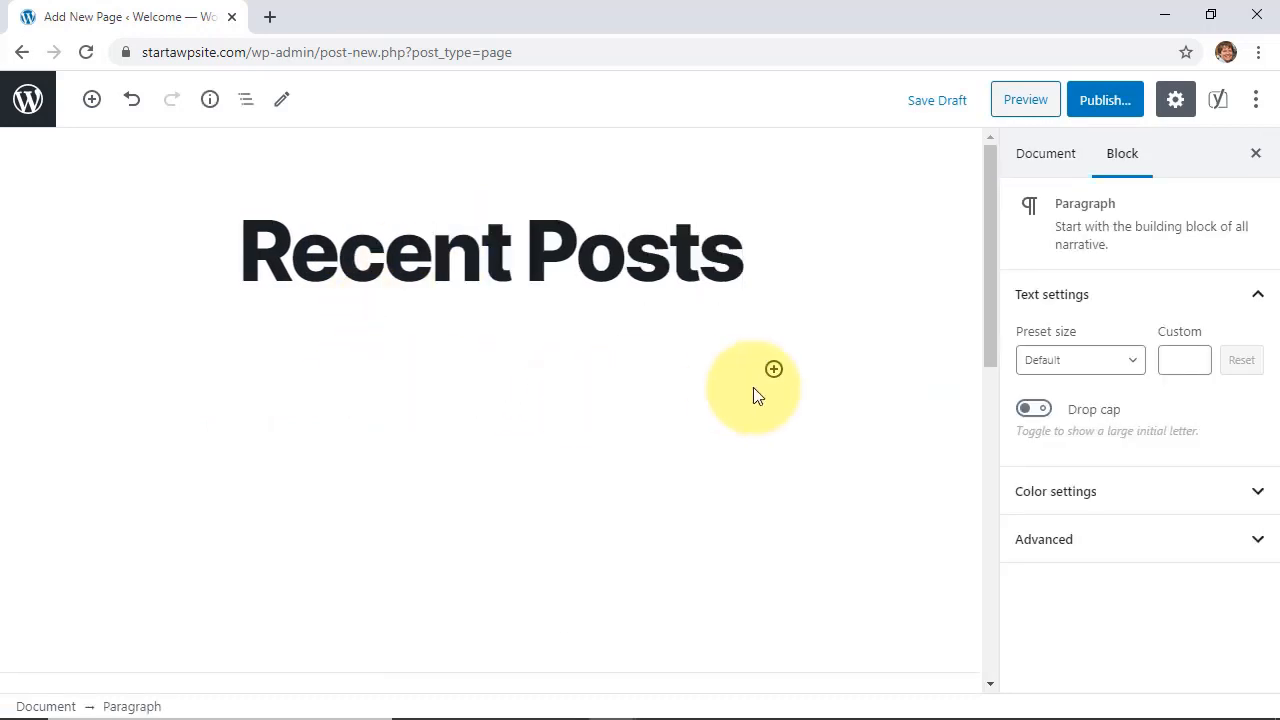
left_click(772, 368)
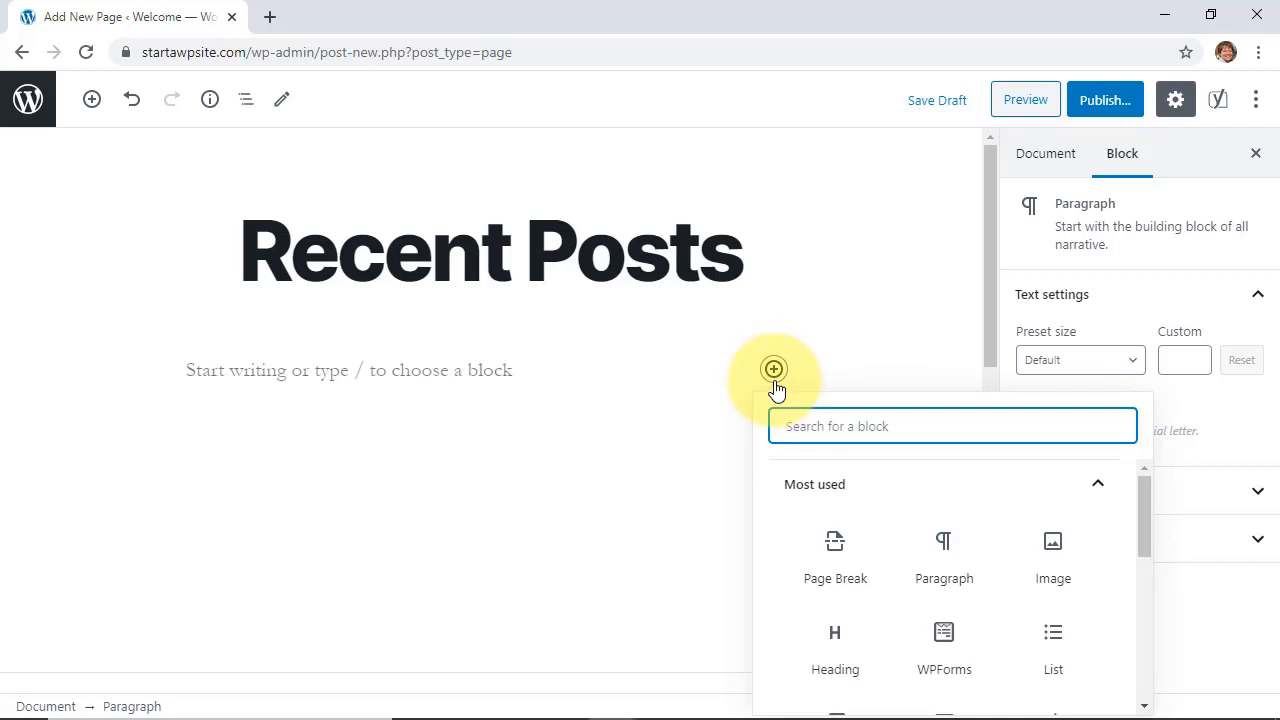
type("late")
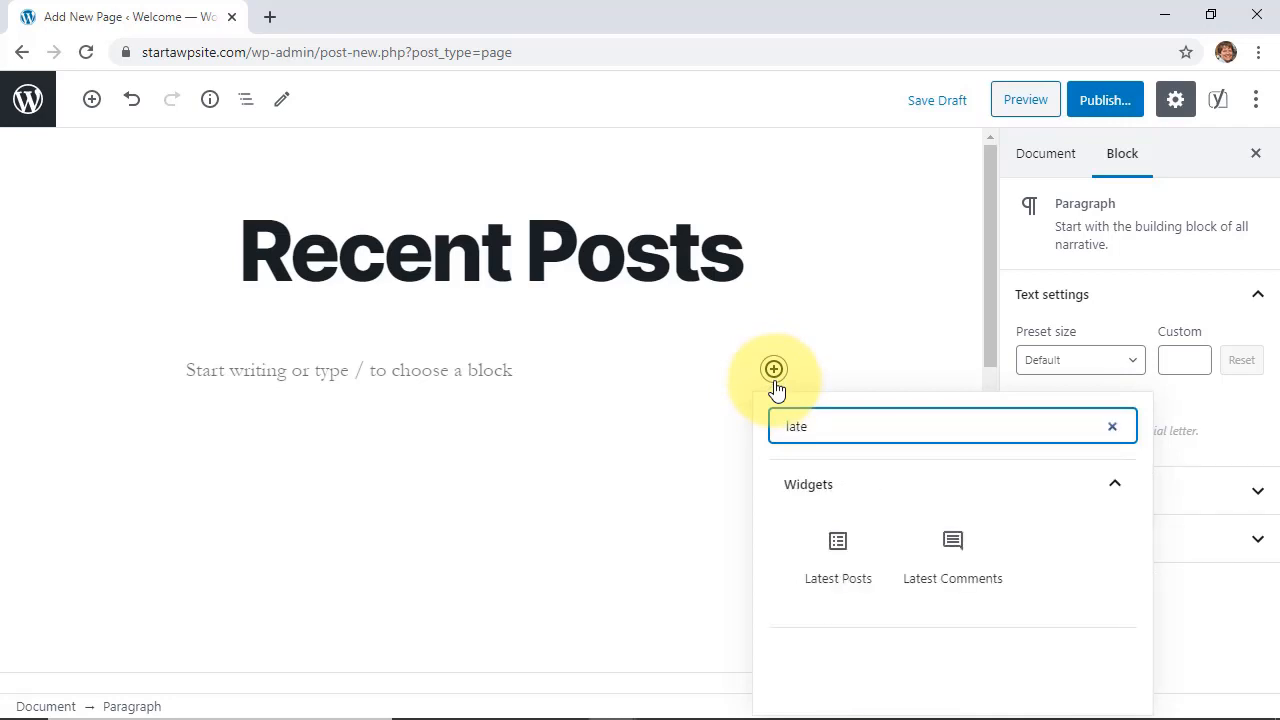
mouse_move(808, 604)
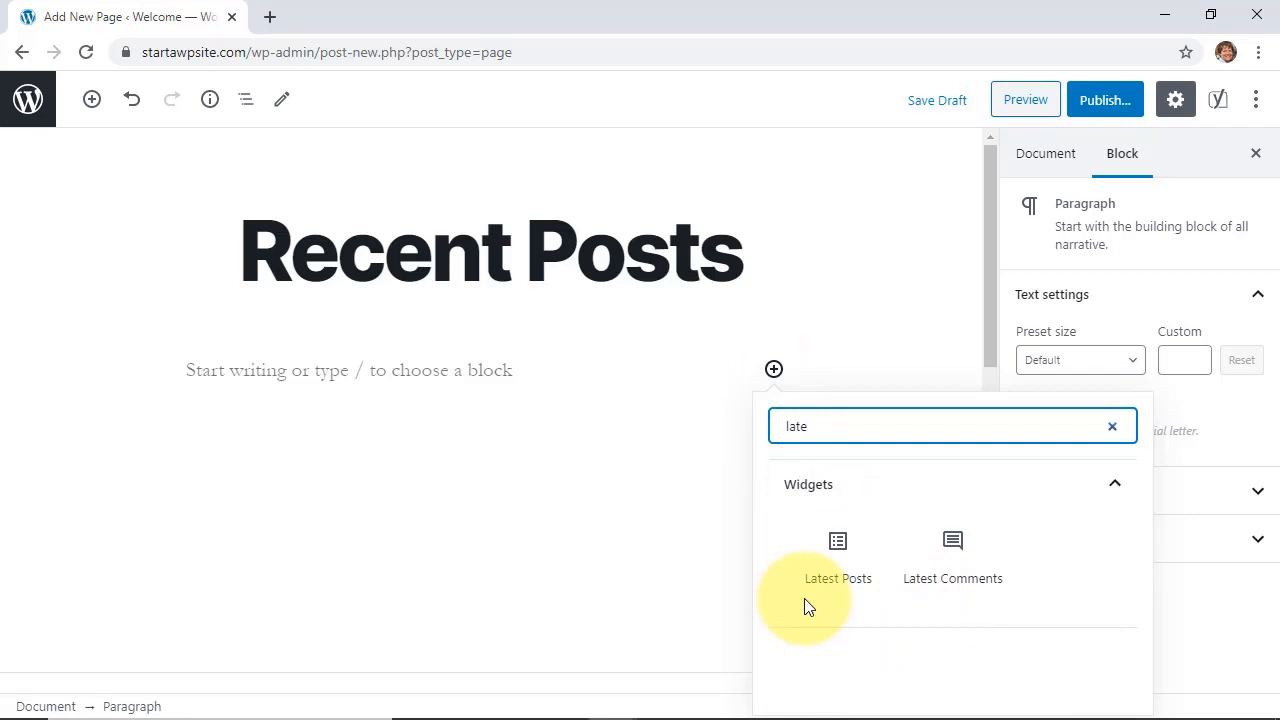
- Insert a Latest Posts block showing post content excerpts trimmed to 34 words
left_click(836, 556)
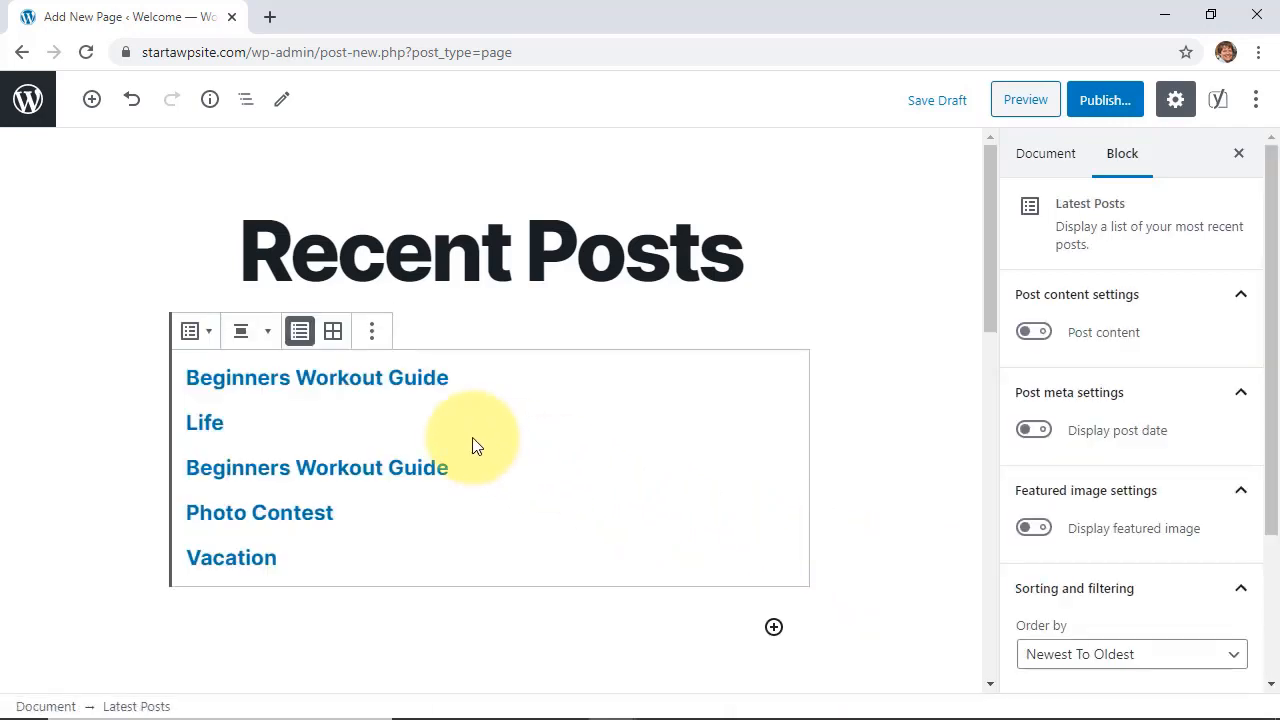
mouse_move(610, 488)
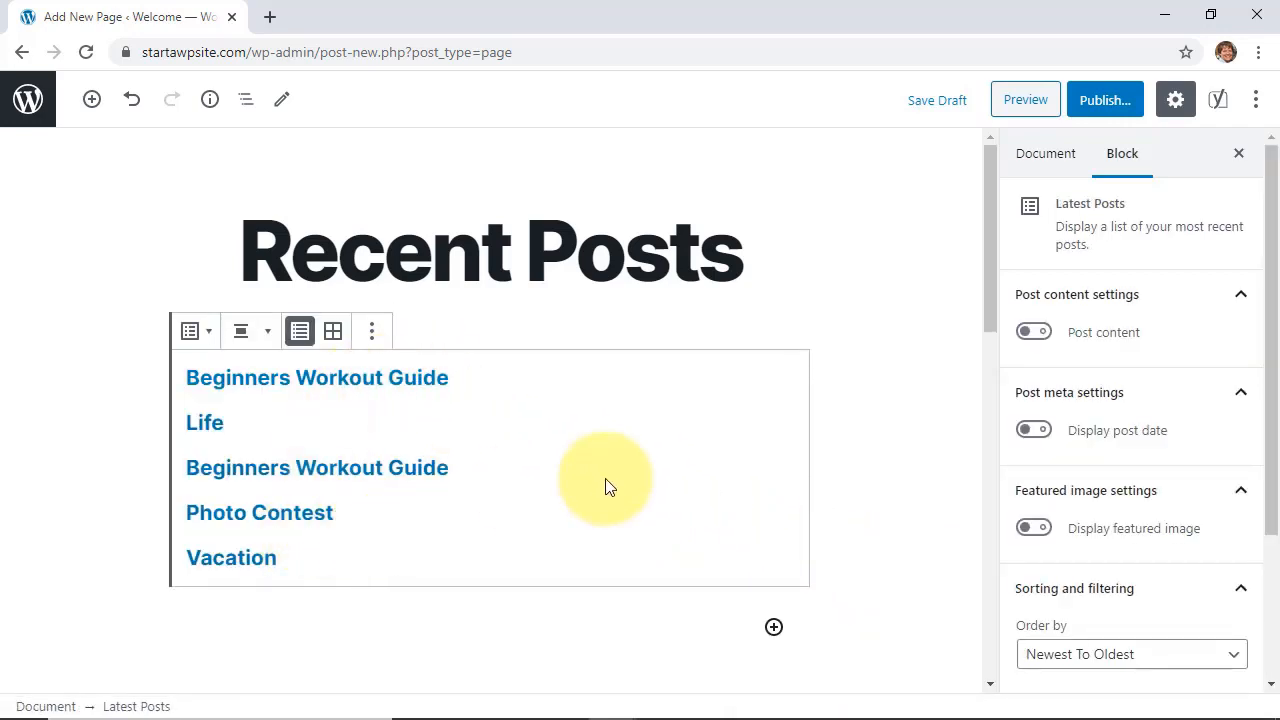
mouse_move(800, 476)
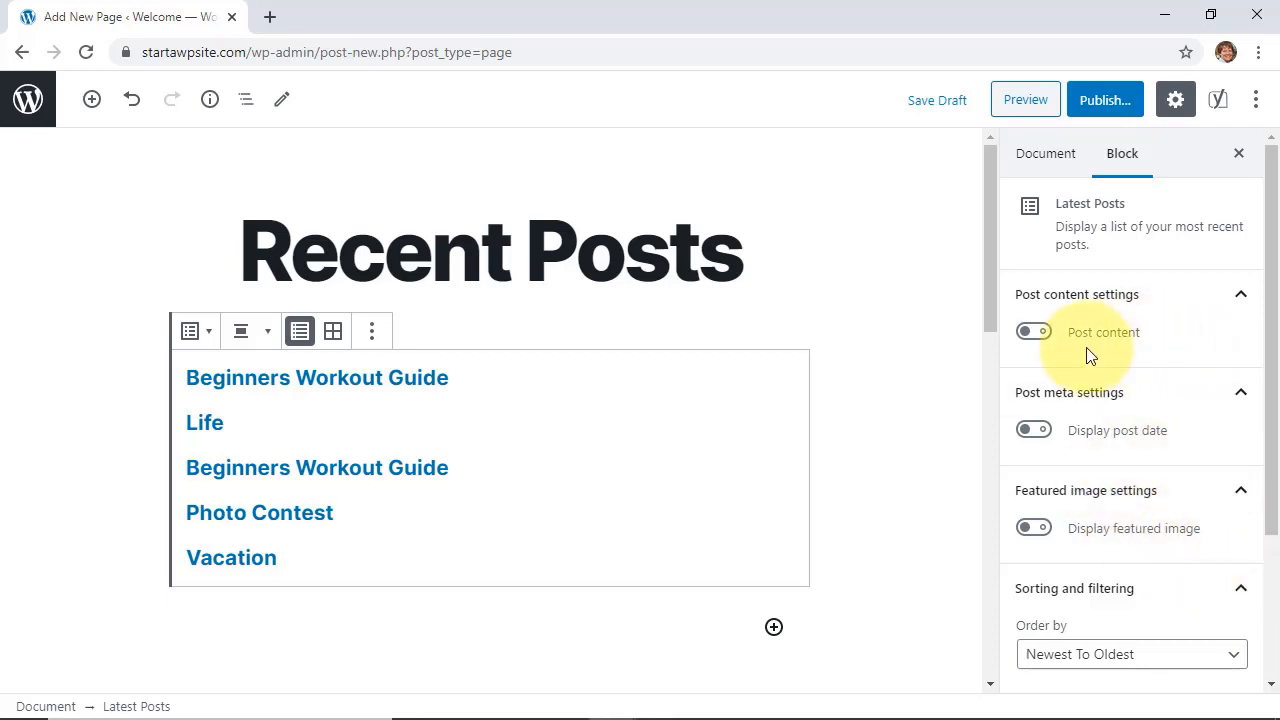
left_click(1032, 332)
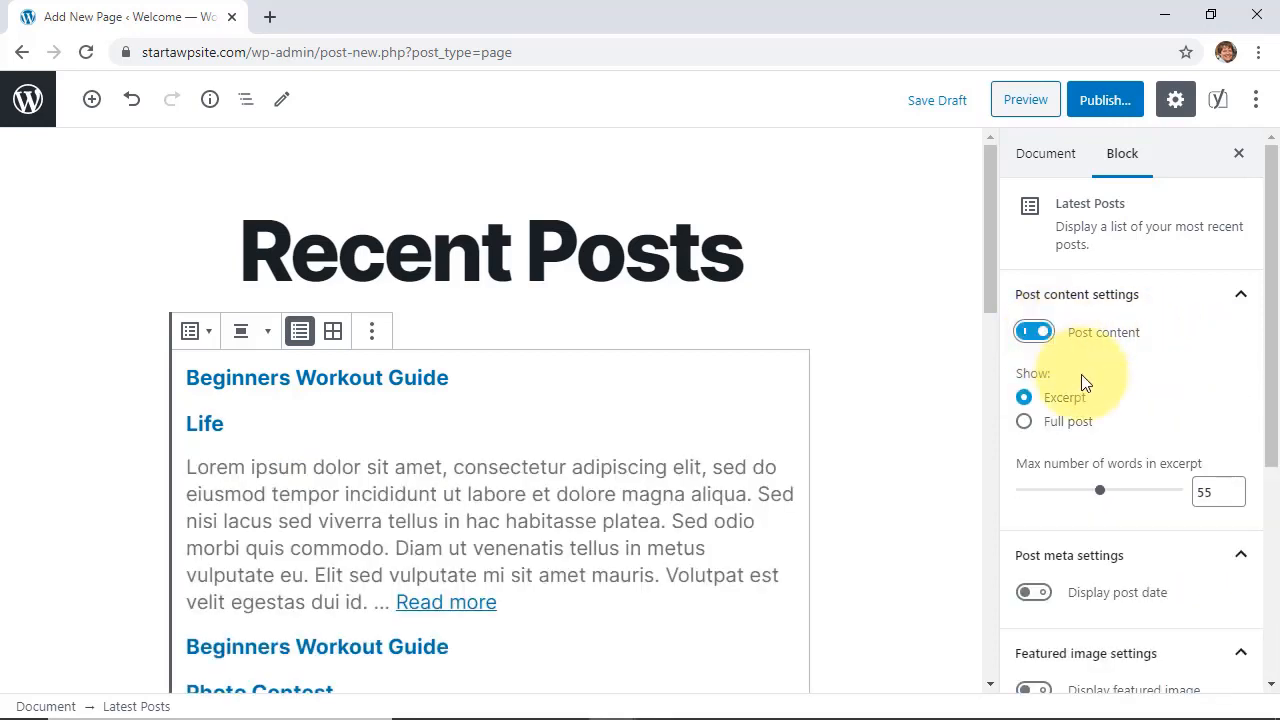
mouse_move(1088, 420)
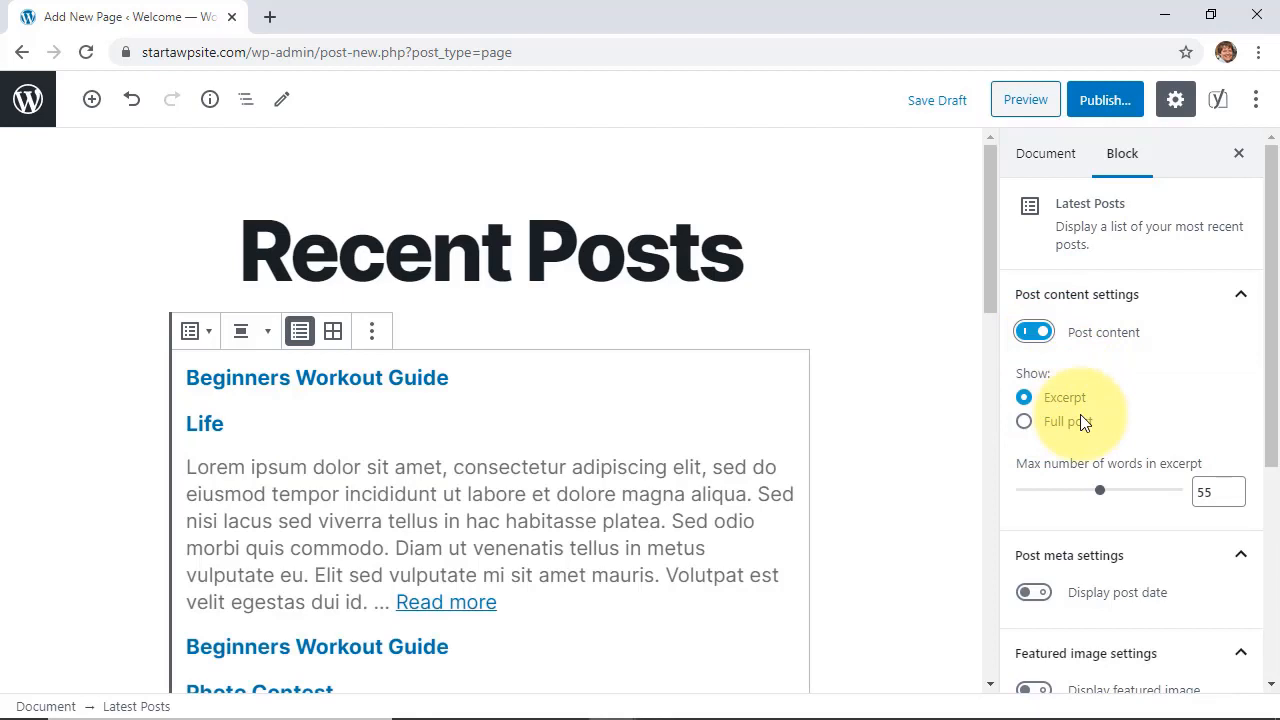
left_click_drag(1100, 490, 1088, 492)
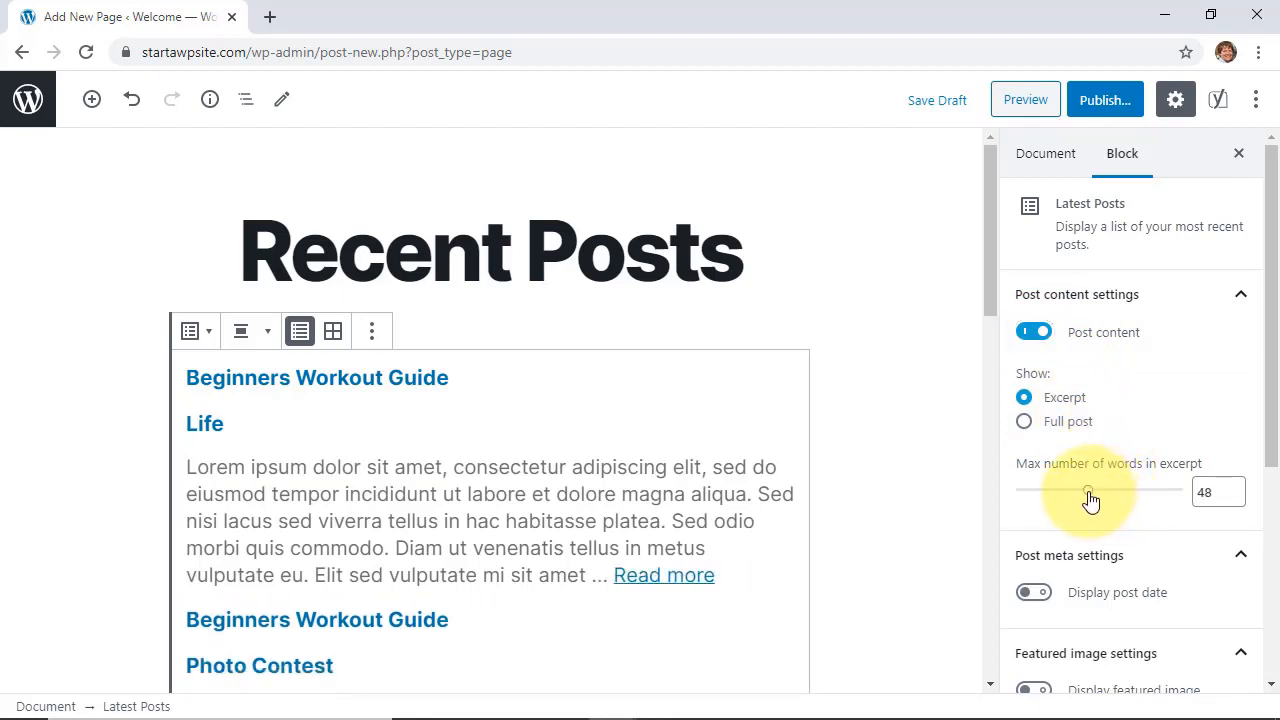
left_click_drag(1088, 492, 1076, 492)
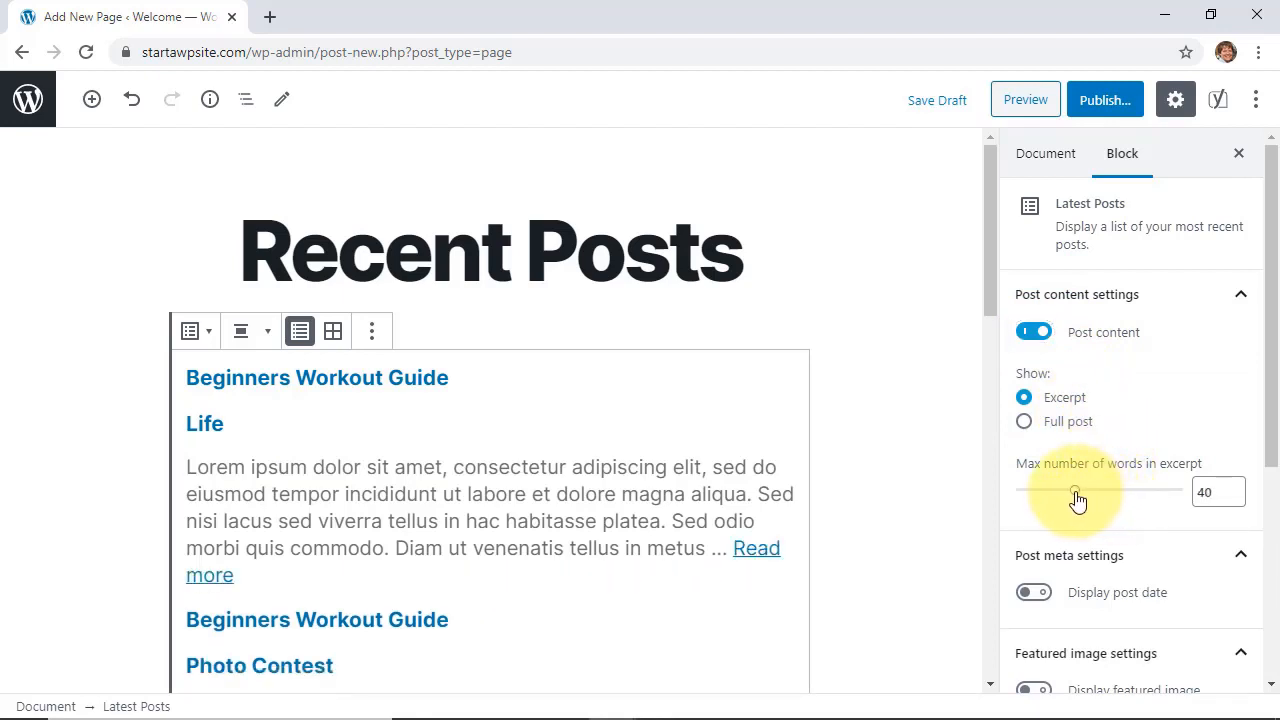
scroll("down", 3)
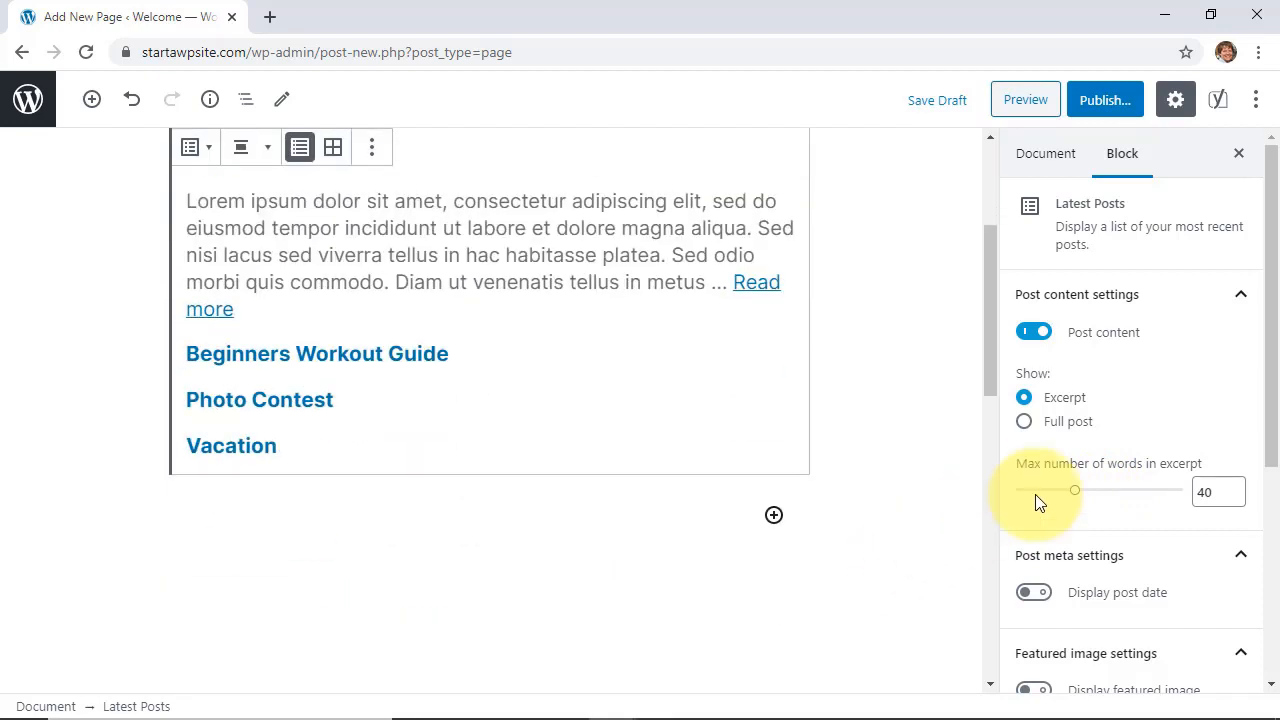
left_click_drag(1074, 490, 1064, 490)
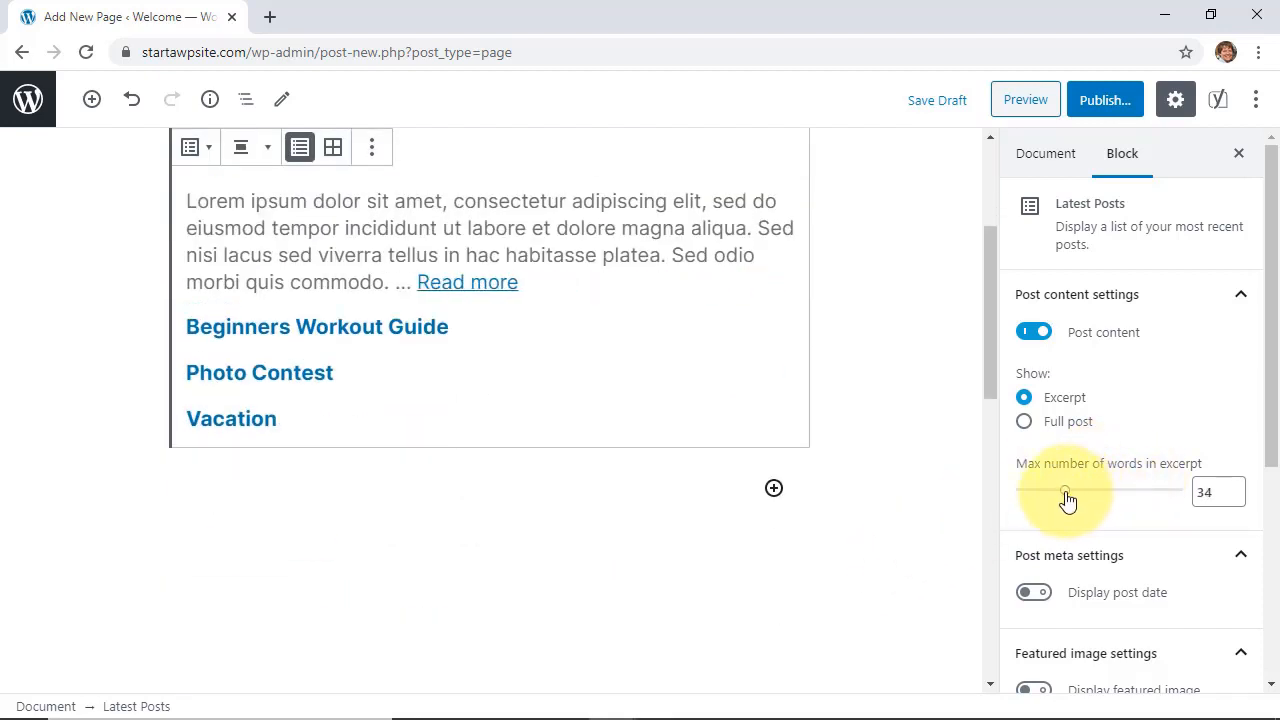
scroll("down", 3)
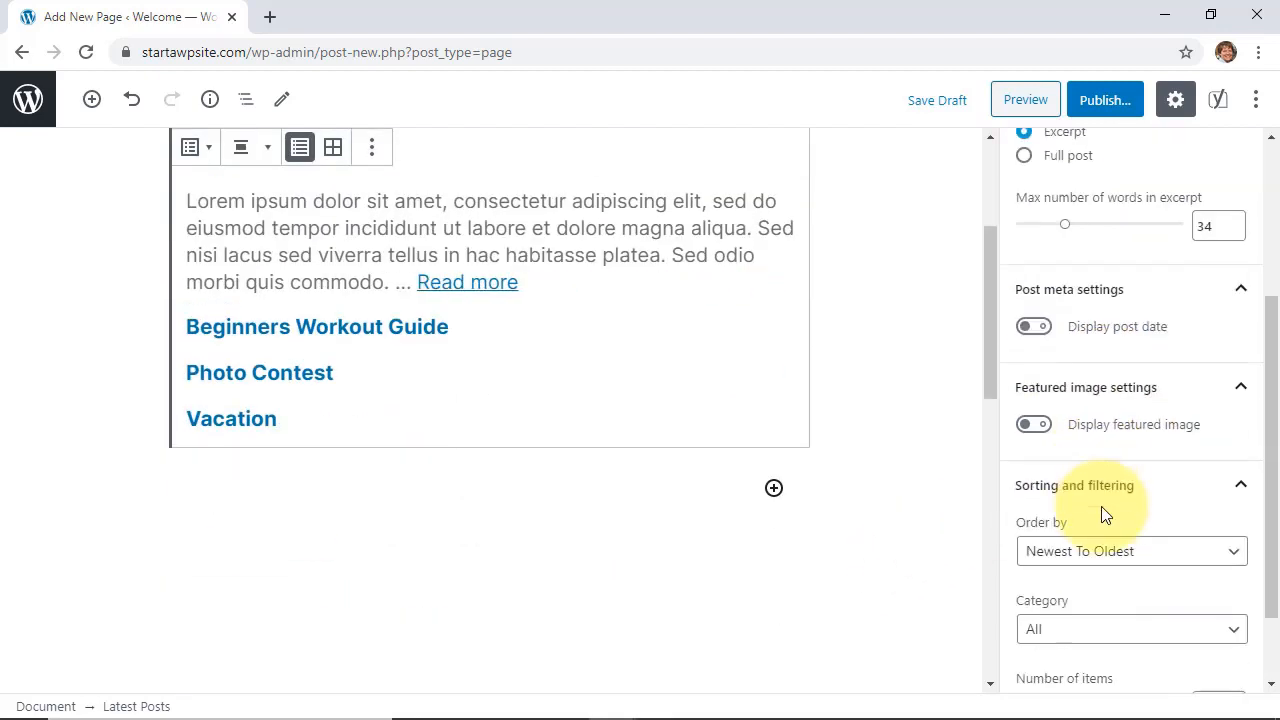
- Show each post's publication date and its featured image in the Latest Posts list
left_click(1032, 326)
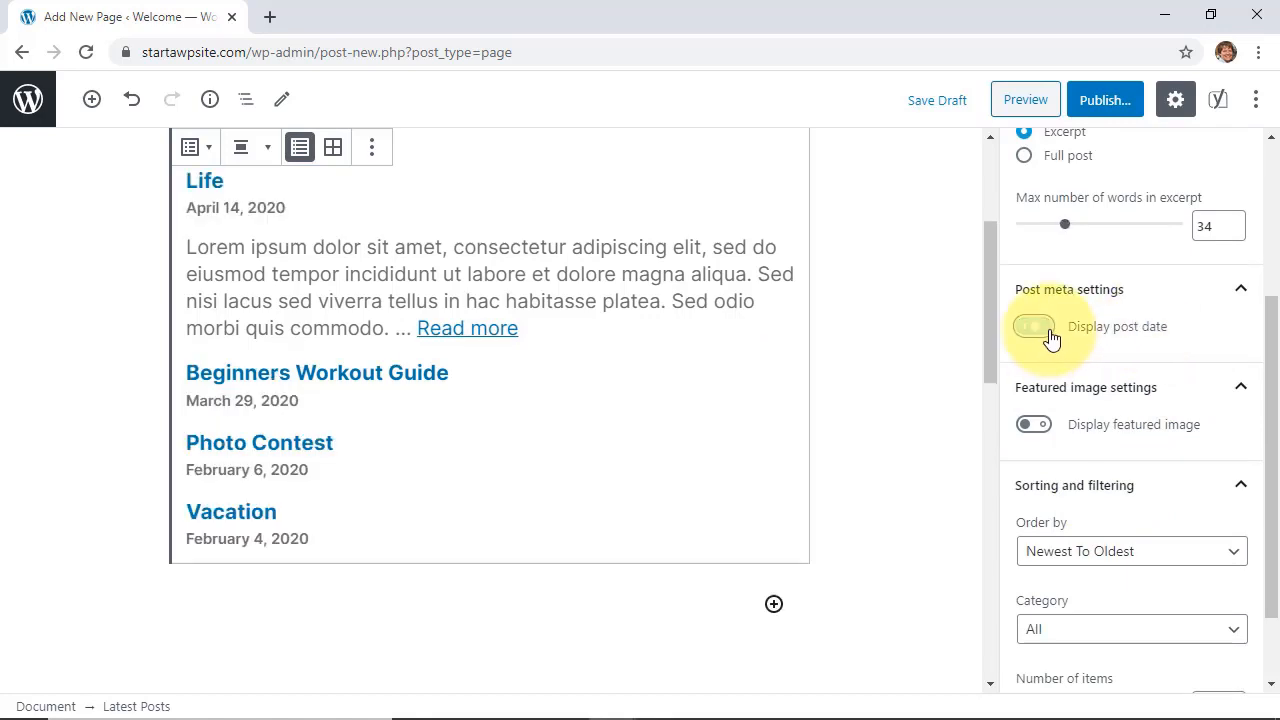
left_click(1032, 326)
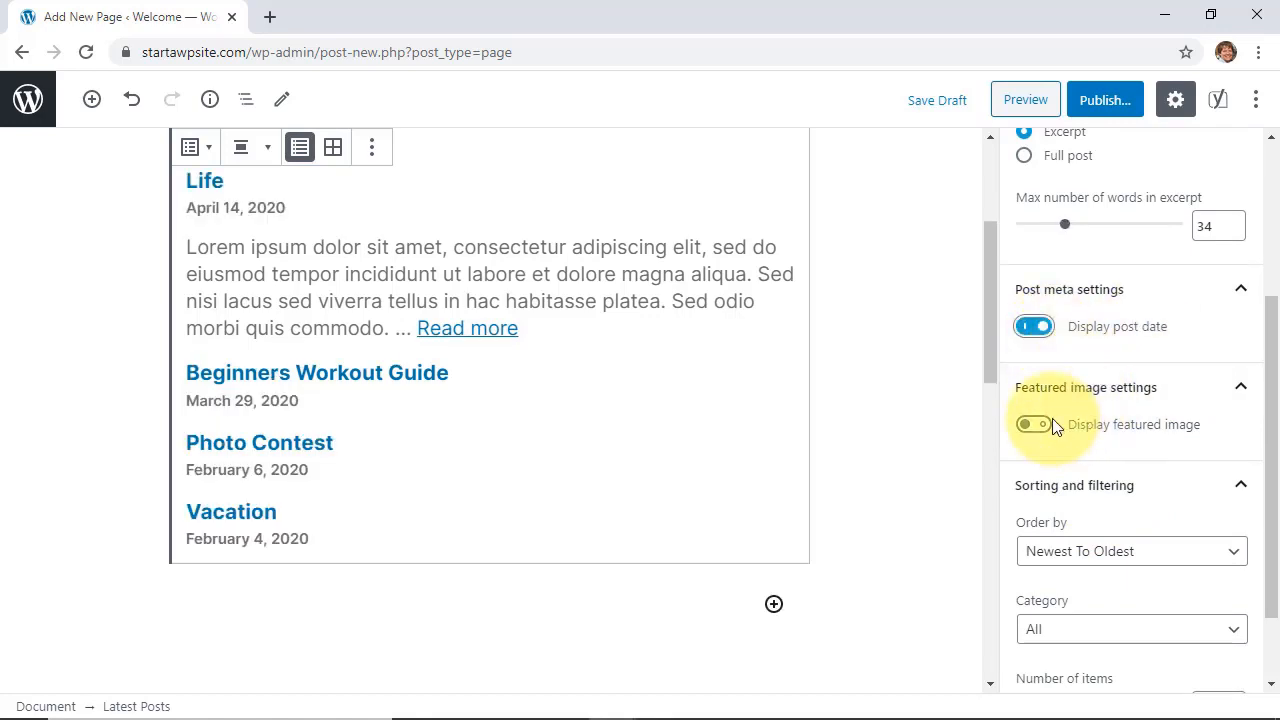
left_click(1032, 424)
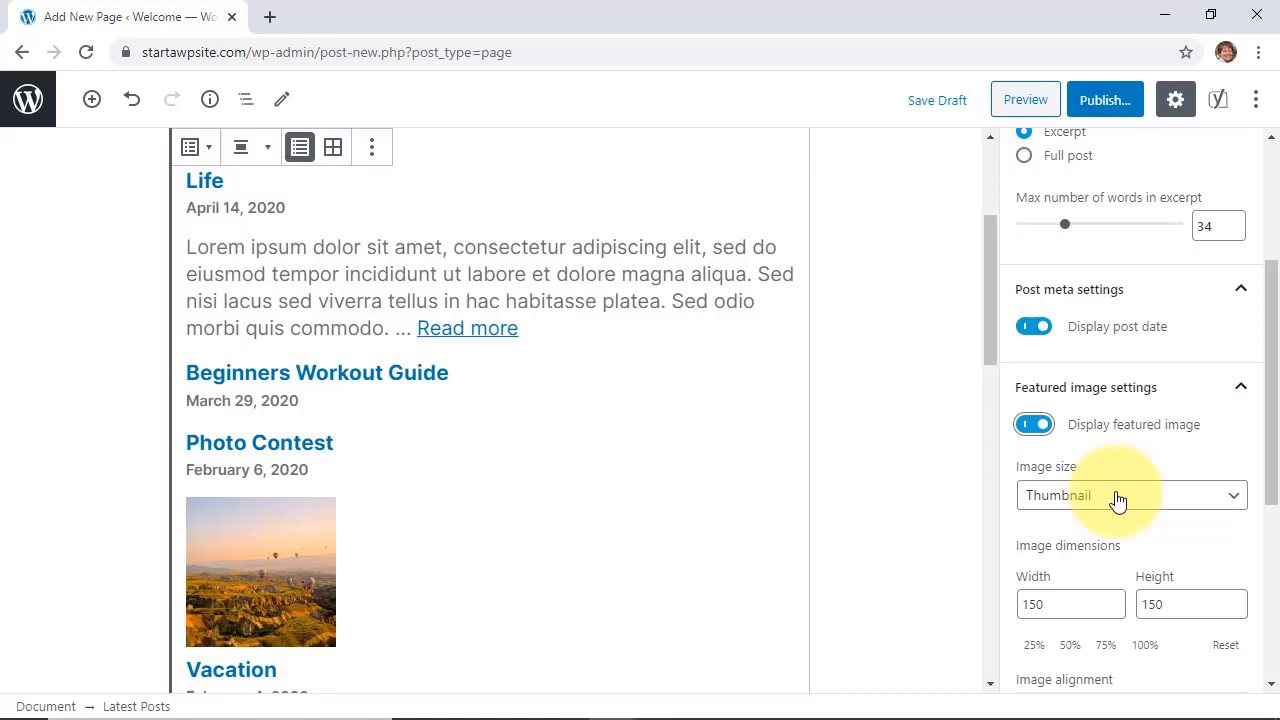
scroll("down", 3)
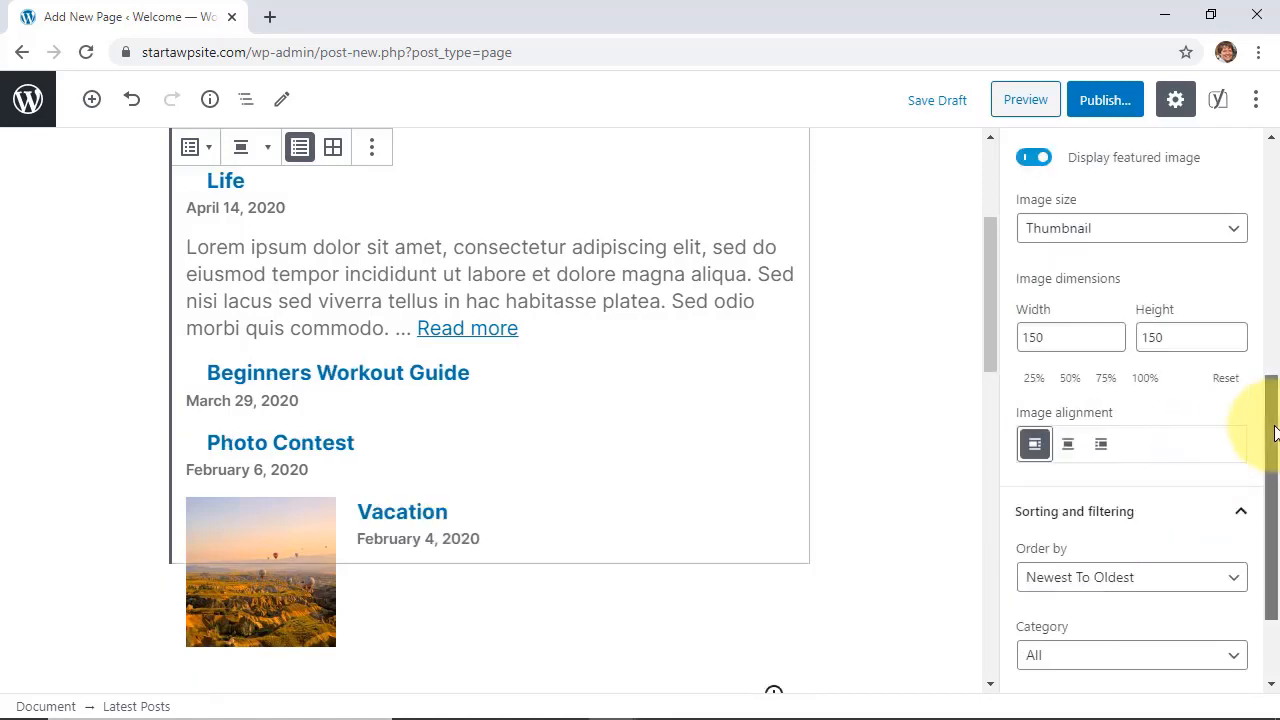
scroll("down", 3)
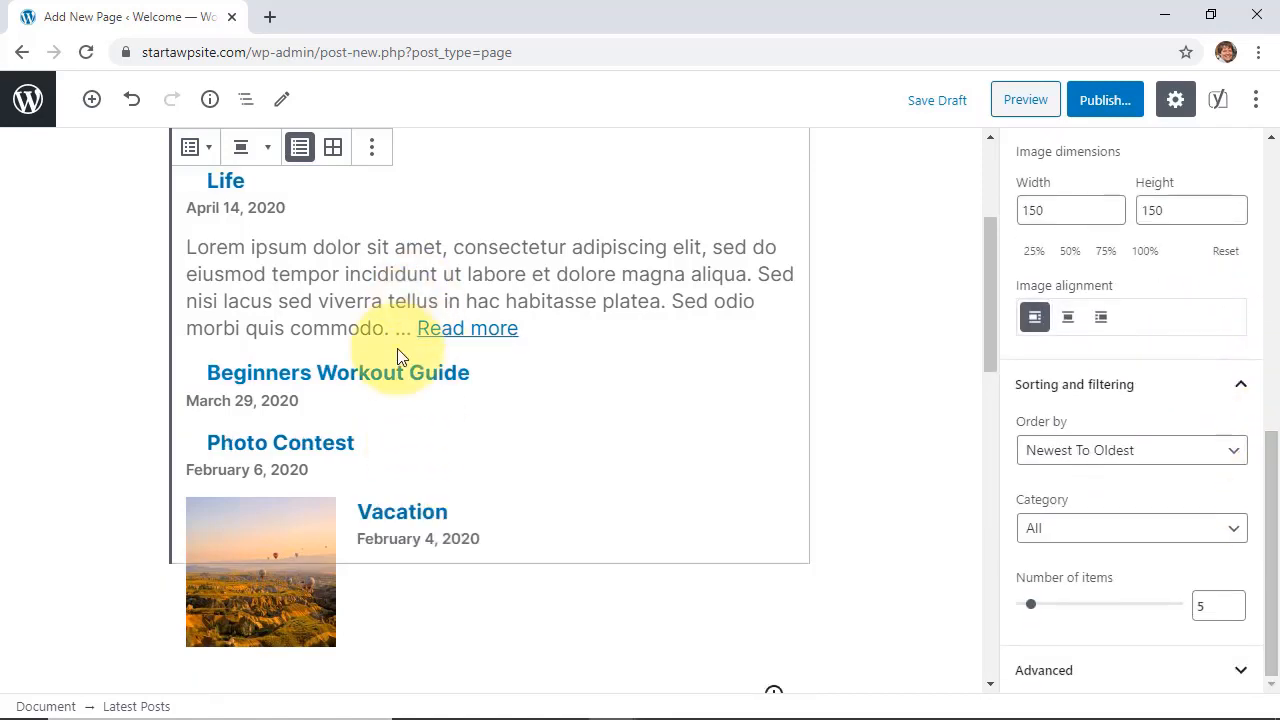
mouse_move(1084, 490)
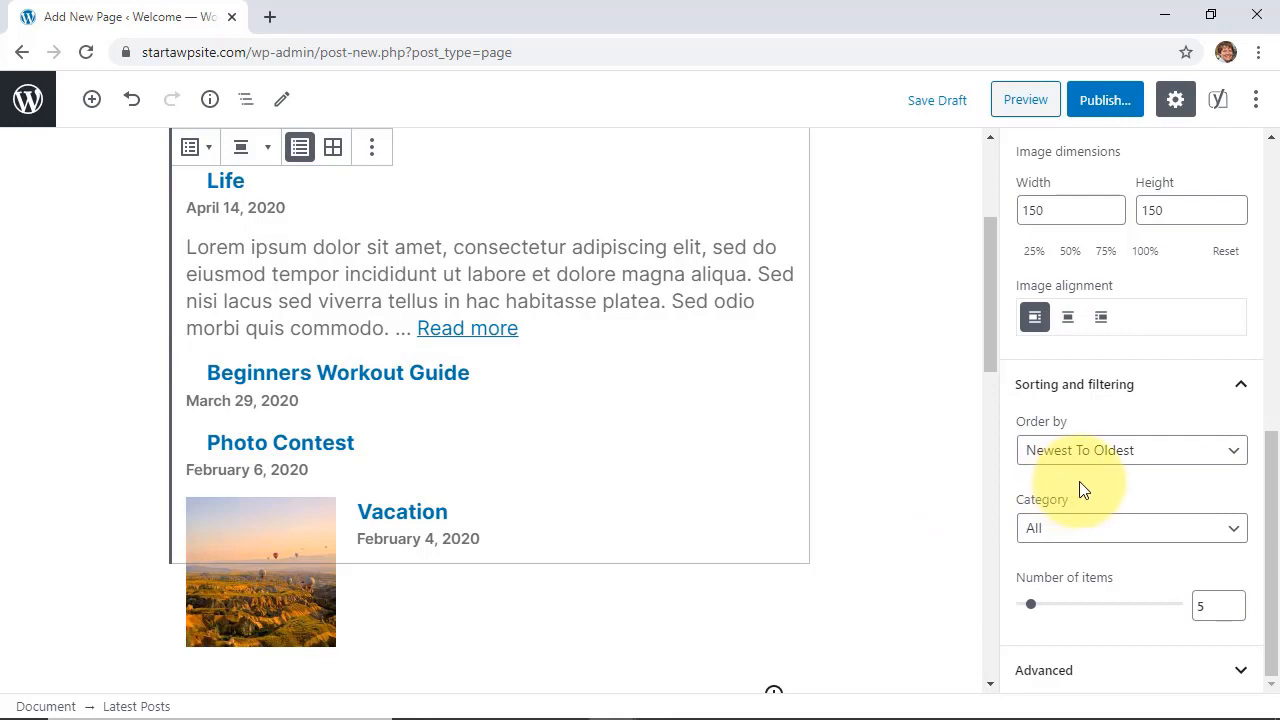
- Align the featured images as left thumbnails and raise the number of listed posts to 12
left_click(1132, 450)
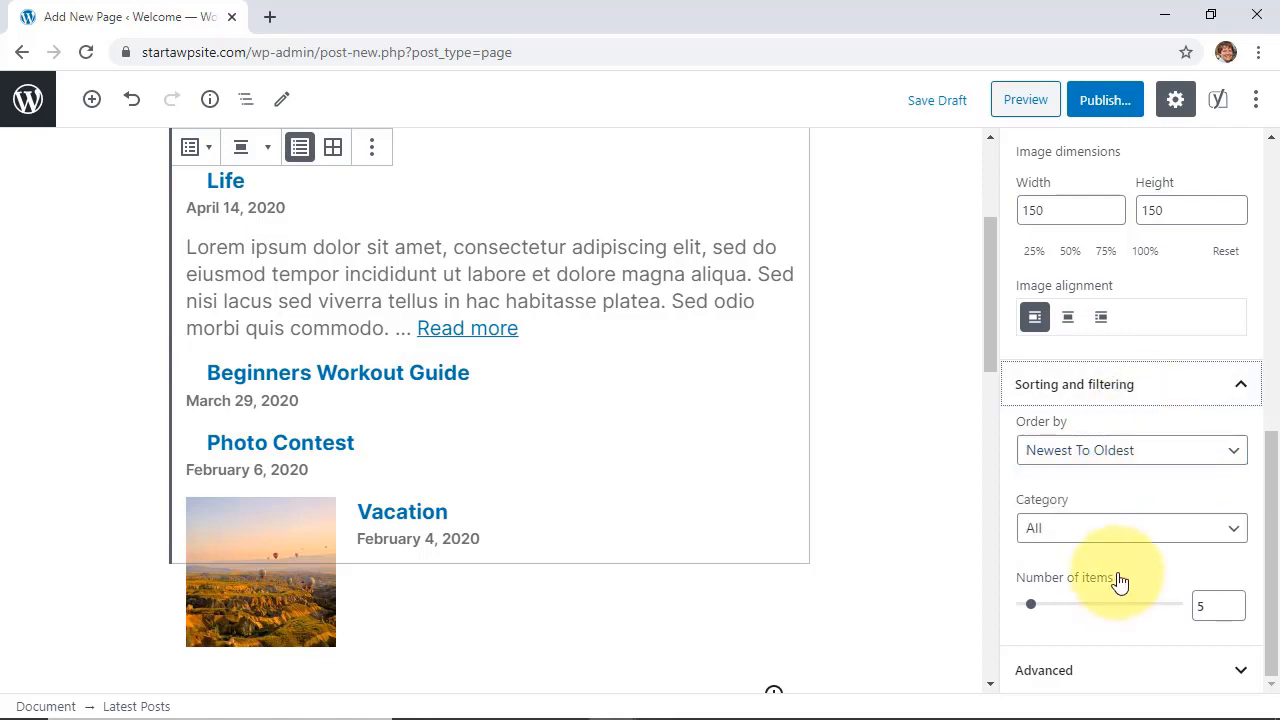
left_click(1132, 528)
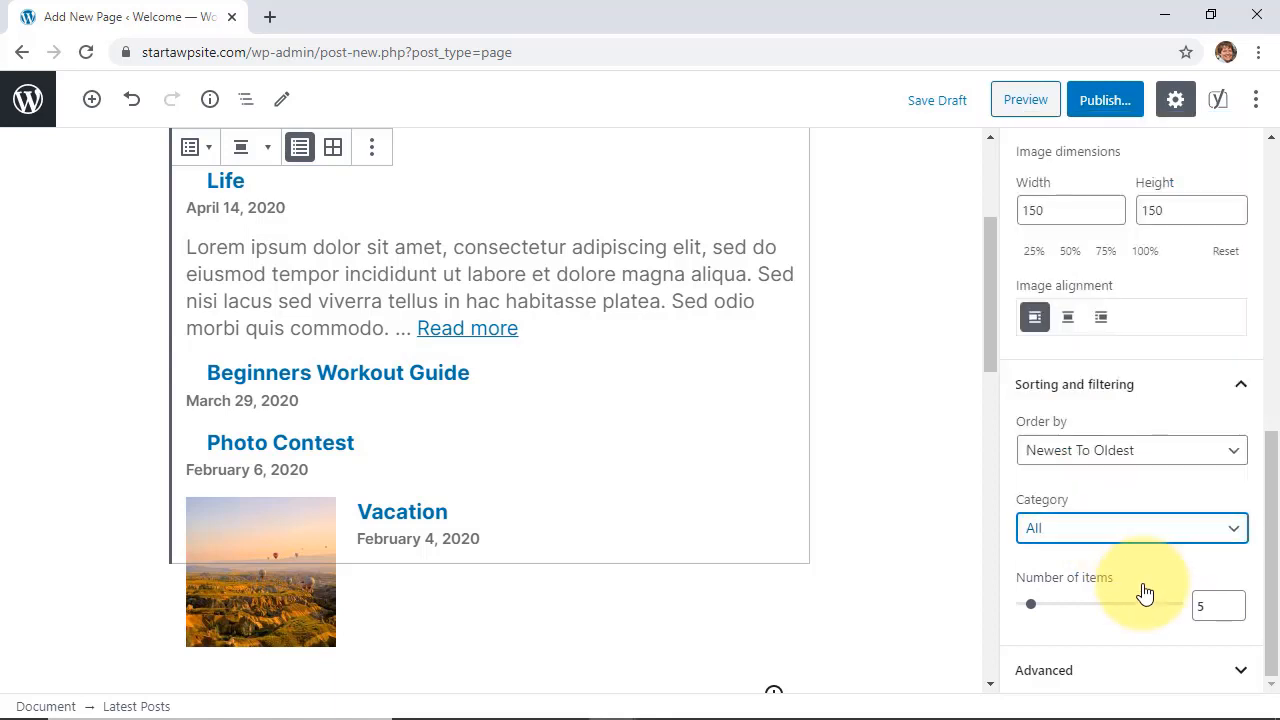
left_click_drag(1030, 604, 1042, 604)
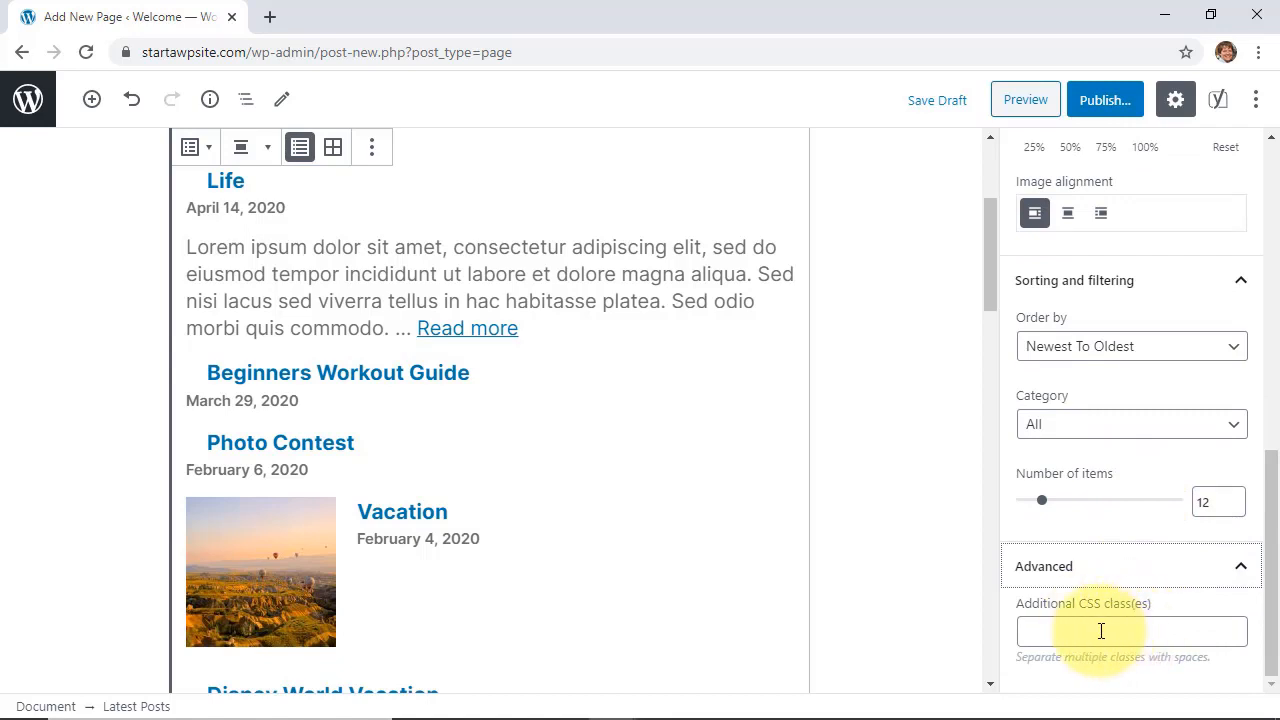
mouse_move(1104, 100)
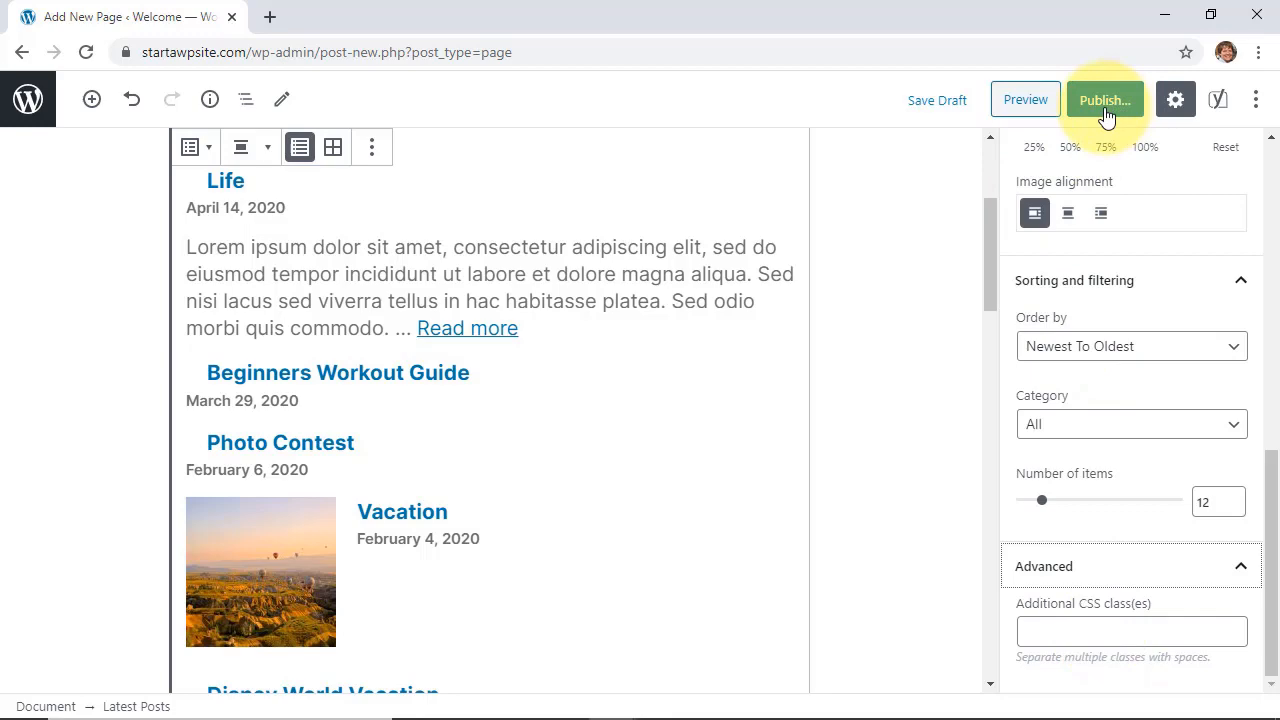
- Publish the Recent Posts page and look through its live list of posts with dates and excerpts
left_click(1104, 100)
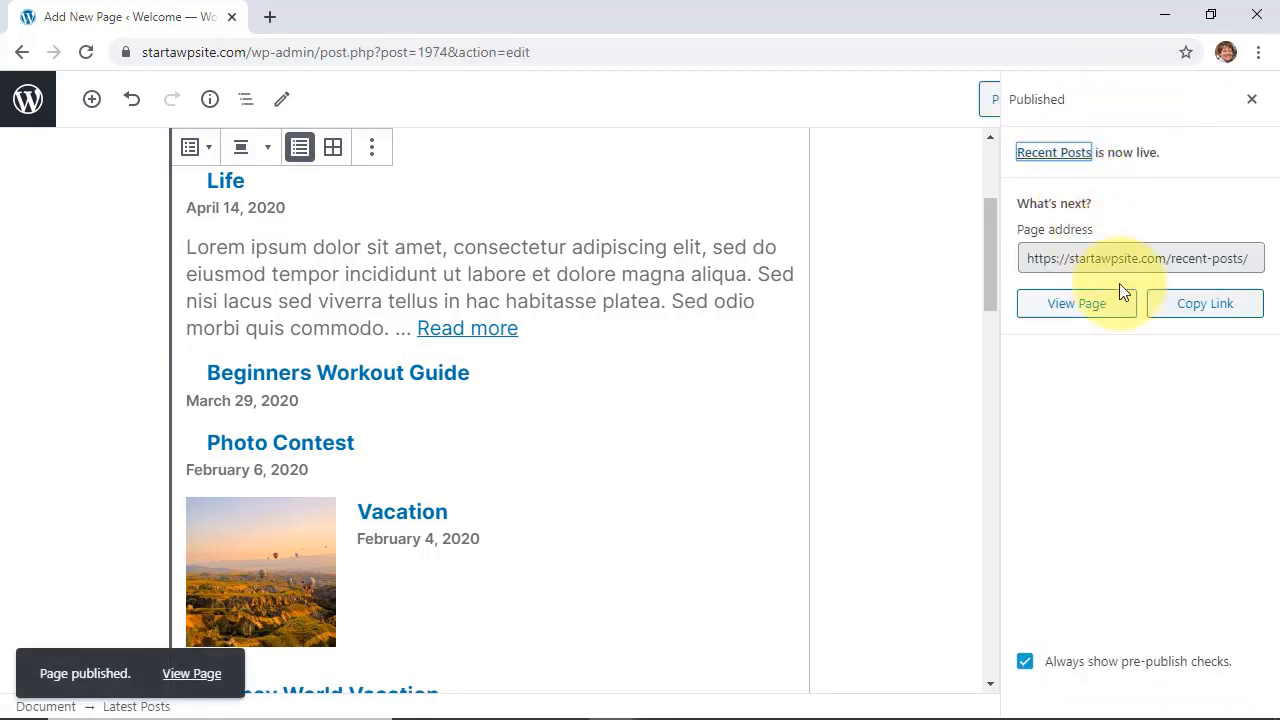
left_click(1076, 304)
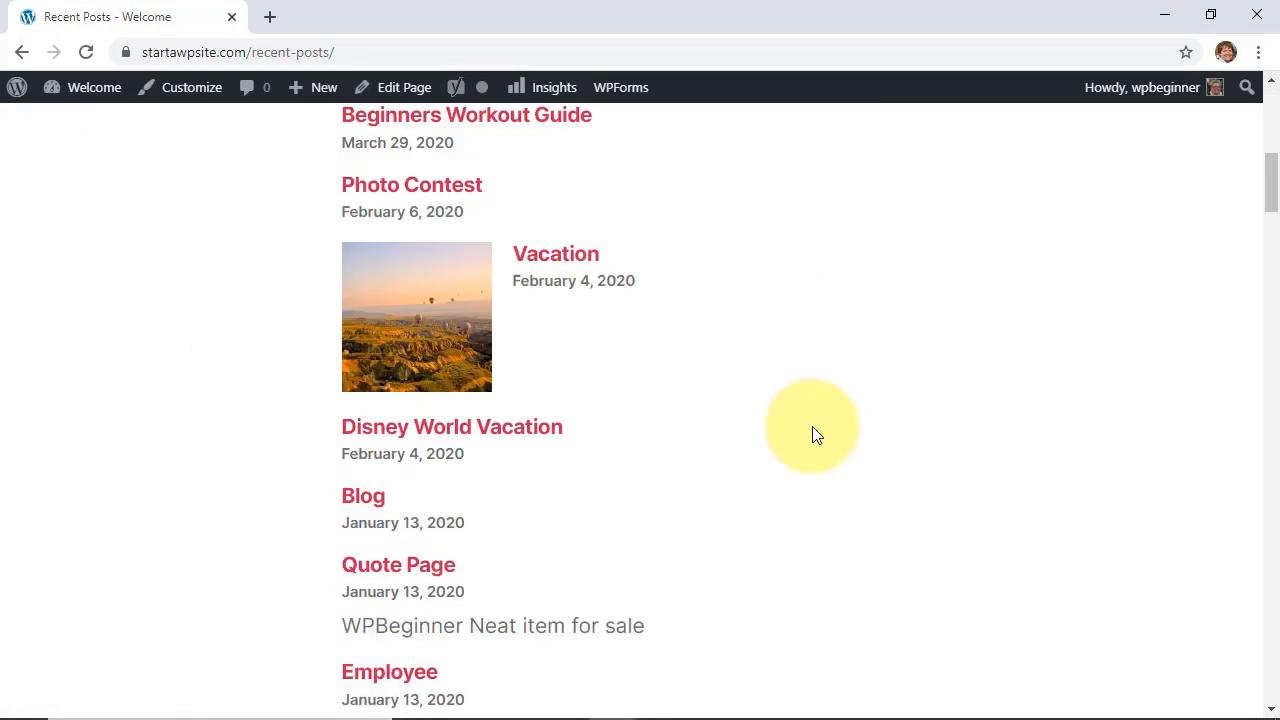
scroll("down", 3)
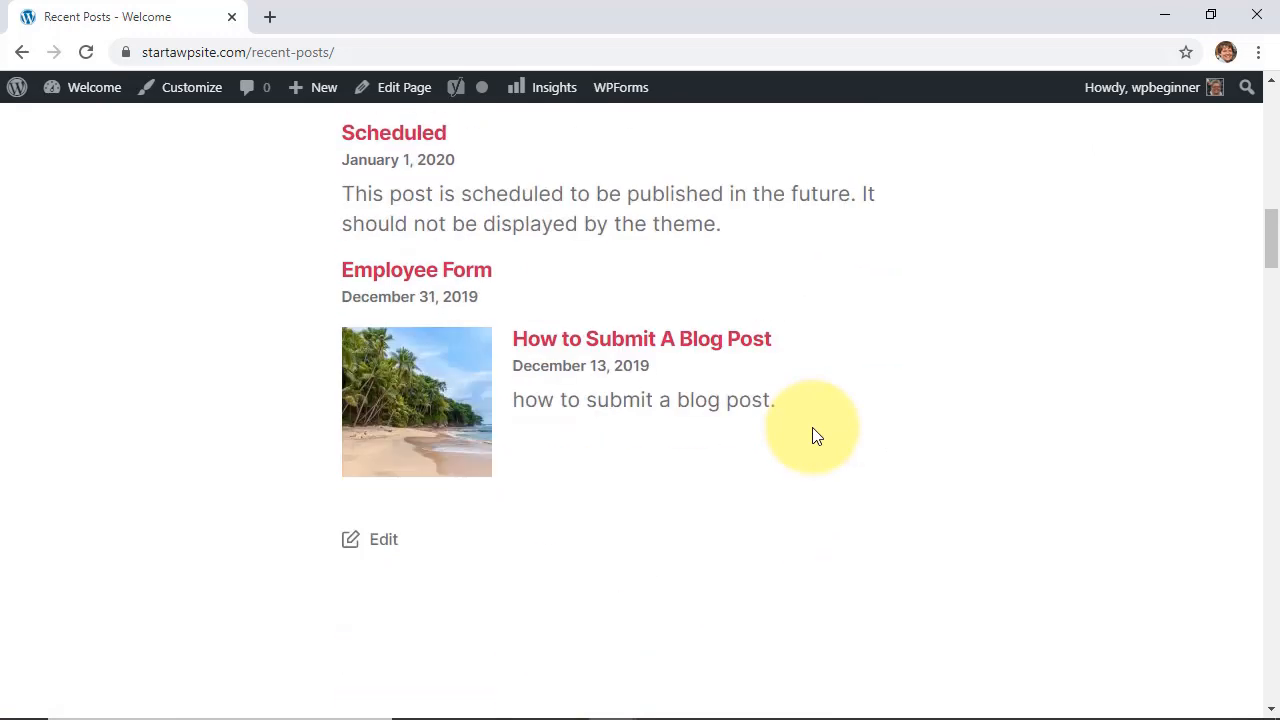
scroll("up", 3)
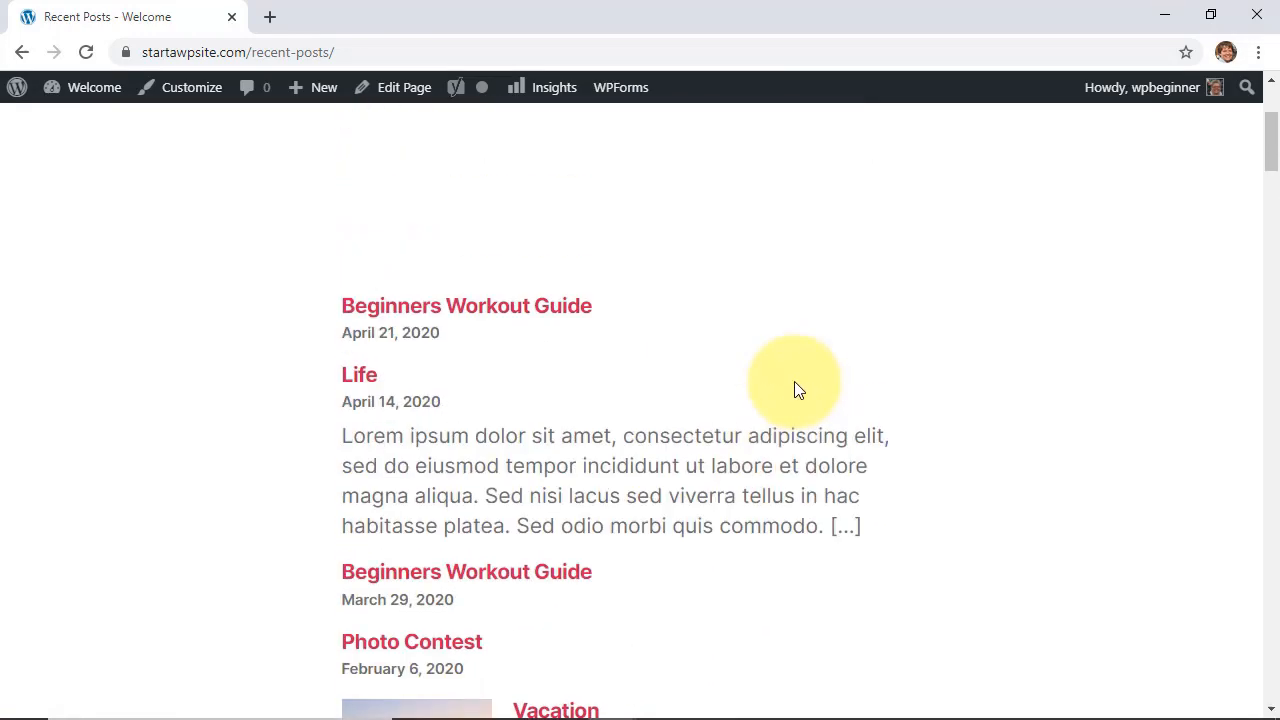
scroll("down", 3)
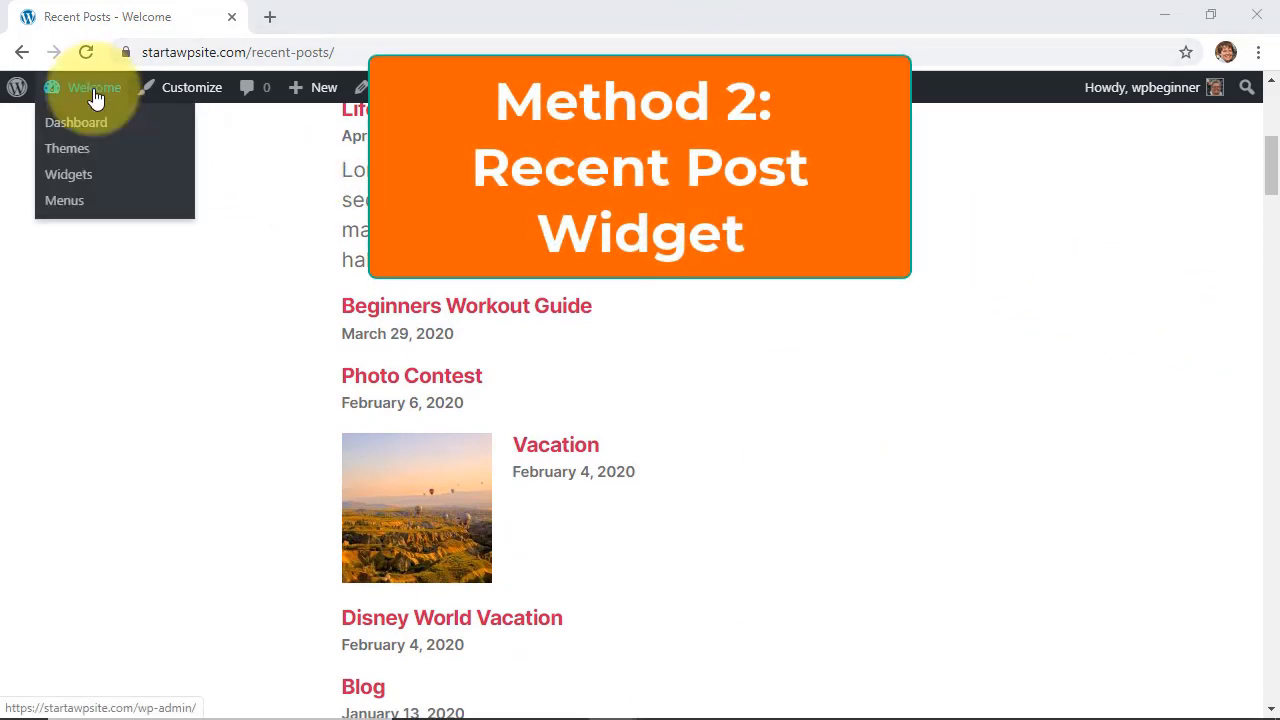
- Return to the admin dashboard and go to the Appearance > Widgets screen
left_click(76, 122)
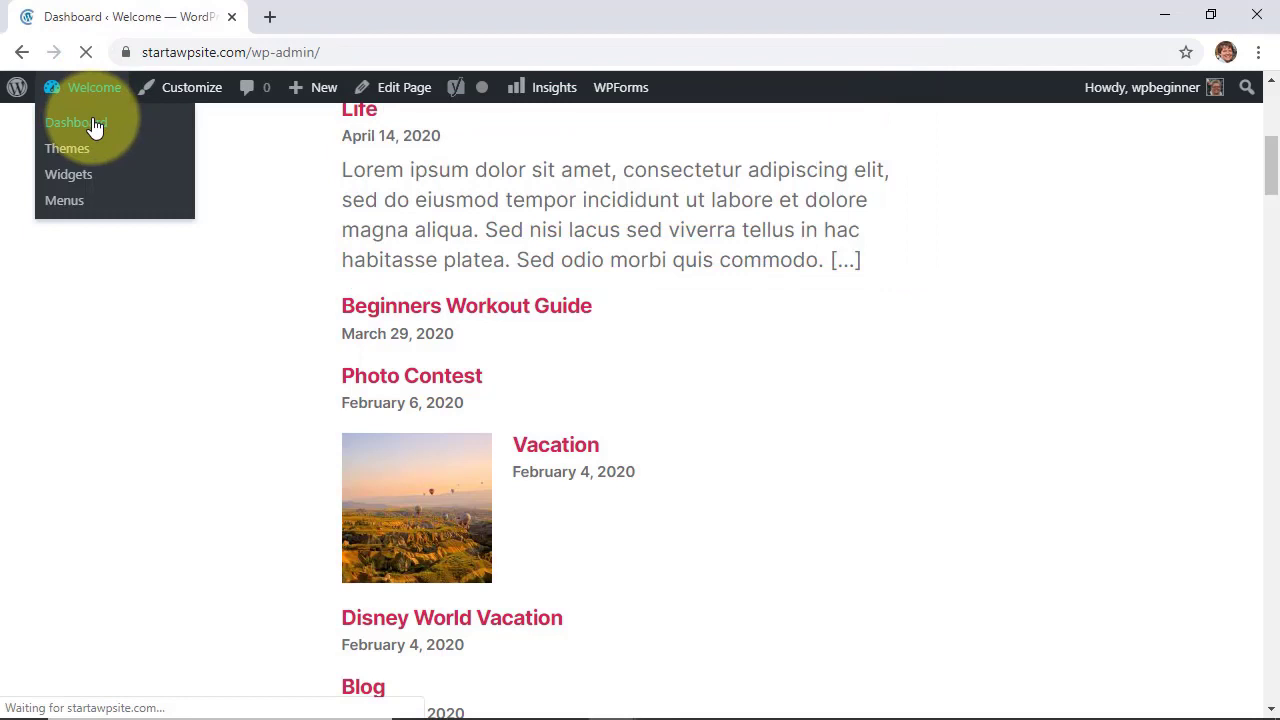
left_click(76, 122)
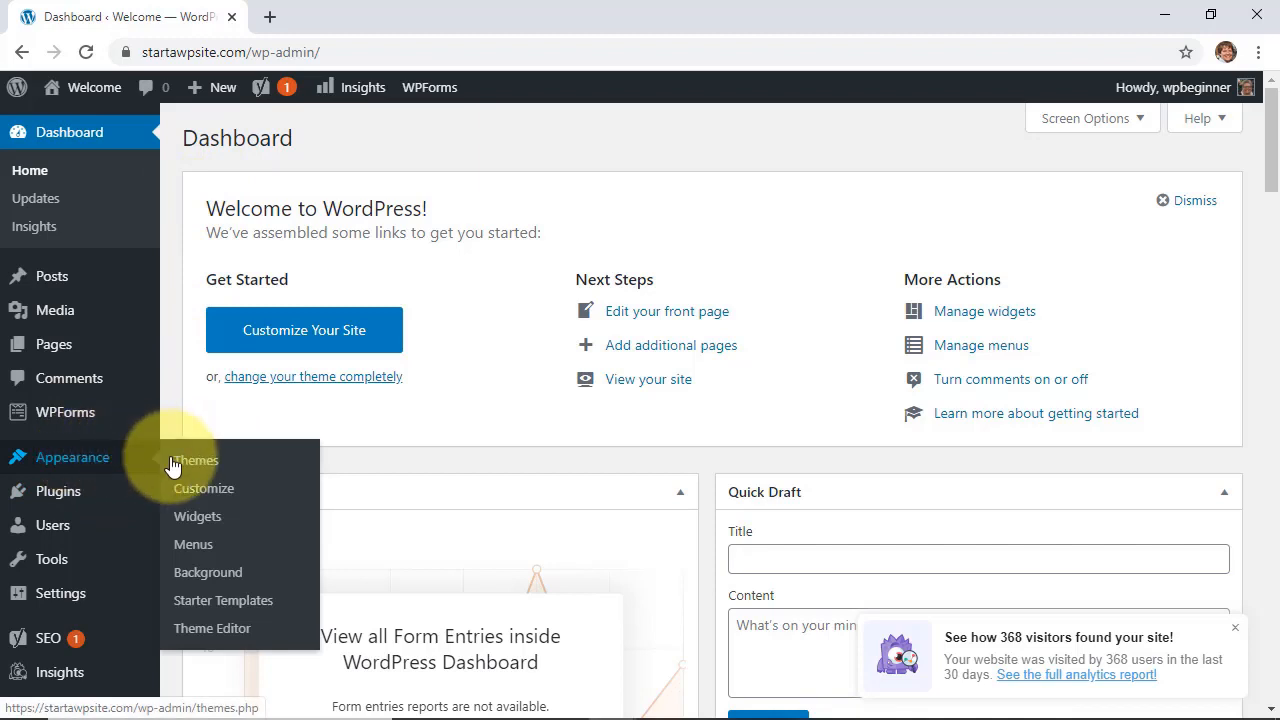
left_click(196, 516)
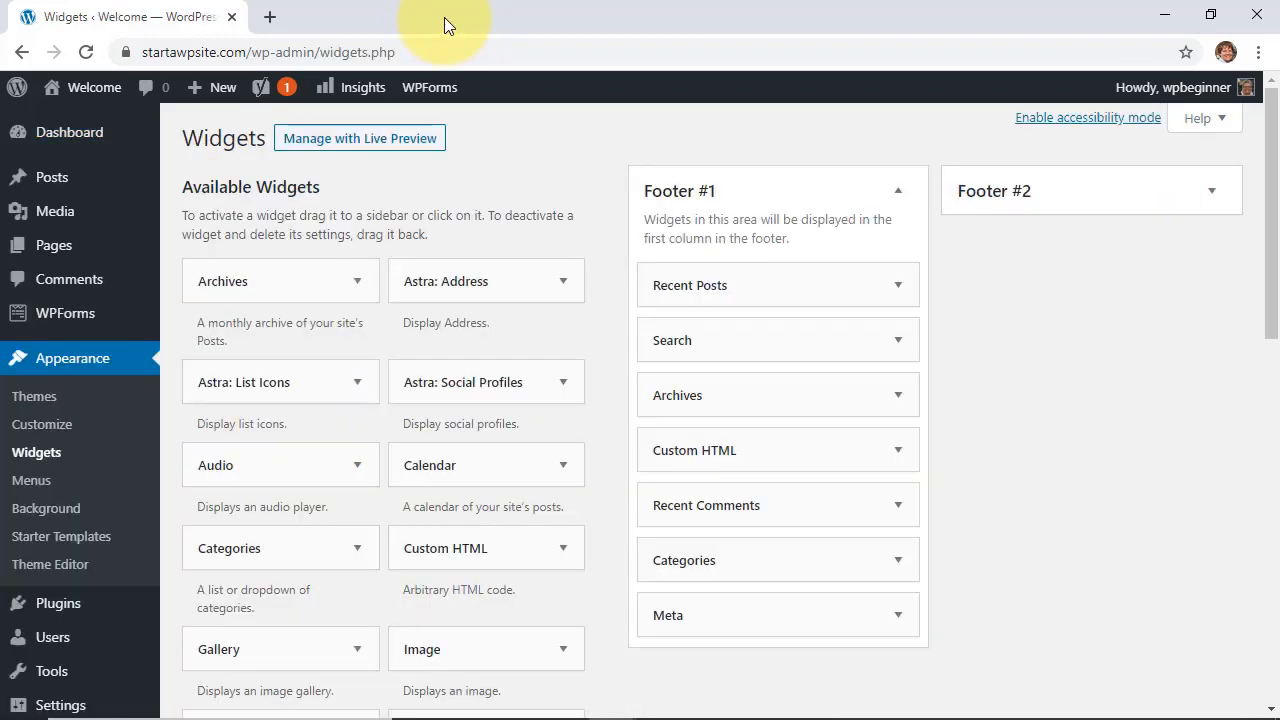
mouse_move(616, 244)
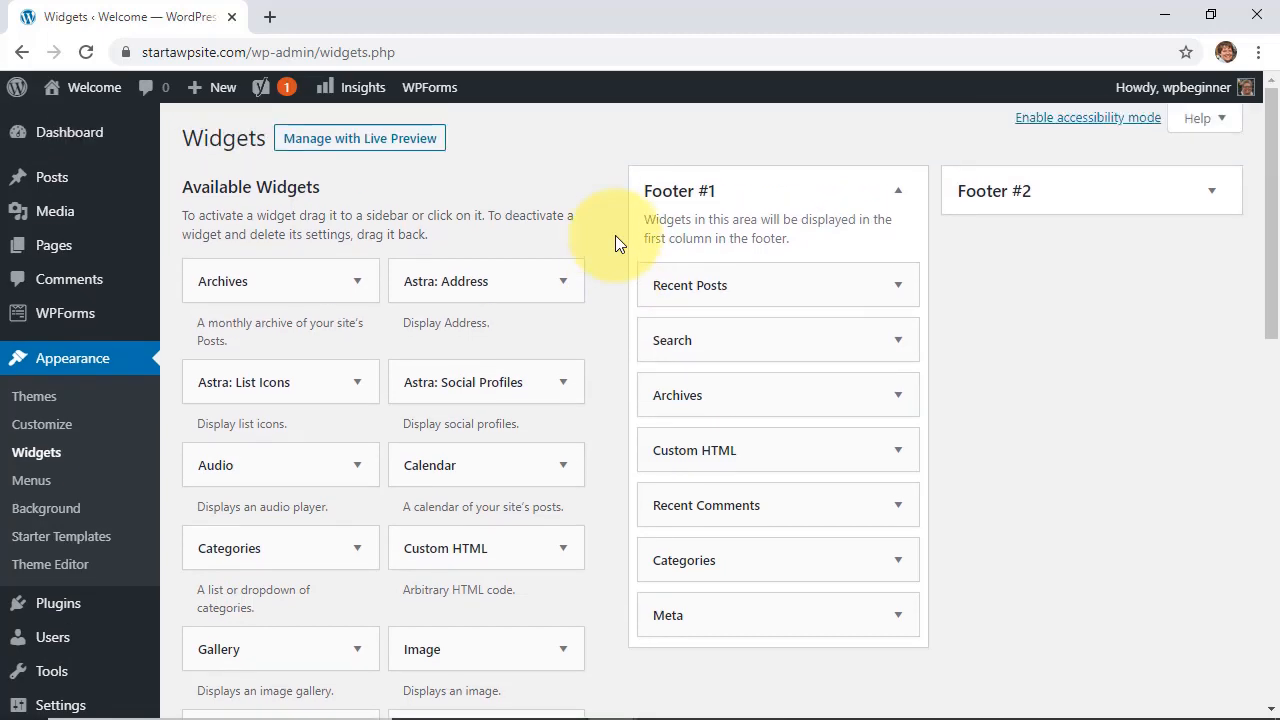
scroll("down", 3)
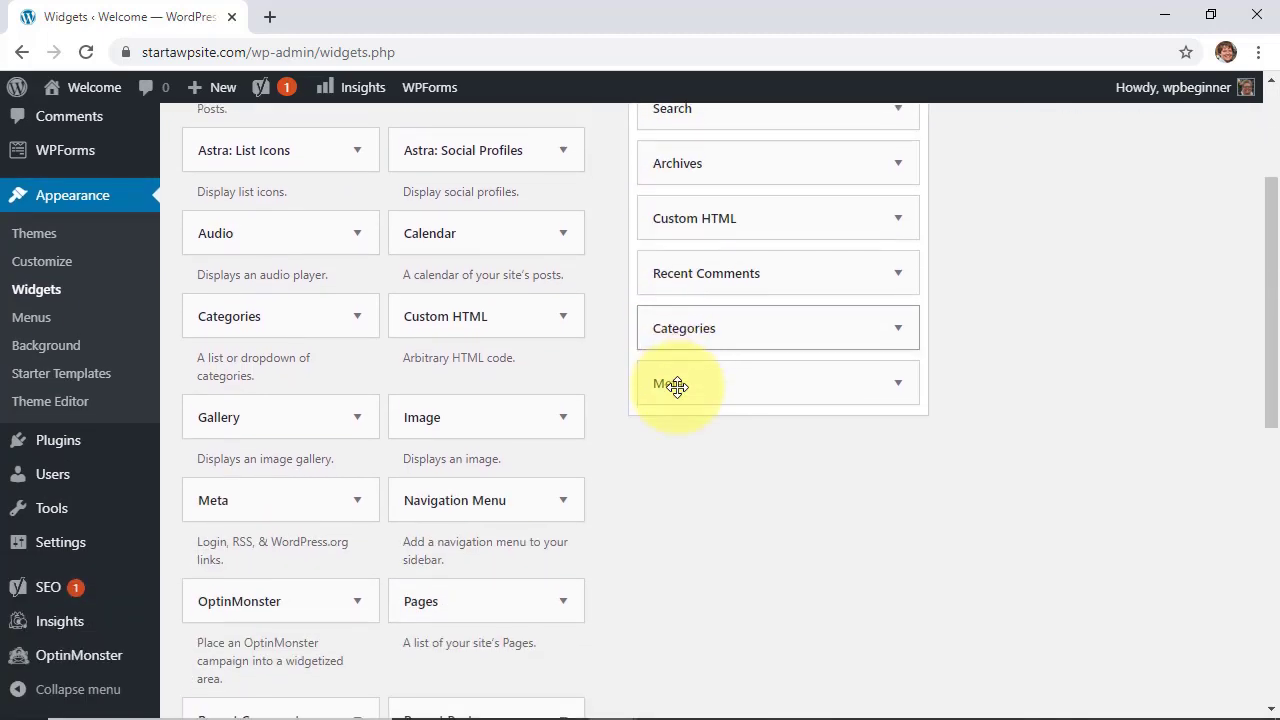
scroll("down", 3)
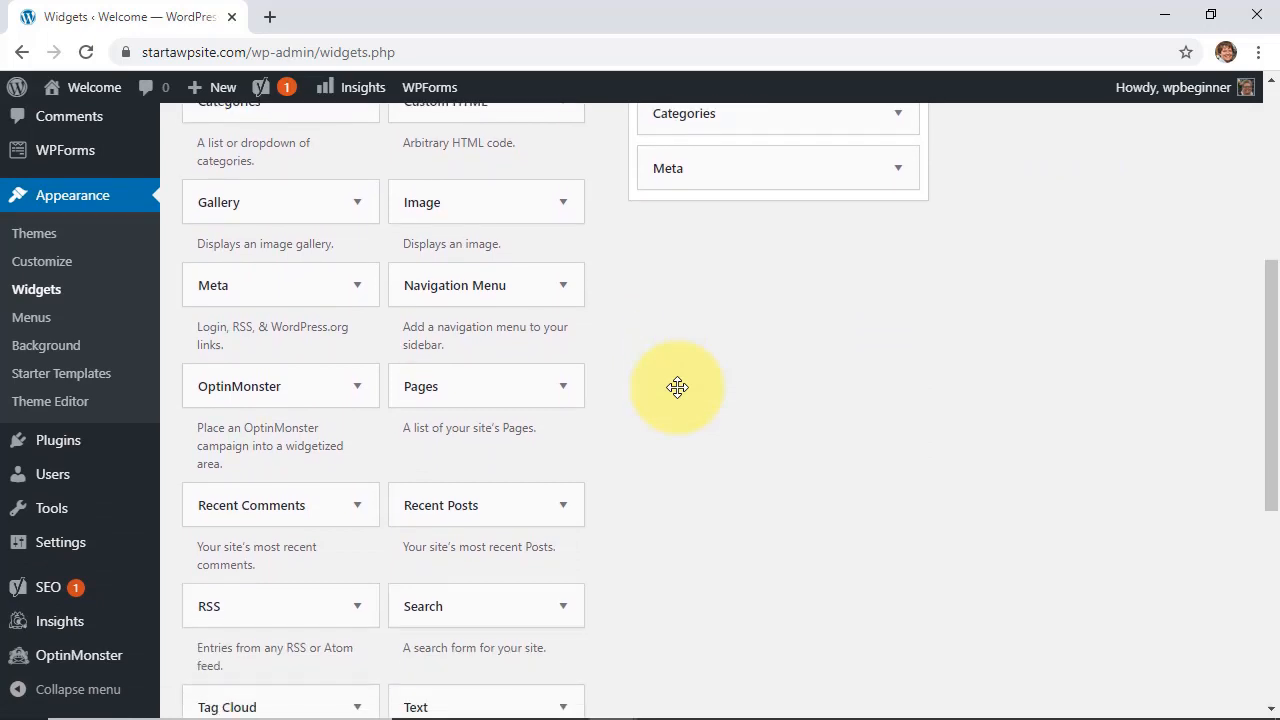
mouse_move(468, 504)
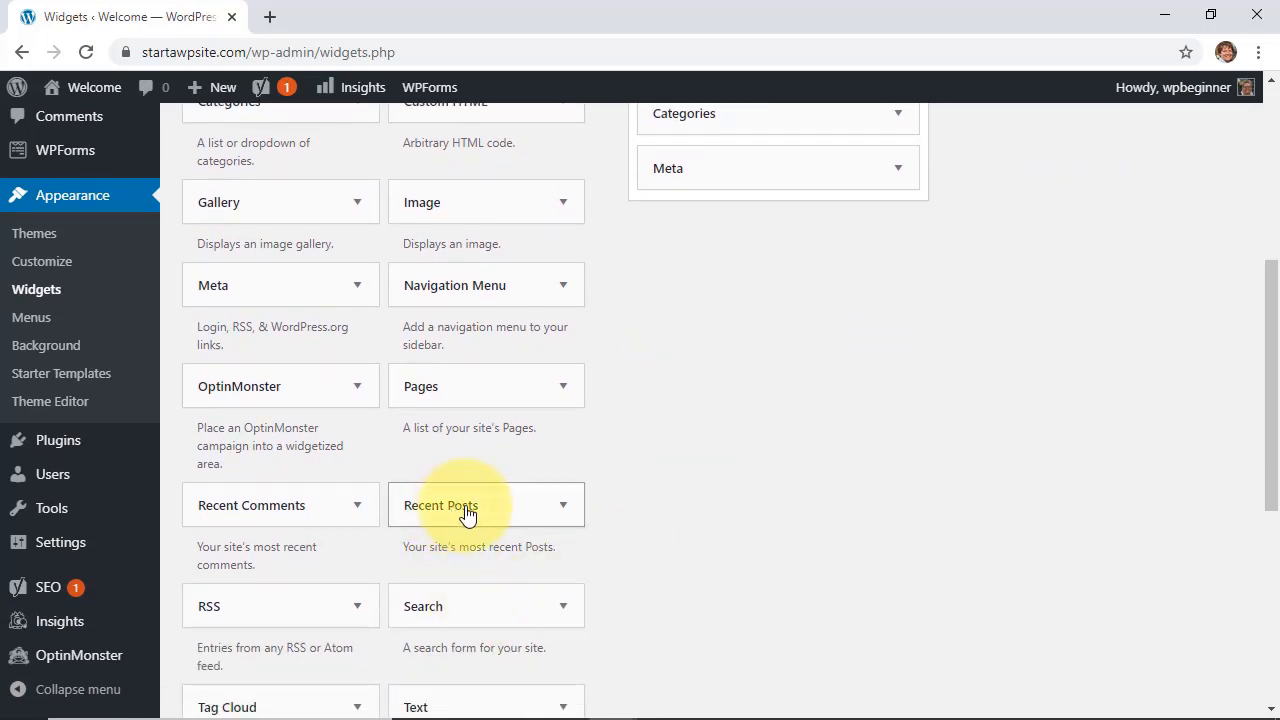
- Drag the Recent Posts widget from Available Widgets into the Footer #2 area
left_click_drag(470, 504, 584, 360)
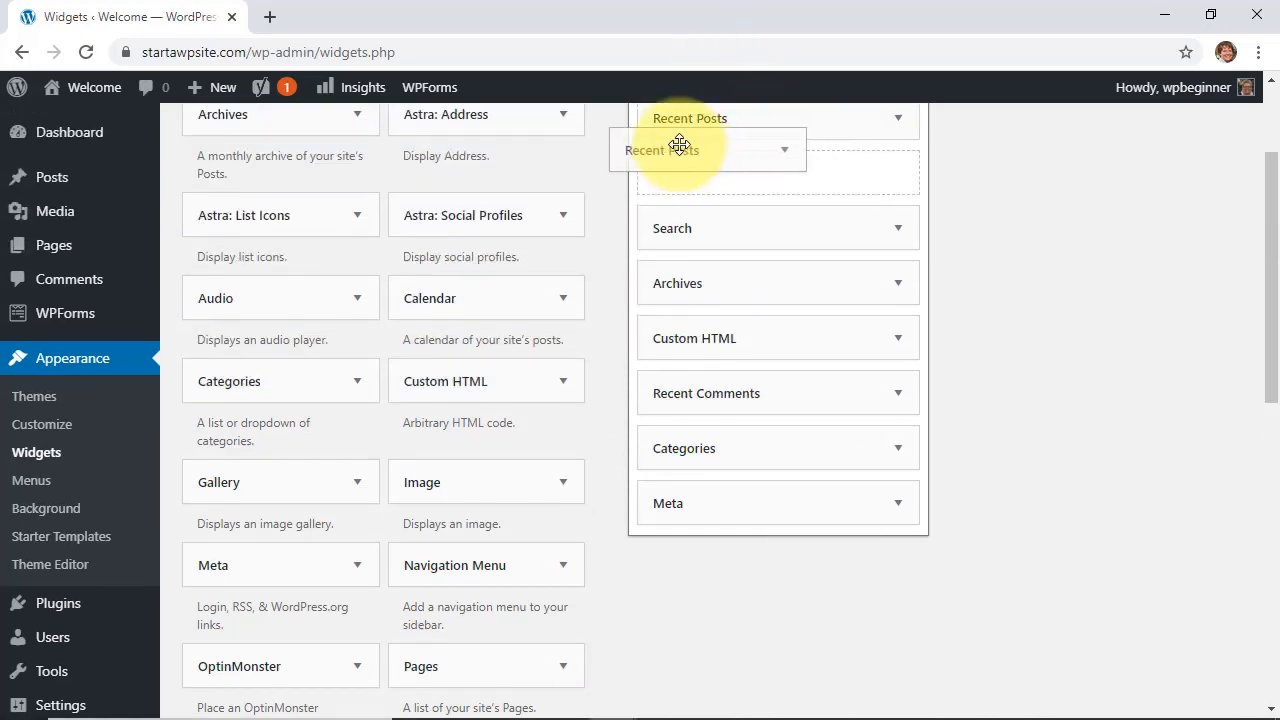
scroll("up", 3)
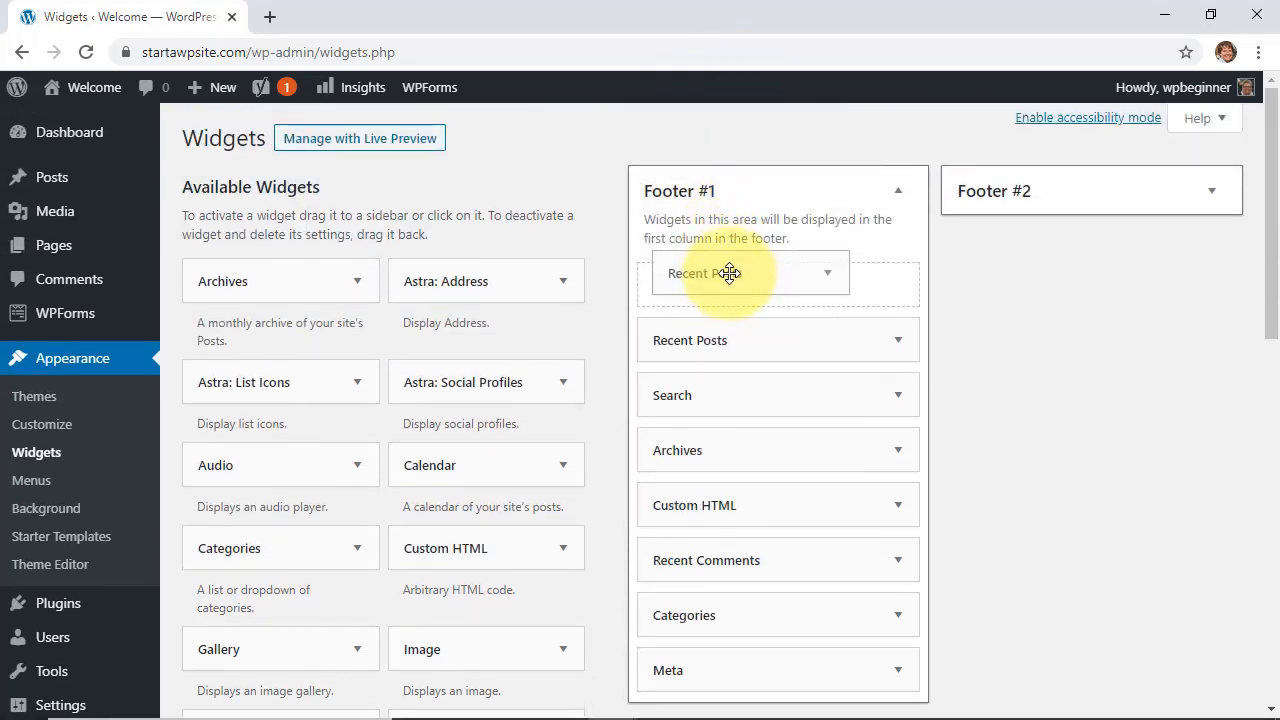
left_click_drag(748, 272, 1050, 276)
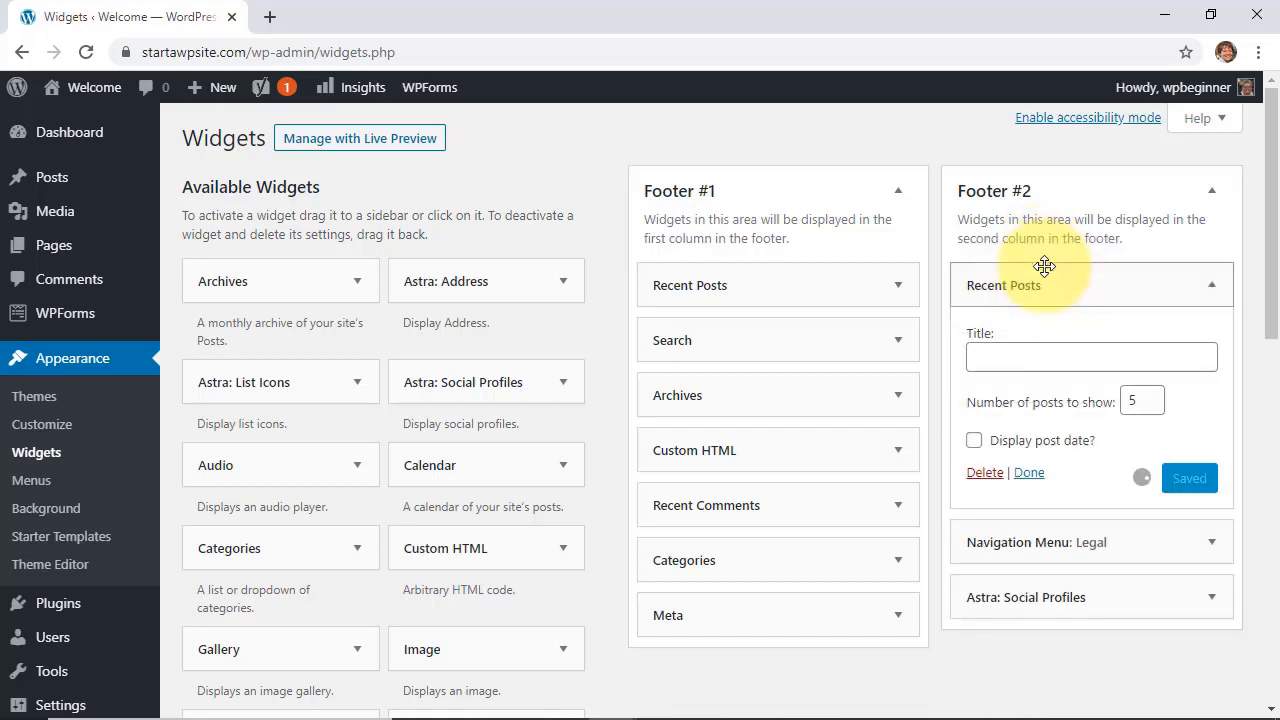
- Title the footer widget 'Recent Posts', enable Display post date, and save it
left_click(1092, 356)
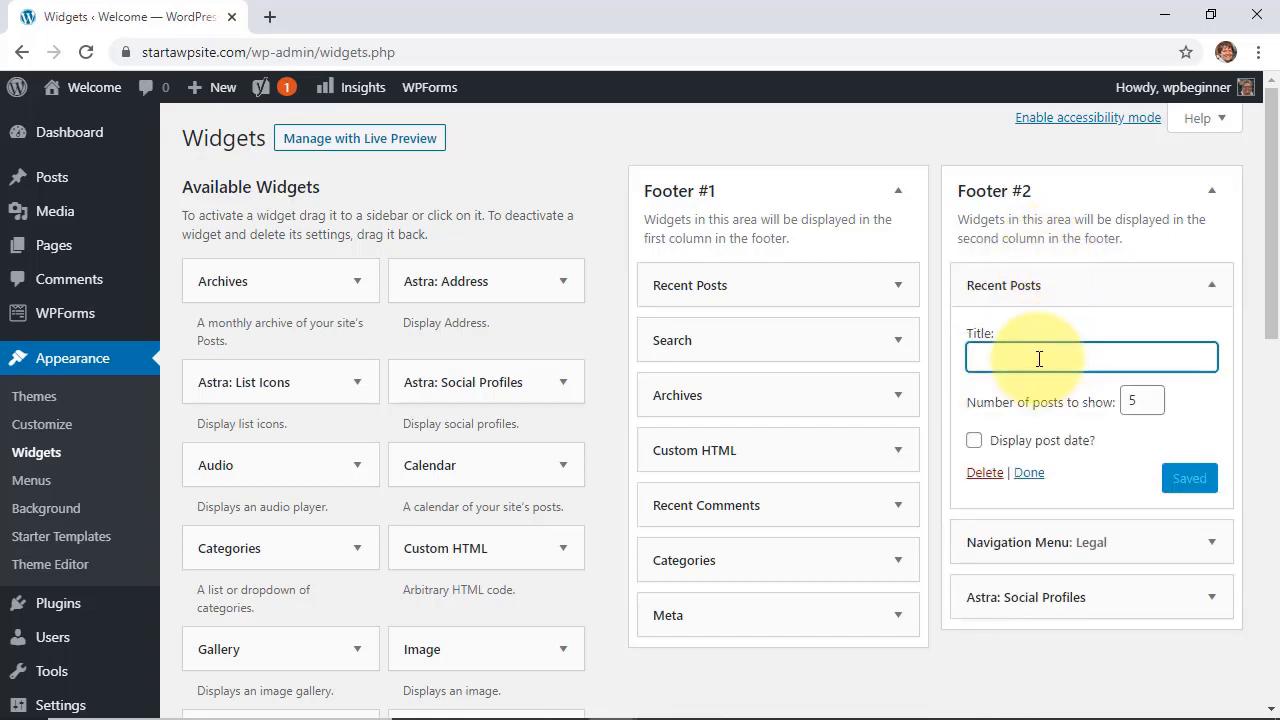
type("/")
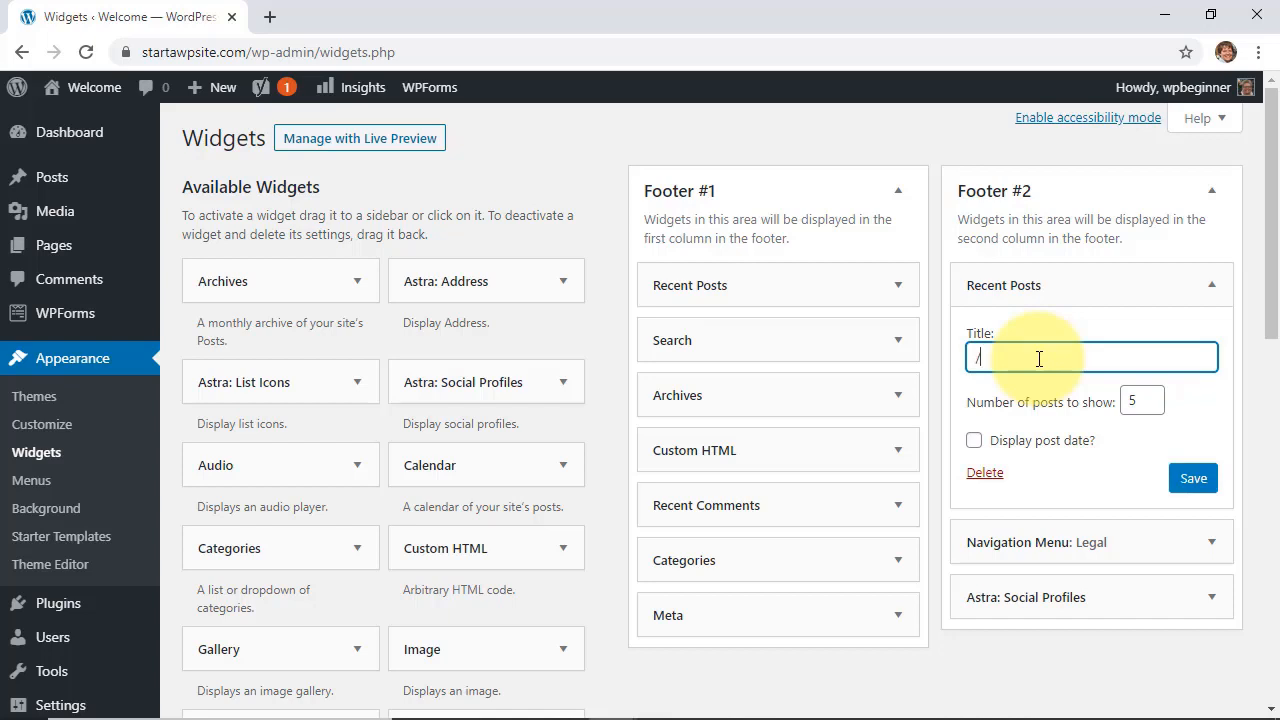
type("Recent Posts")
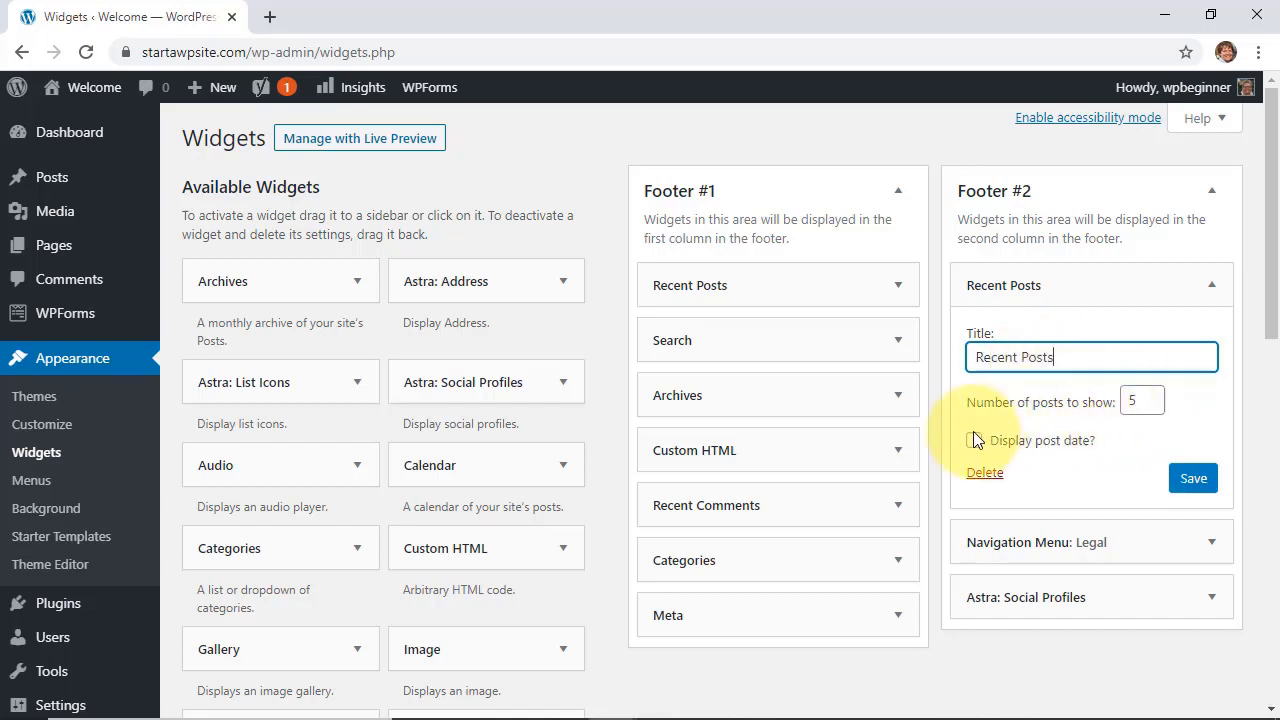
left_click(972, 440)
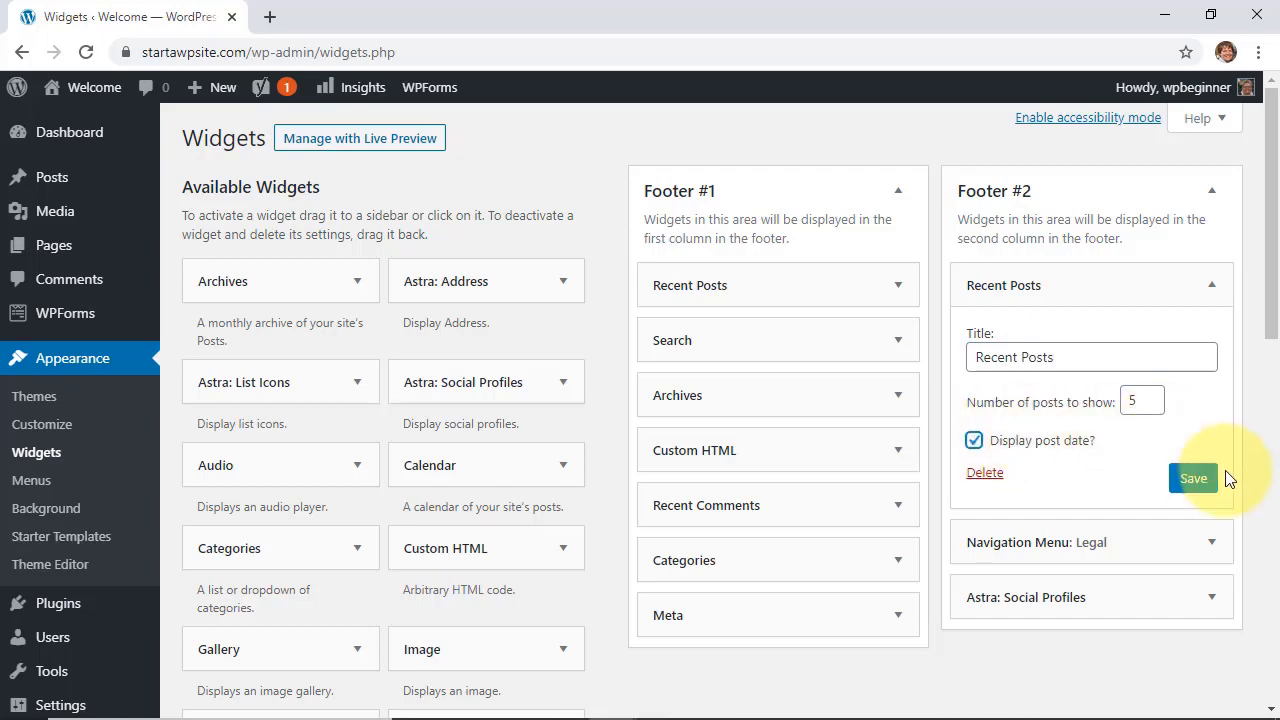
left_click(1192, 478)
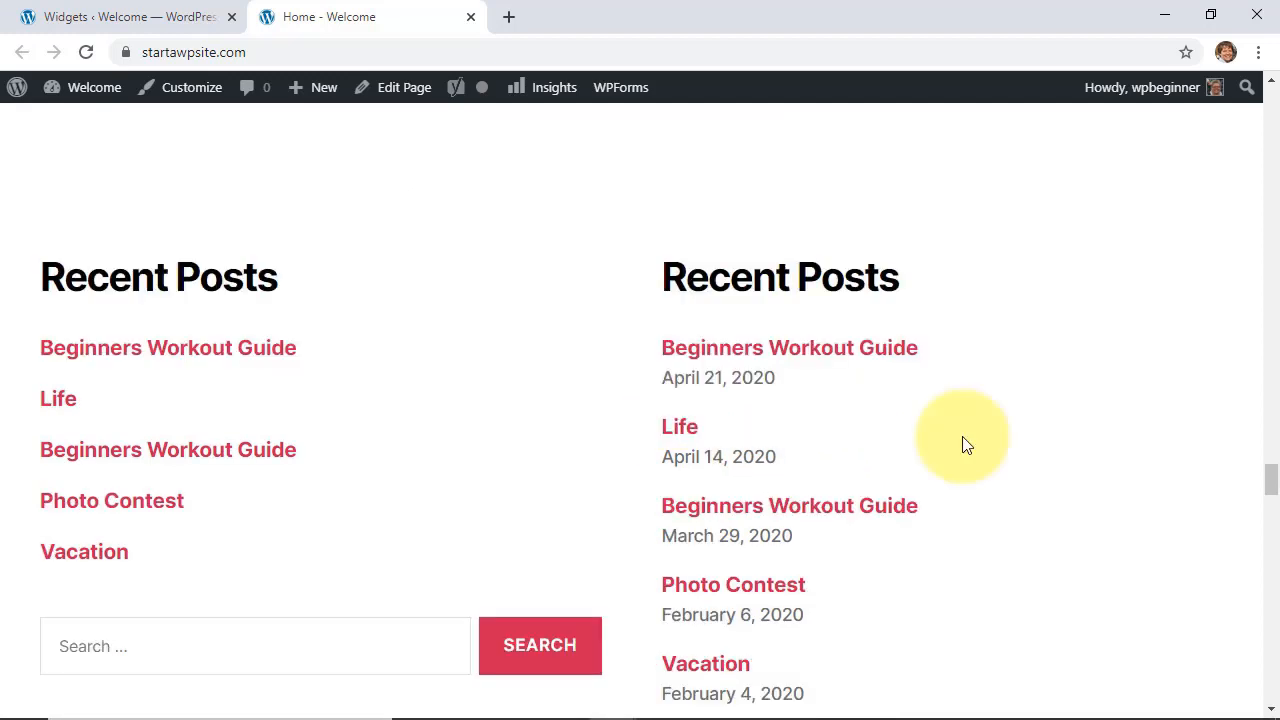
mouse_move(336, 280)
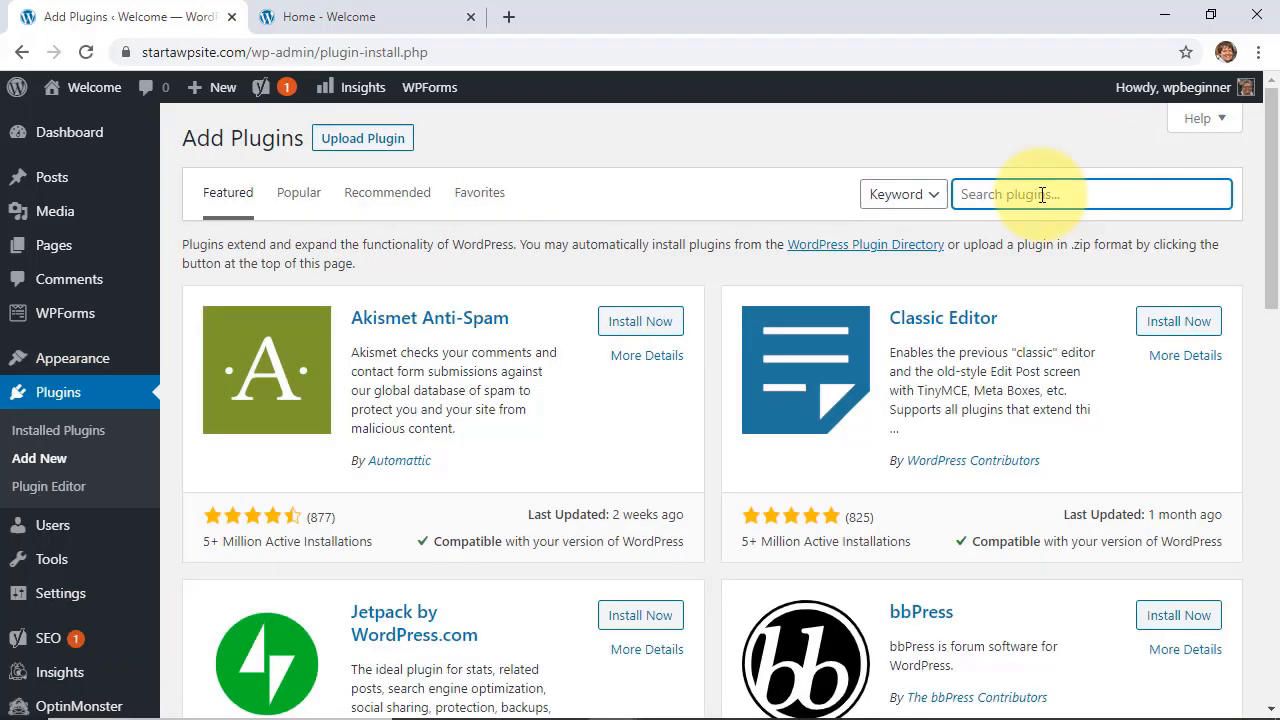
- Search 'recent posts widget with thumbnails', install the plugin and activate it
type("recent posts widget with thumbnails")
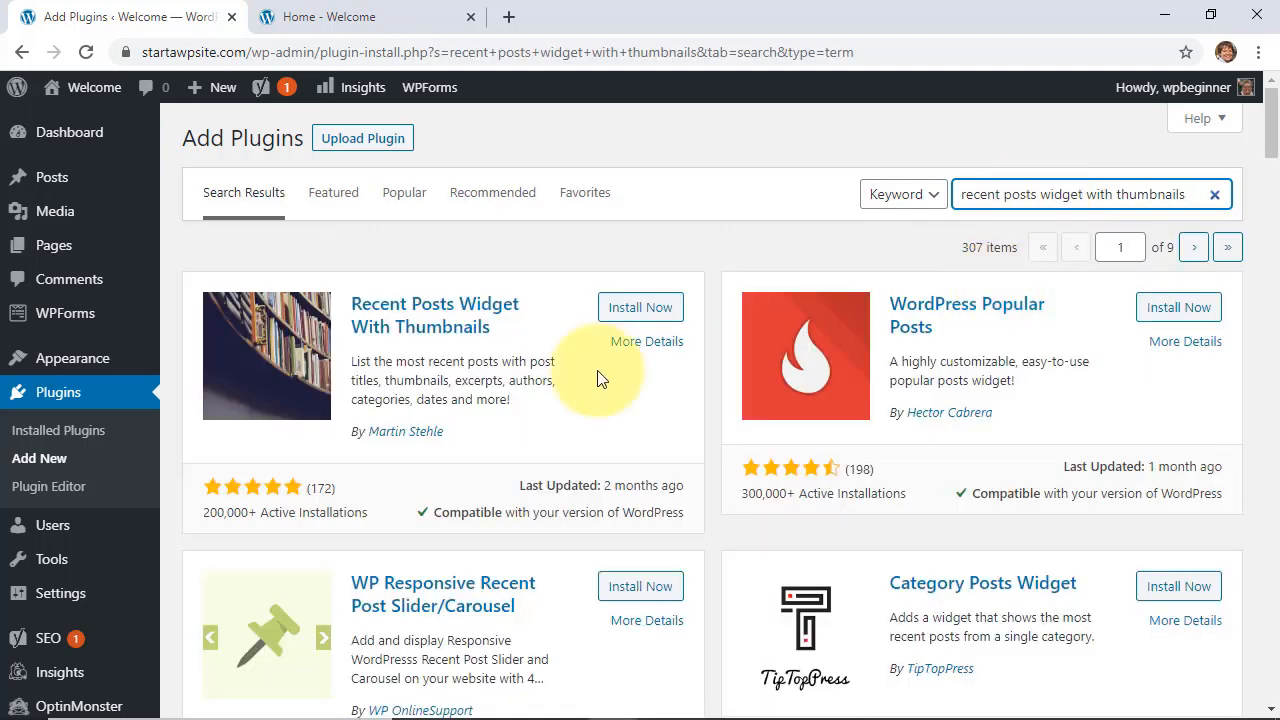
left_click(640, 308)
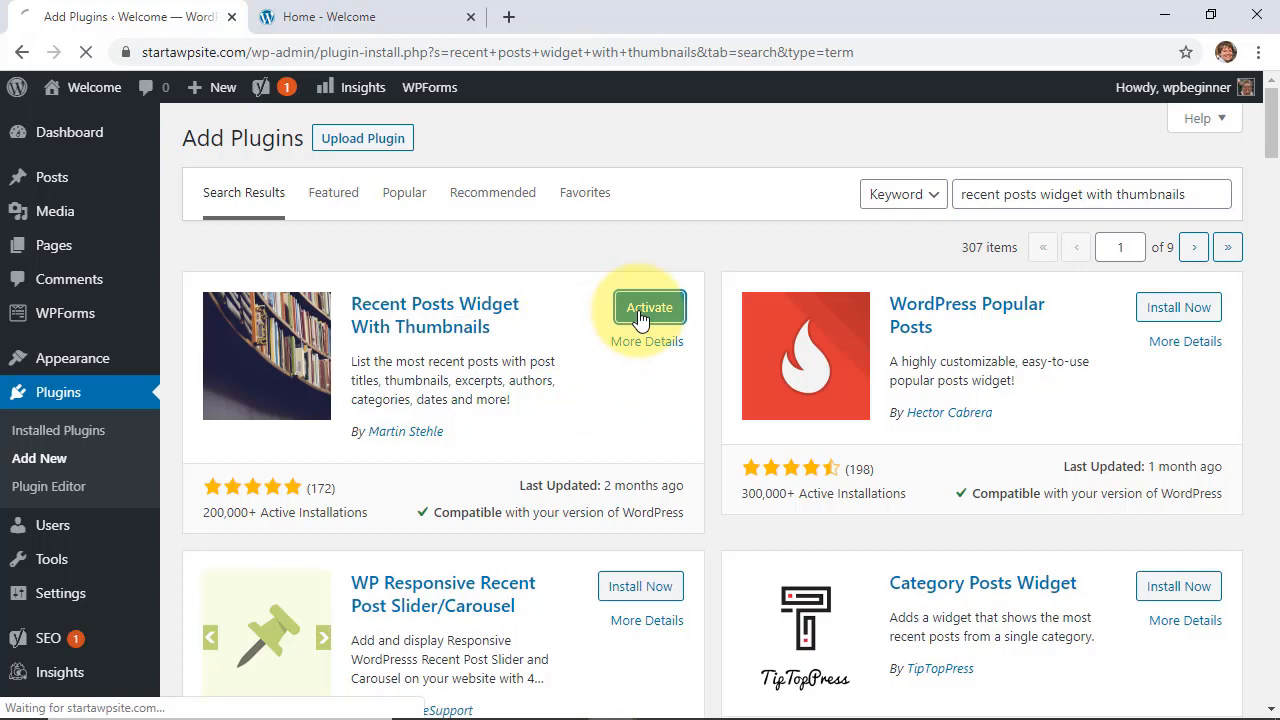
left_click(648, 308)
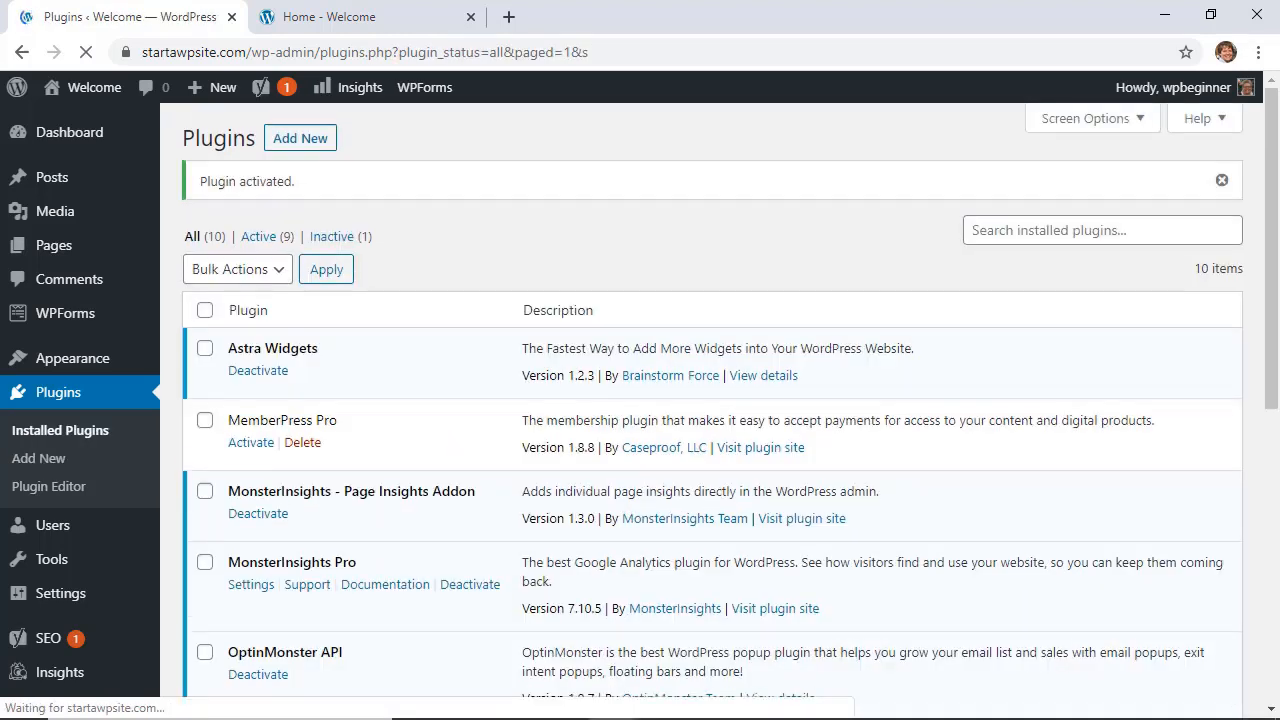
scroll("down", 3)
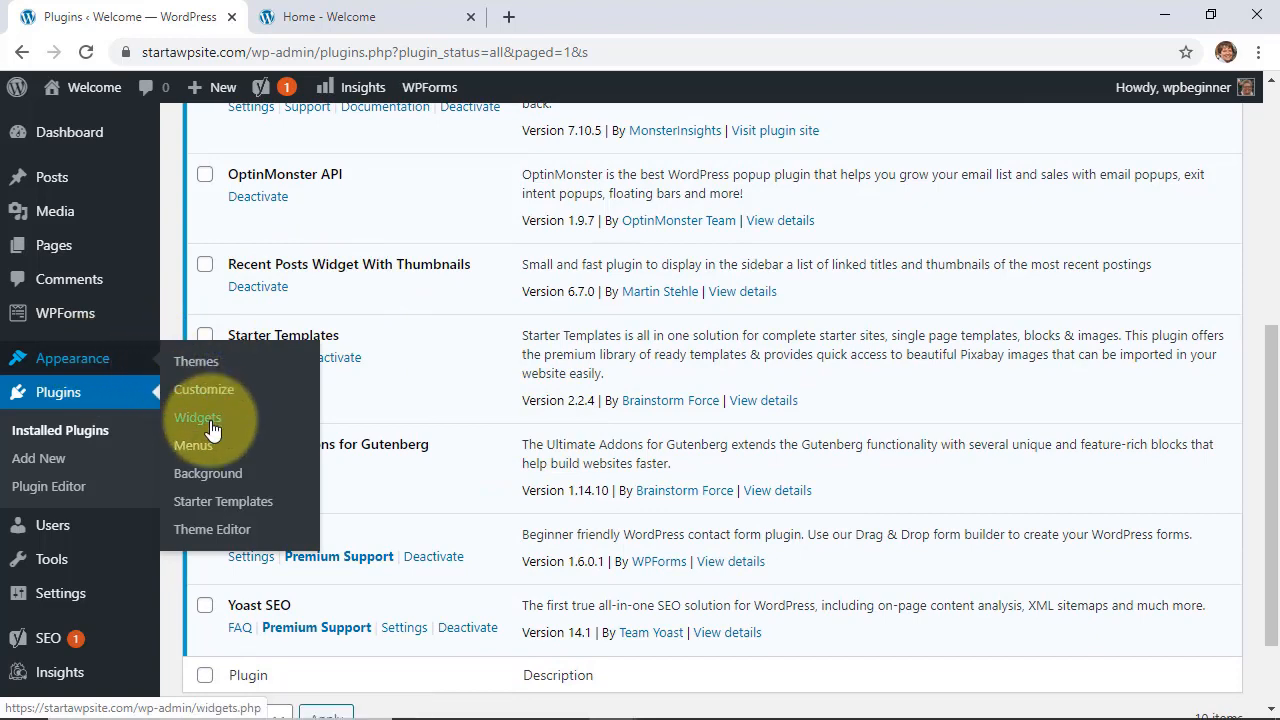
- From the Widgets screen, drag Recent Posts With Thumbnails into the Footer #2 sidebar
left_click(196, 418)
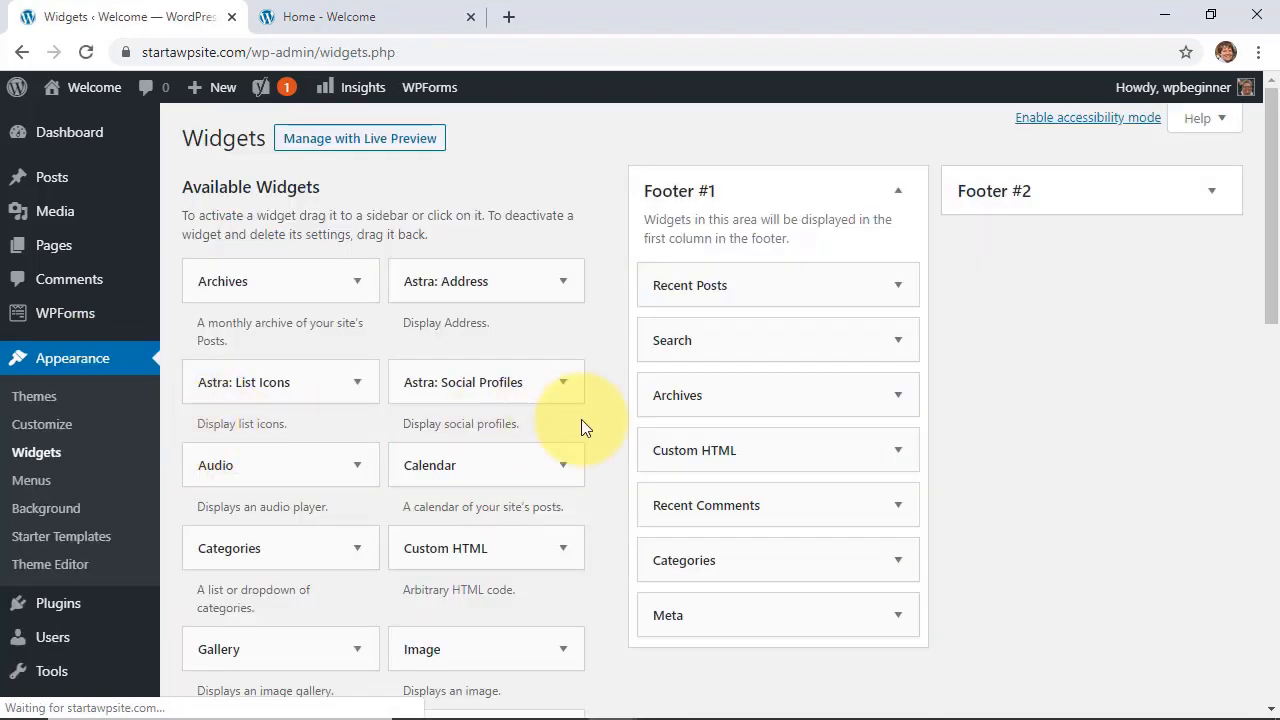
scroll("down", 3)
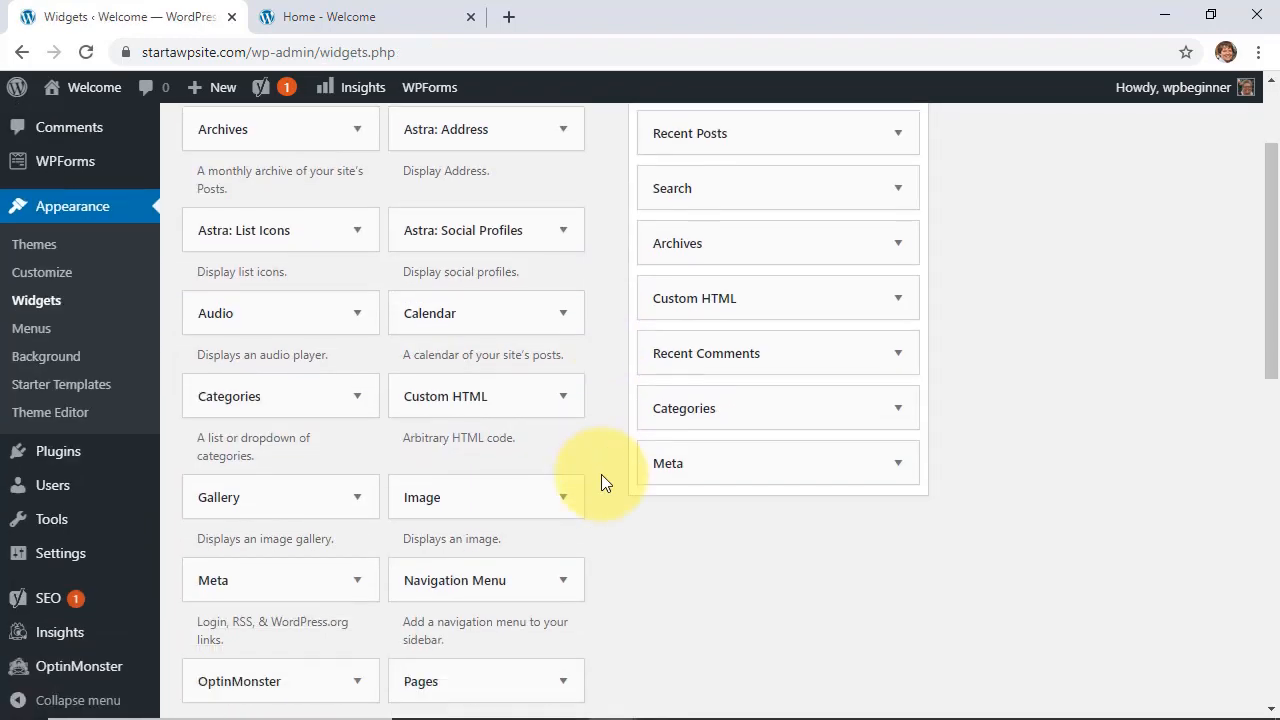
scroll("down", 3)
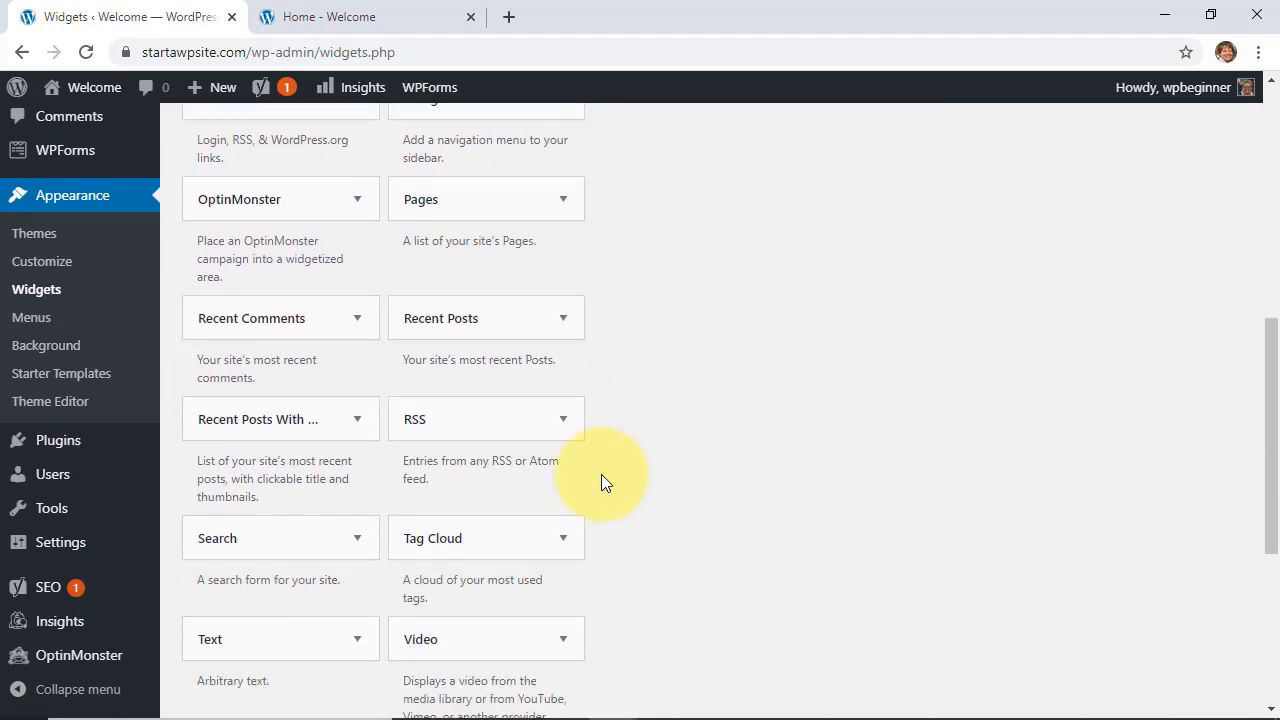
mouse_move(240, 420)
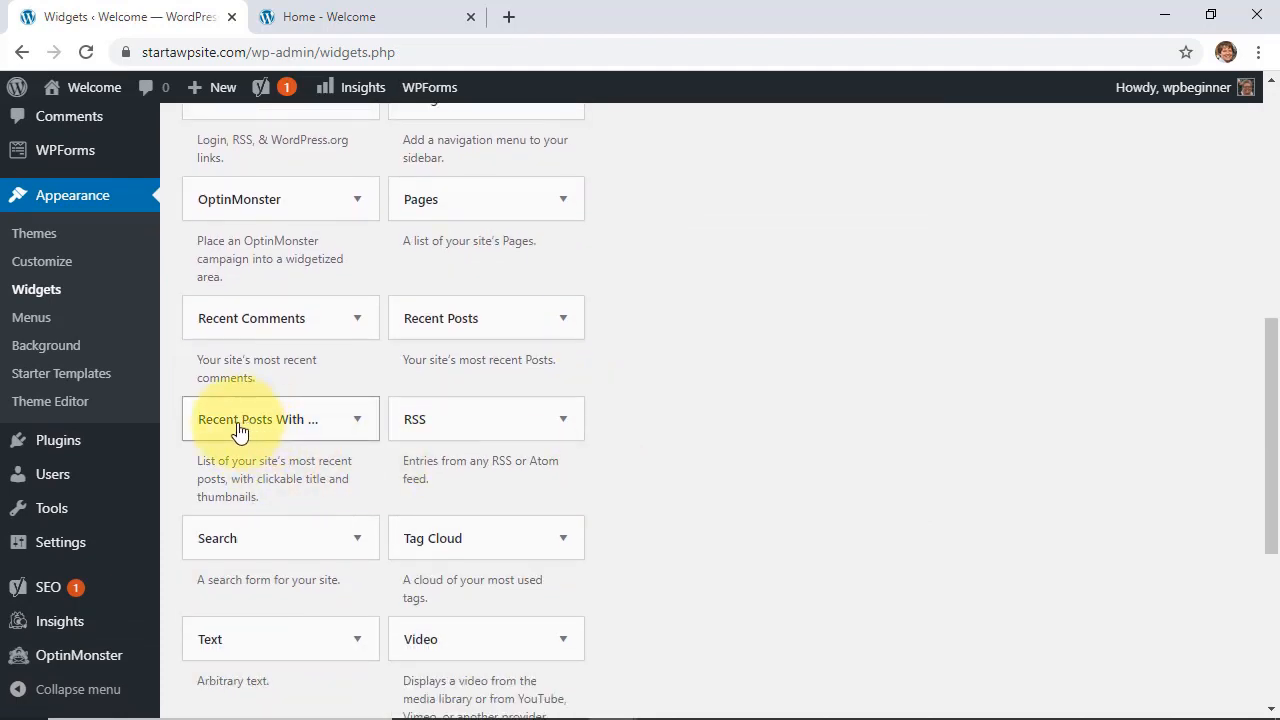
left_click_drag(240, 418, 638, 240)
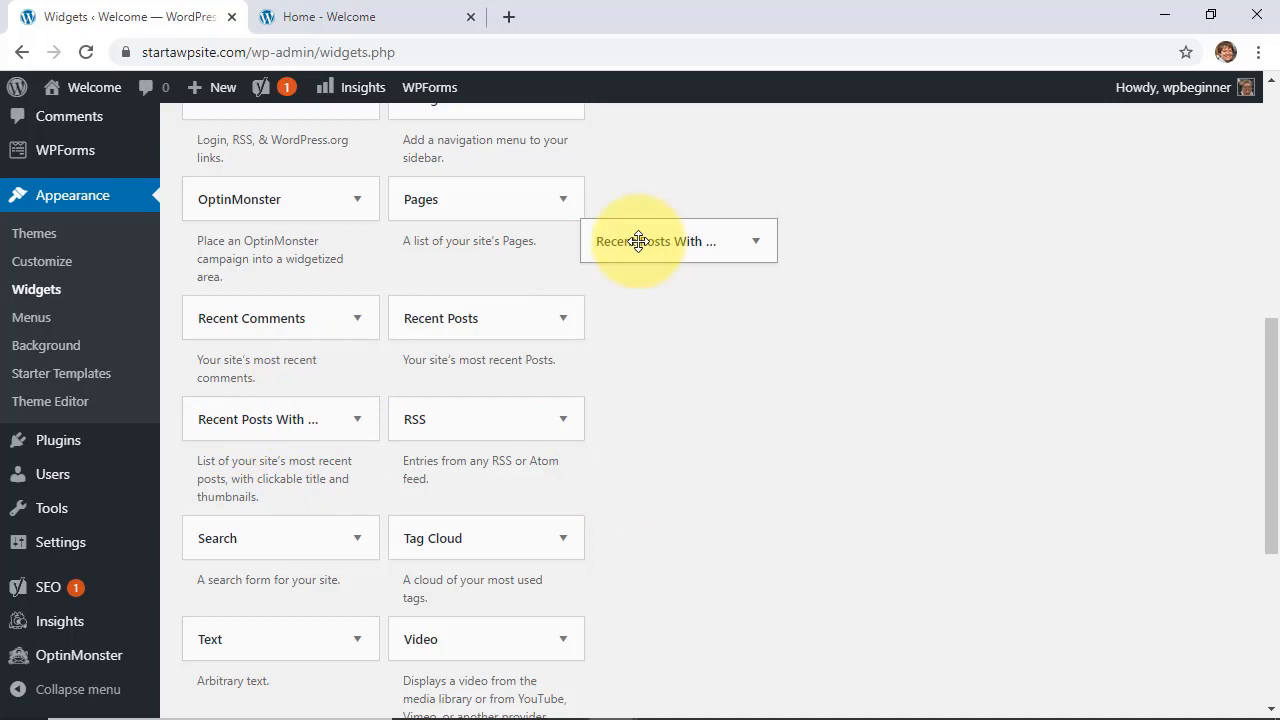
scroll("up", 3)
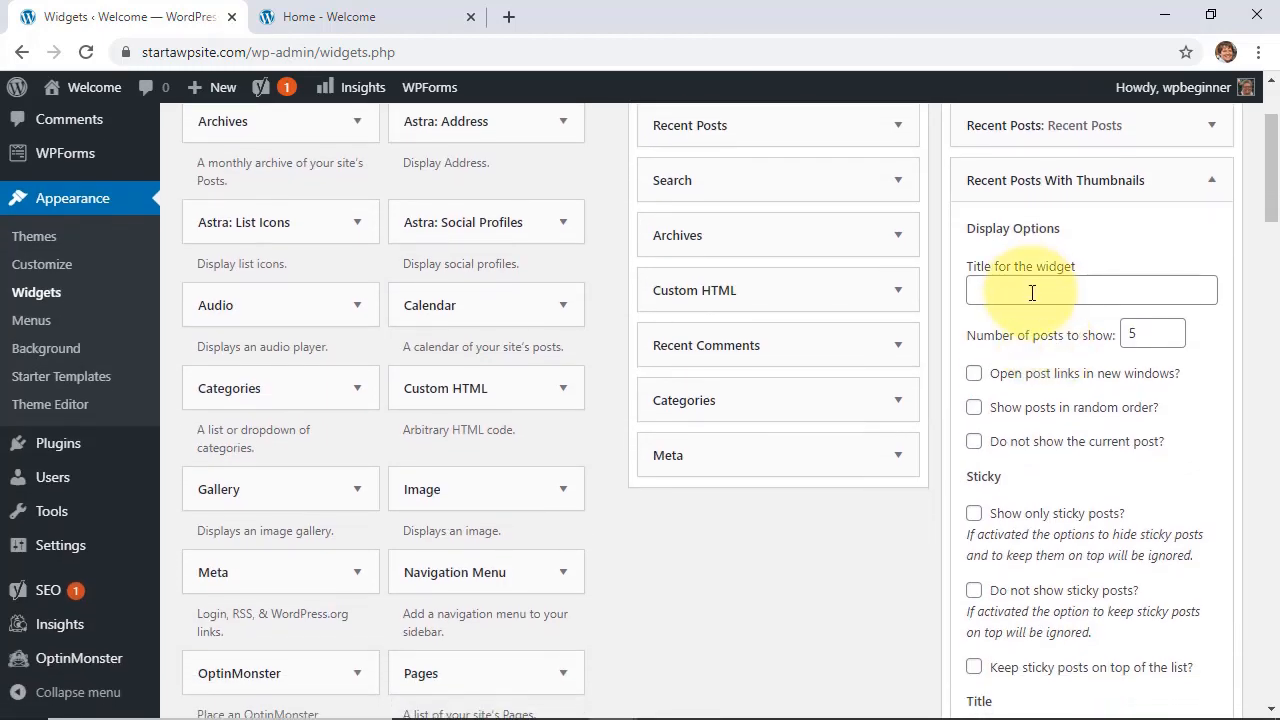
- Title the widget 'Recent Posts with Thumbnails' and enable Show posts in random order
type("Recent Posts with Thumbnails")
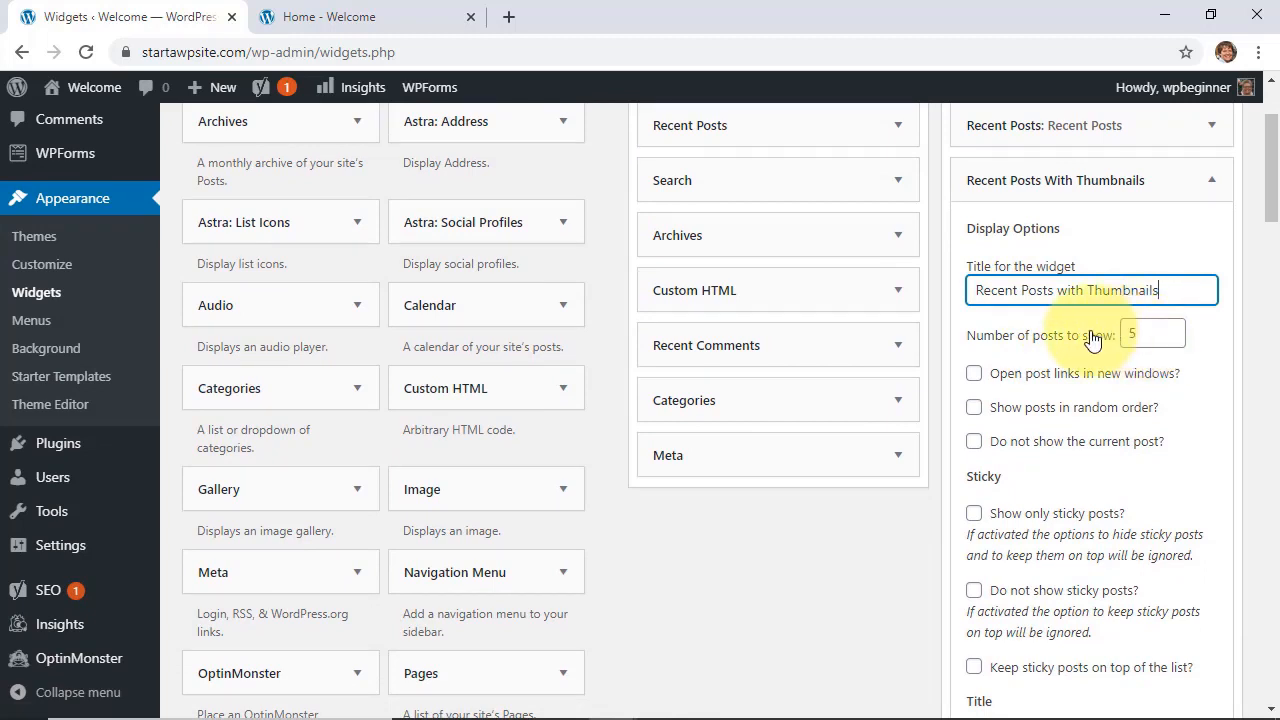
mouse_move(1044, 384)
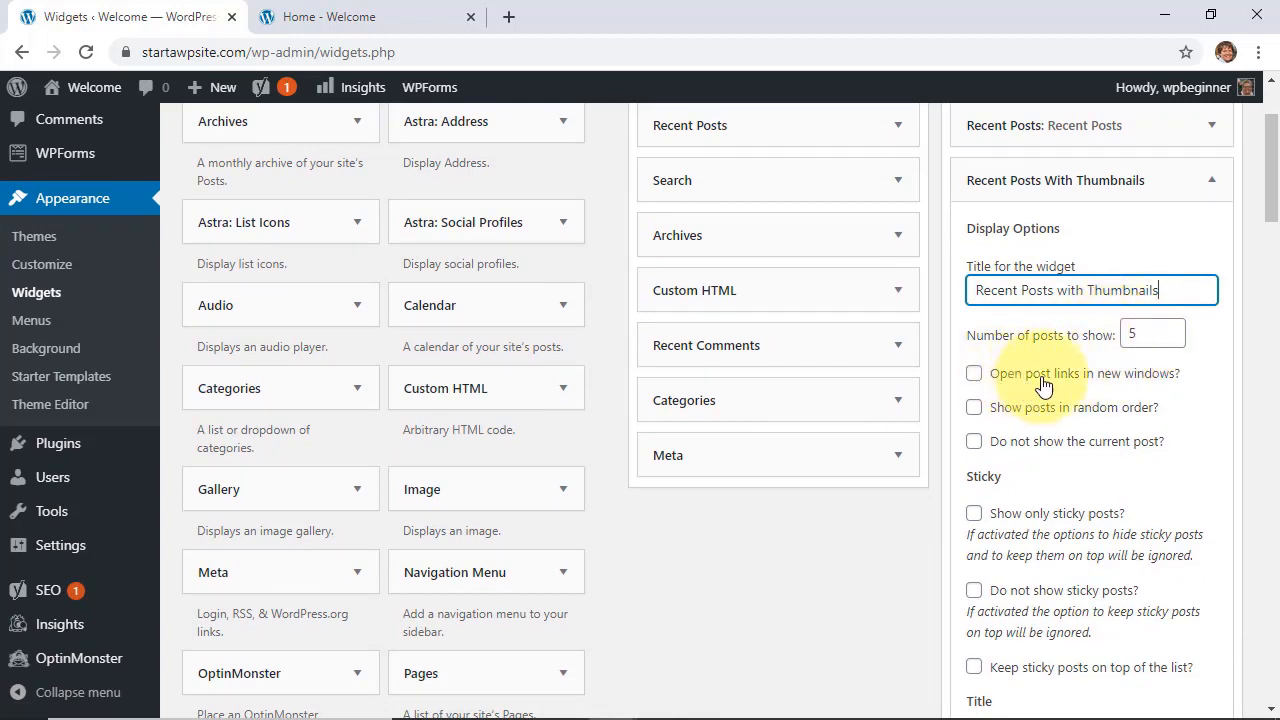
mouse_move(1120, 488)
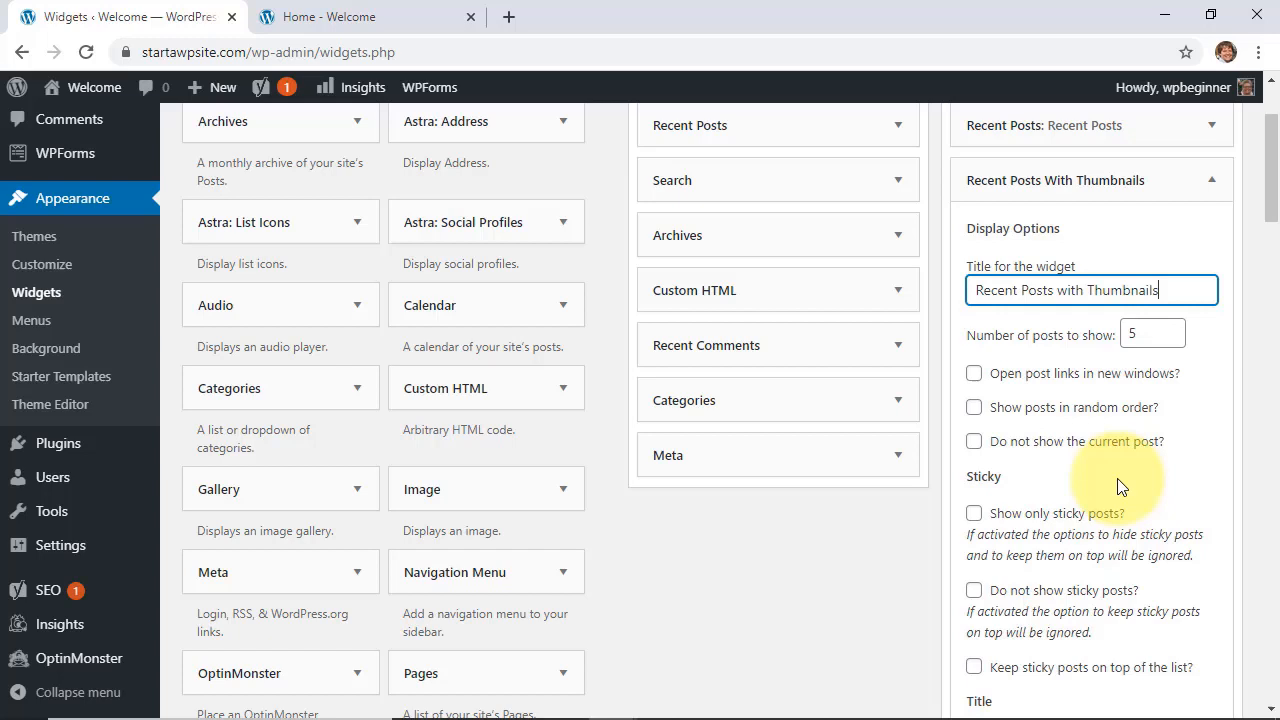
left_click(974, 408)
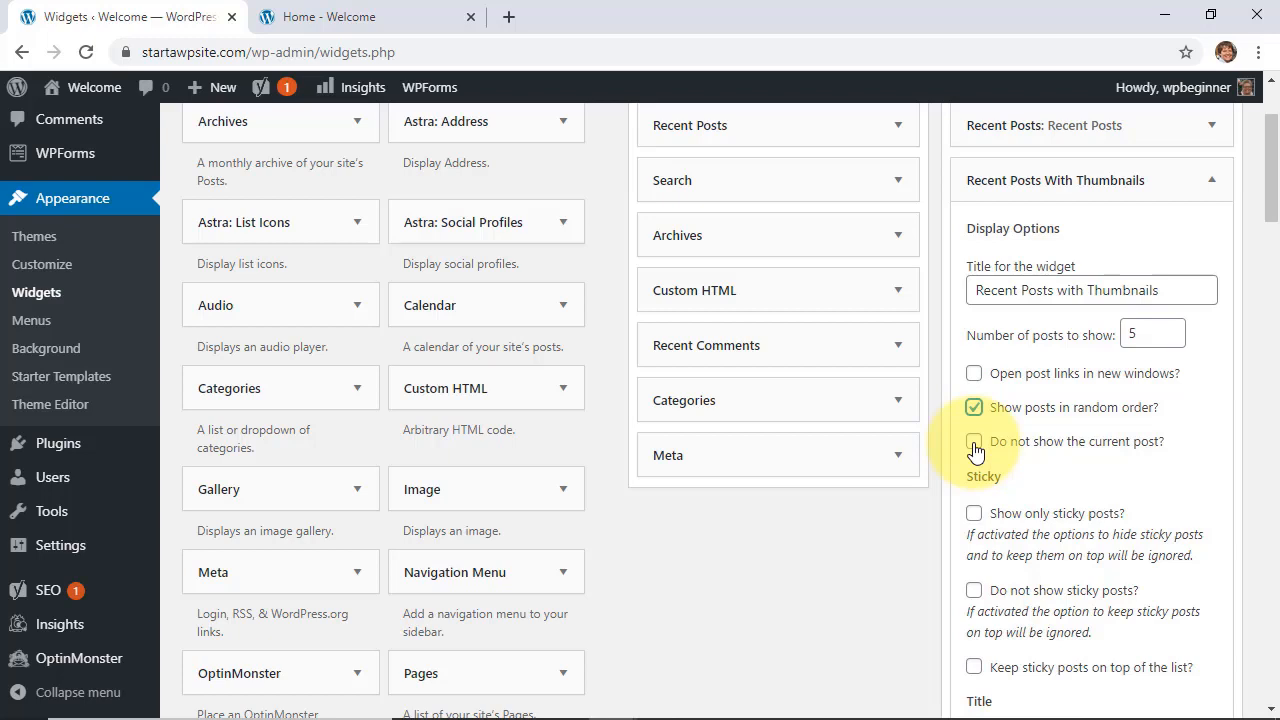
scroll("down", 3)
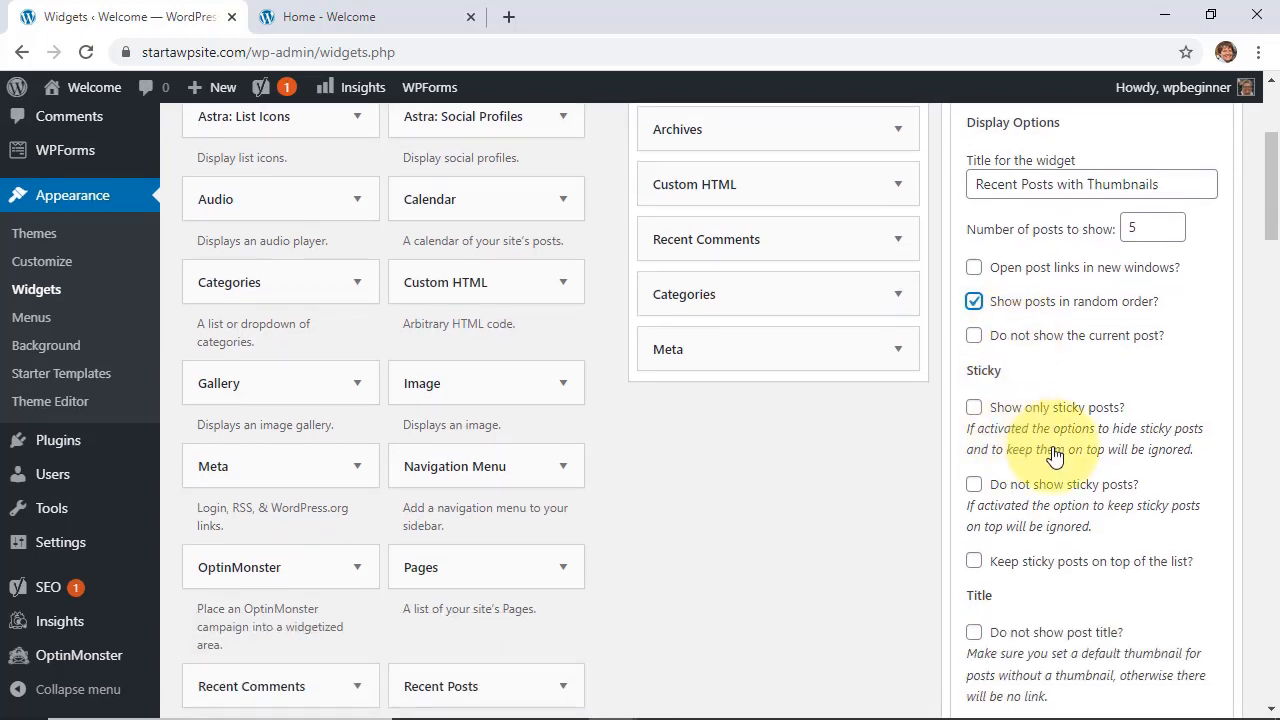
scroll("down", 3)
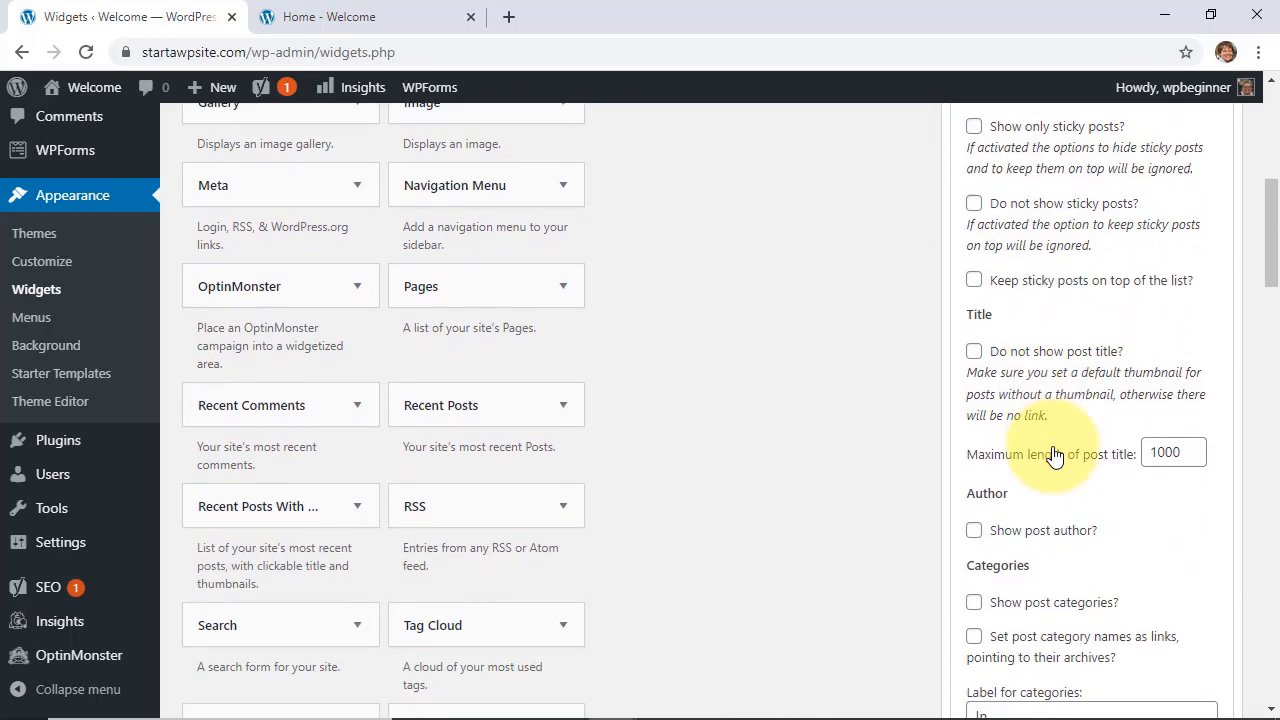
scroll("down", 3)
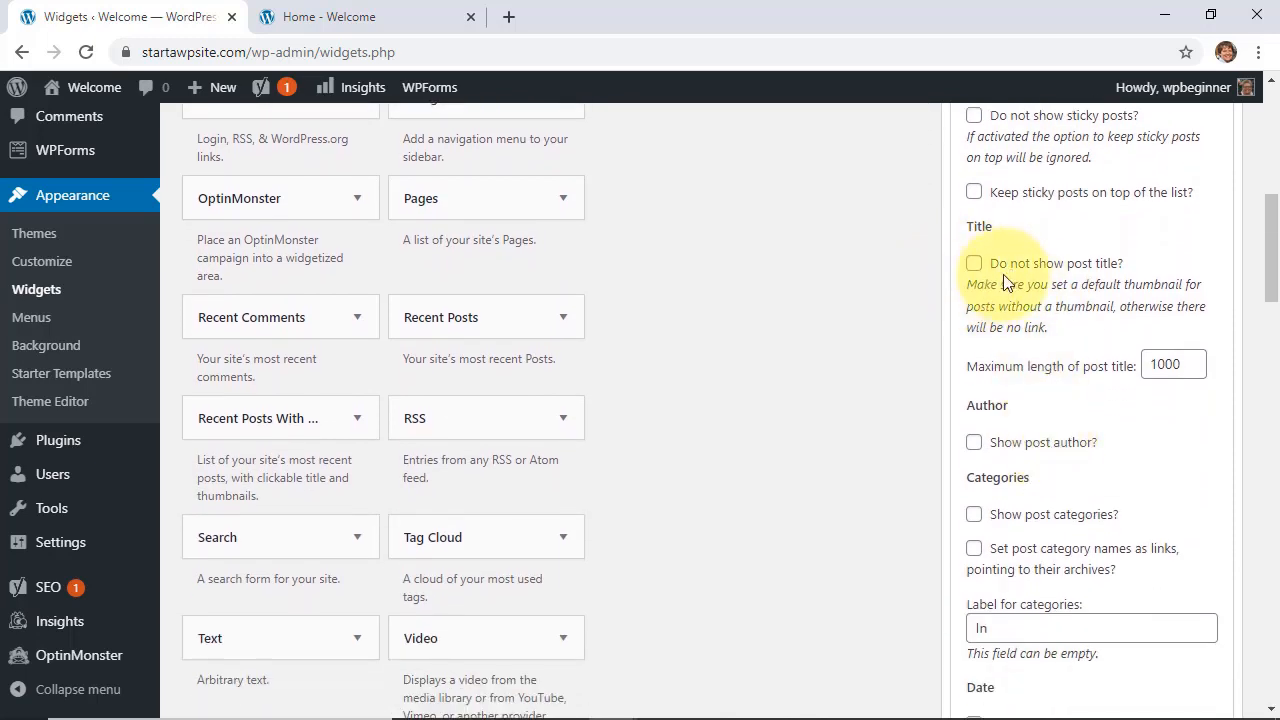
- Review the remaining widget options and save the thumbnails widget settings
scroll("down", 3)
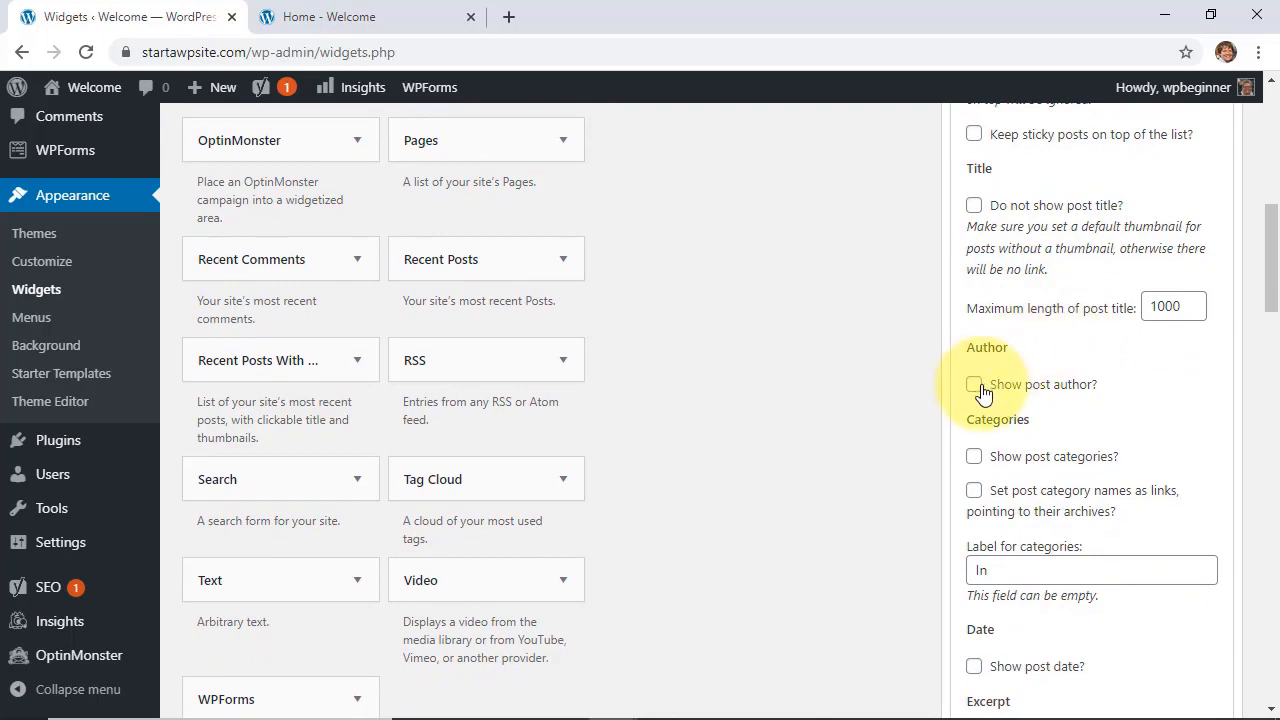
scroll("down", 3)
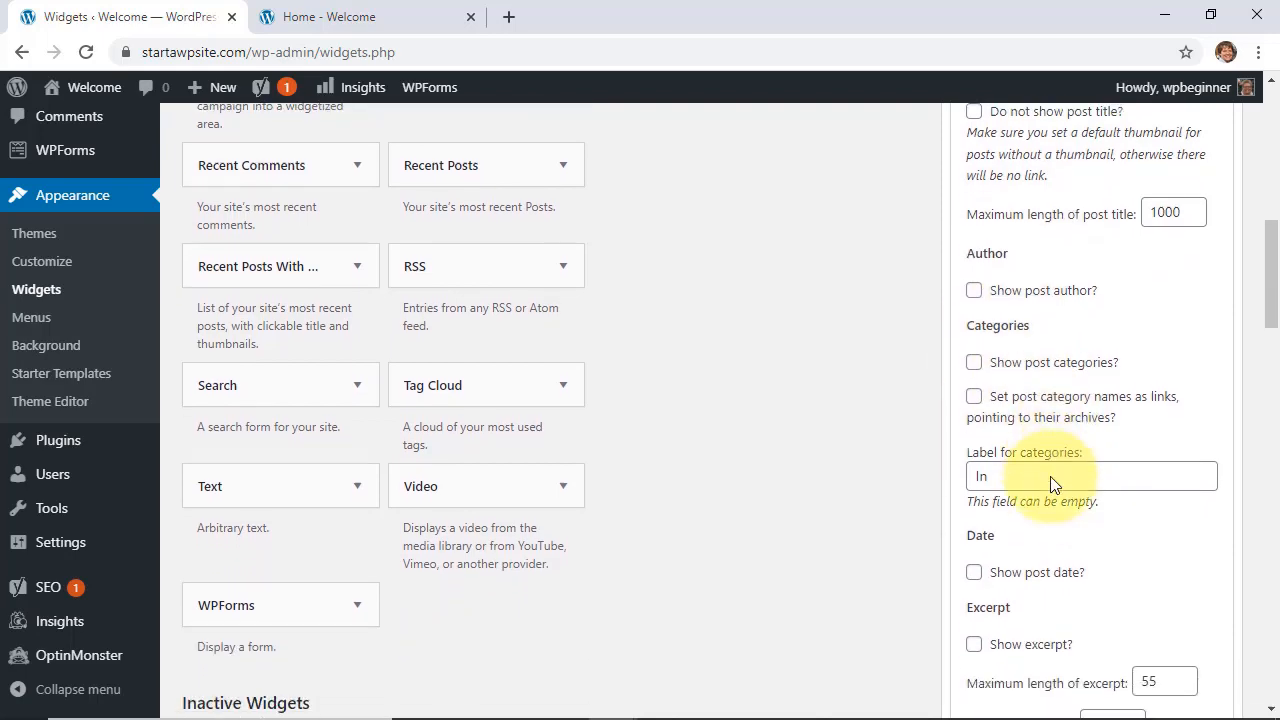
scroll("down", 3)
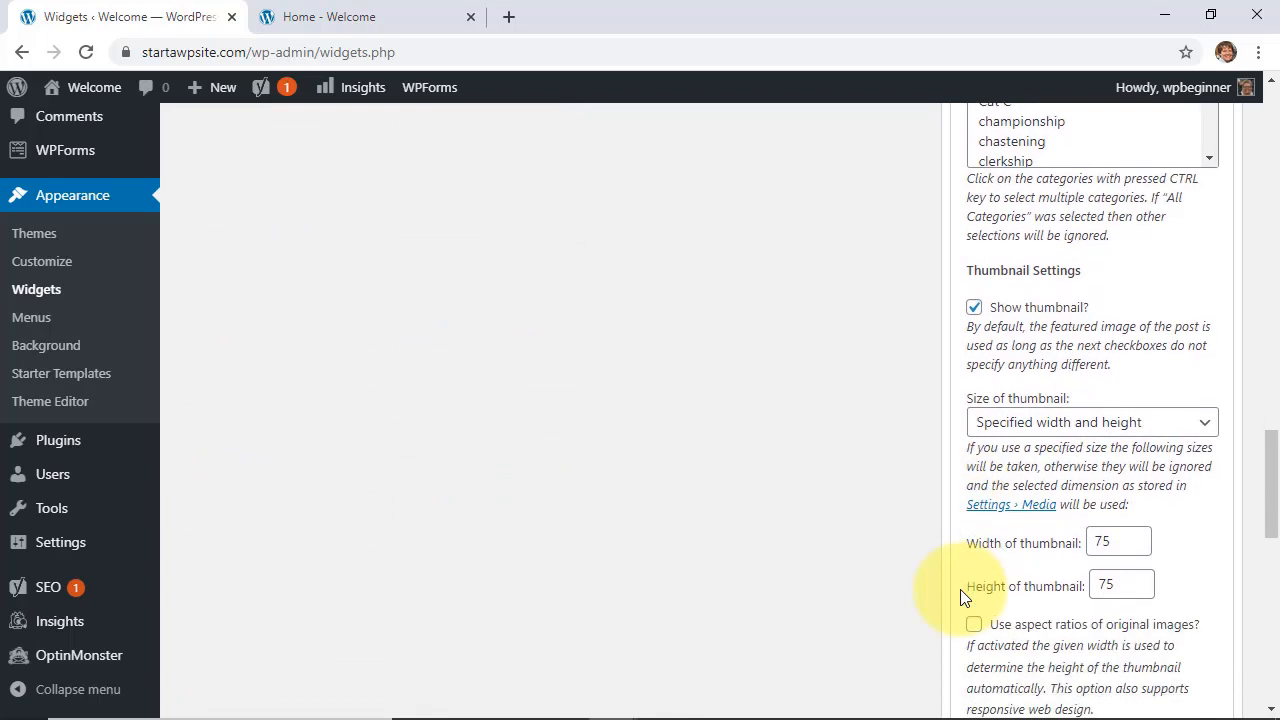
scroll("down", 3)
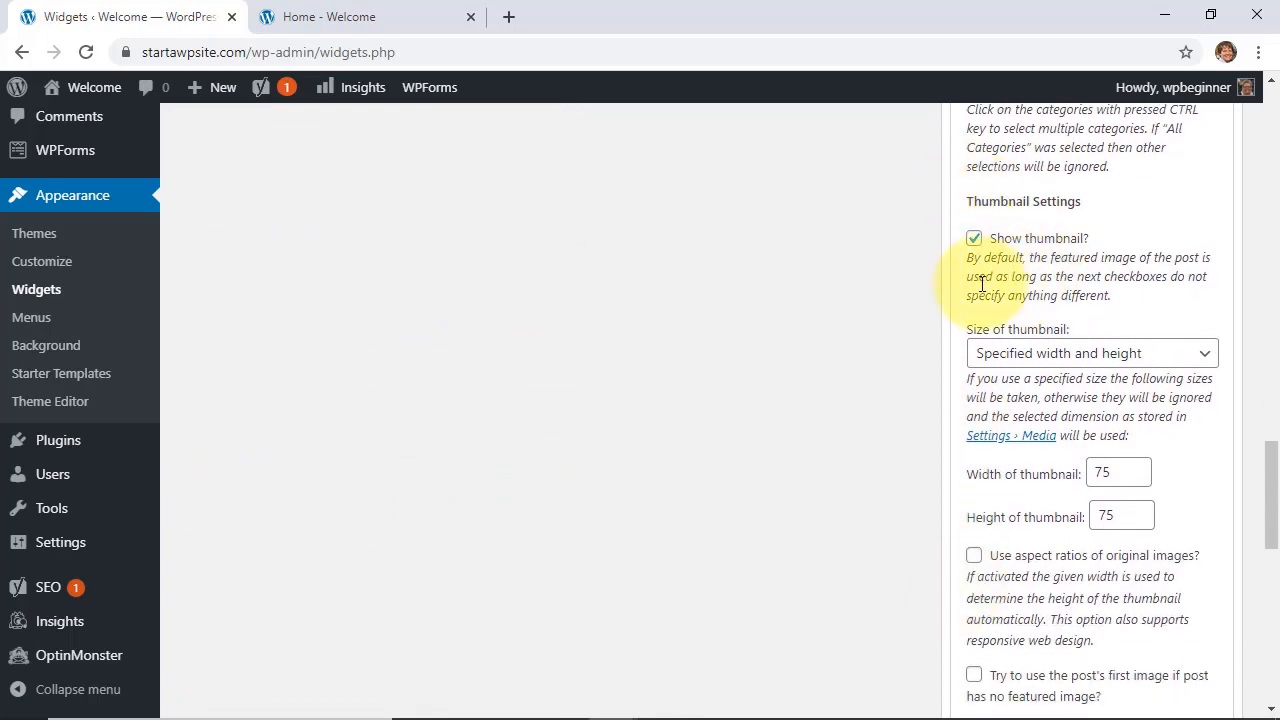
left_click(1090, 352)
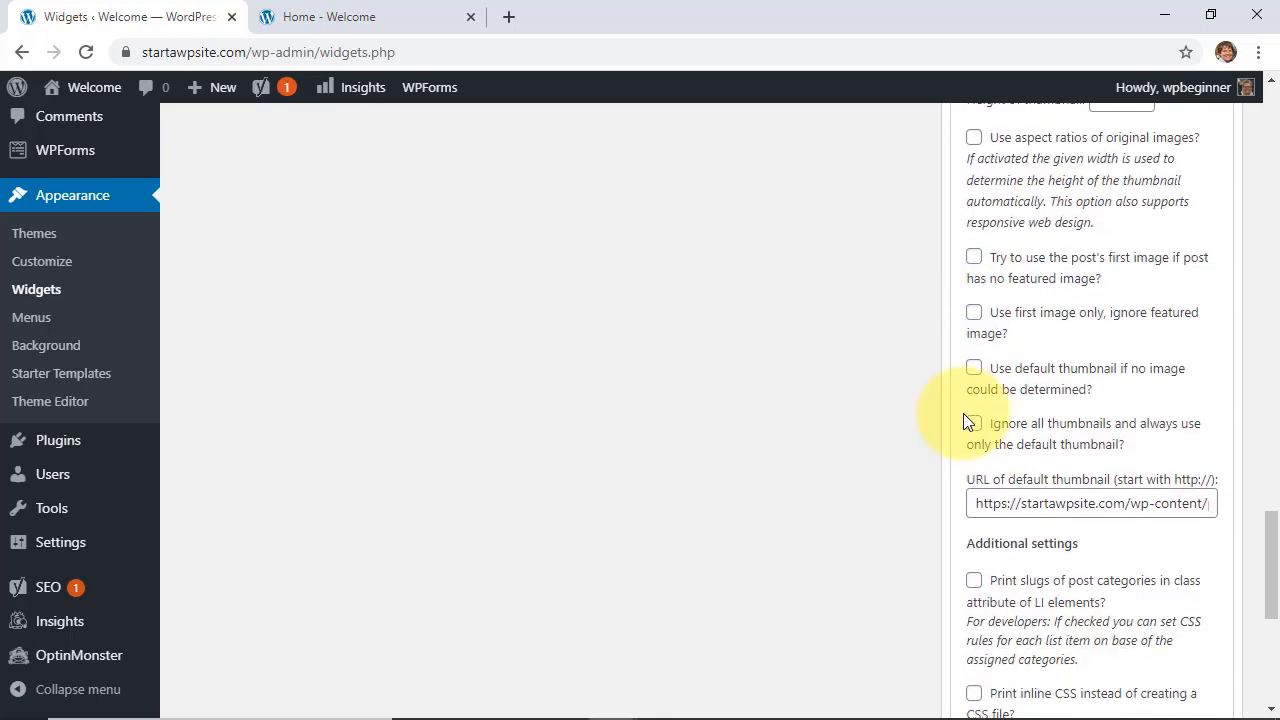
scroll("down", 3)
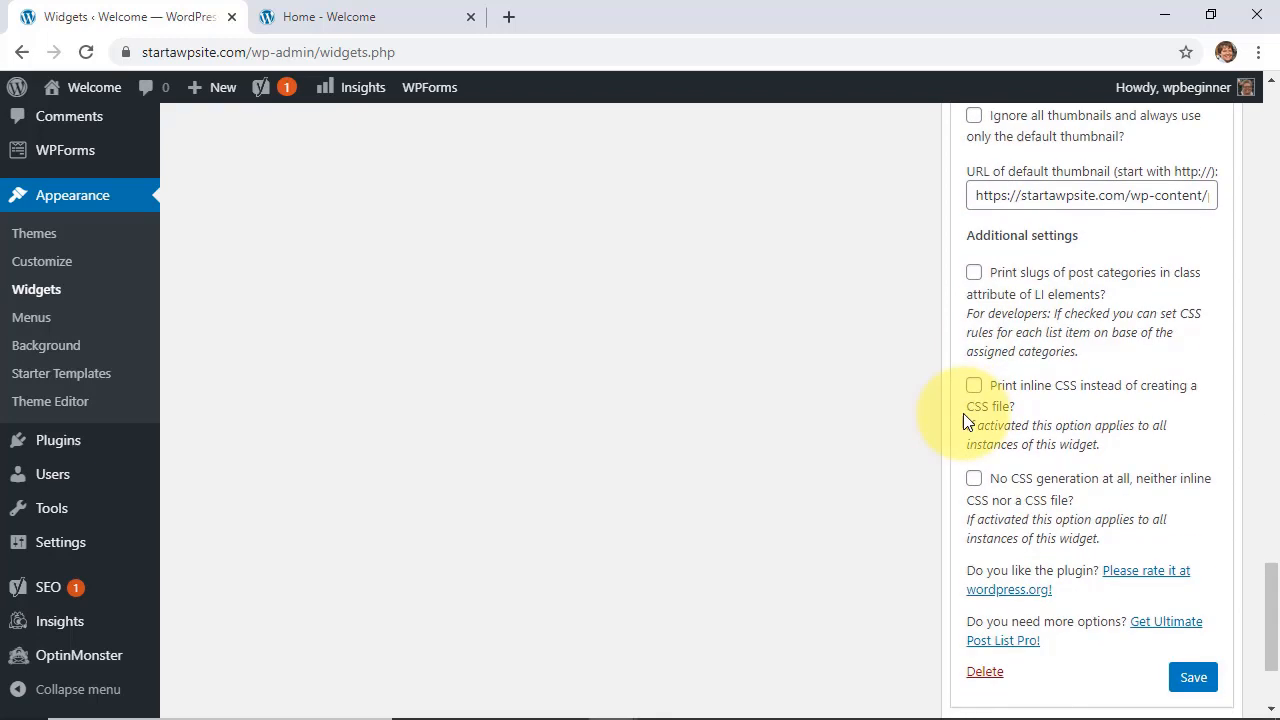
left_click(1192, 676)
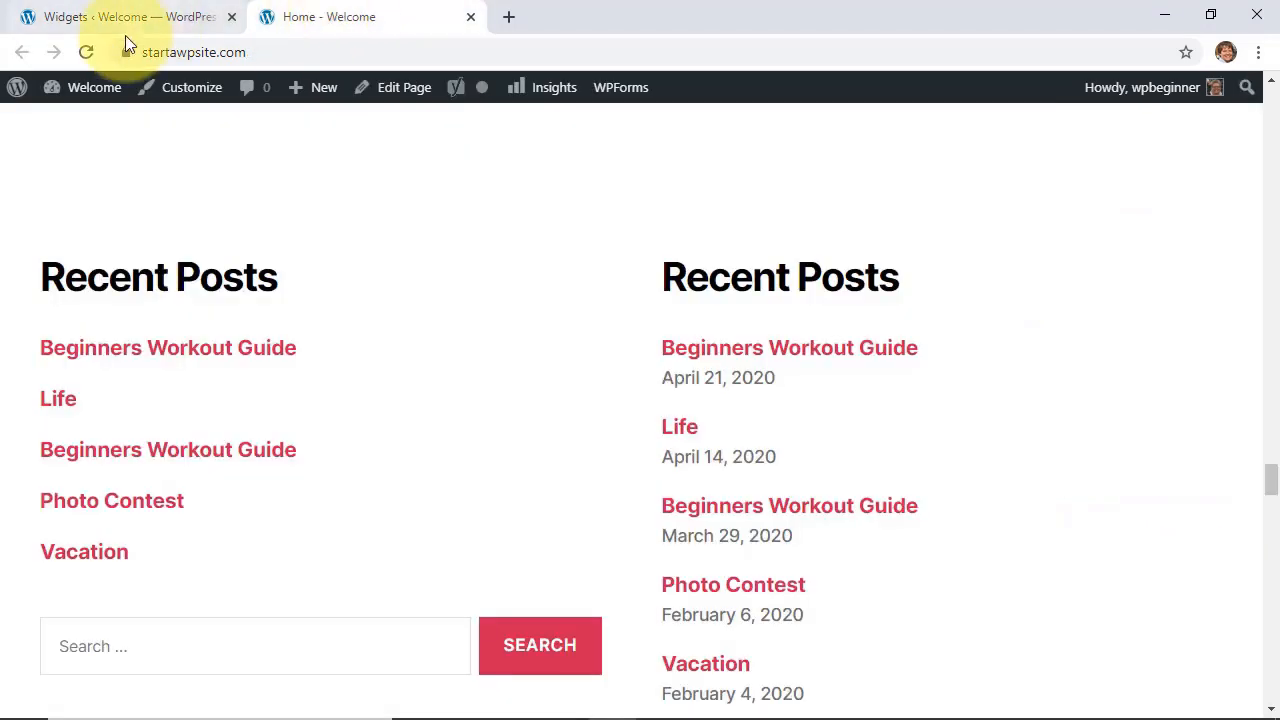
- Check the live footer's Recent Posts with Thumbnails list, then switch back to the admin tab
scroll("down", 3)
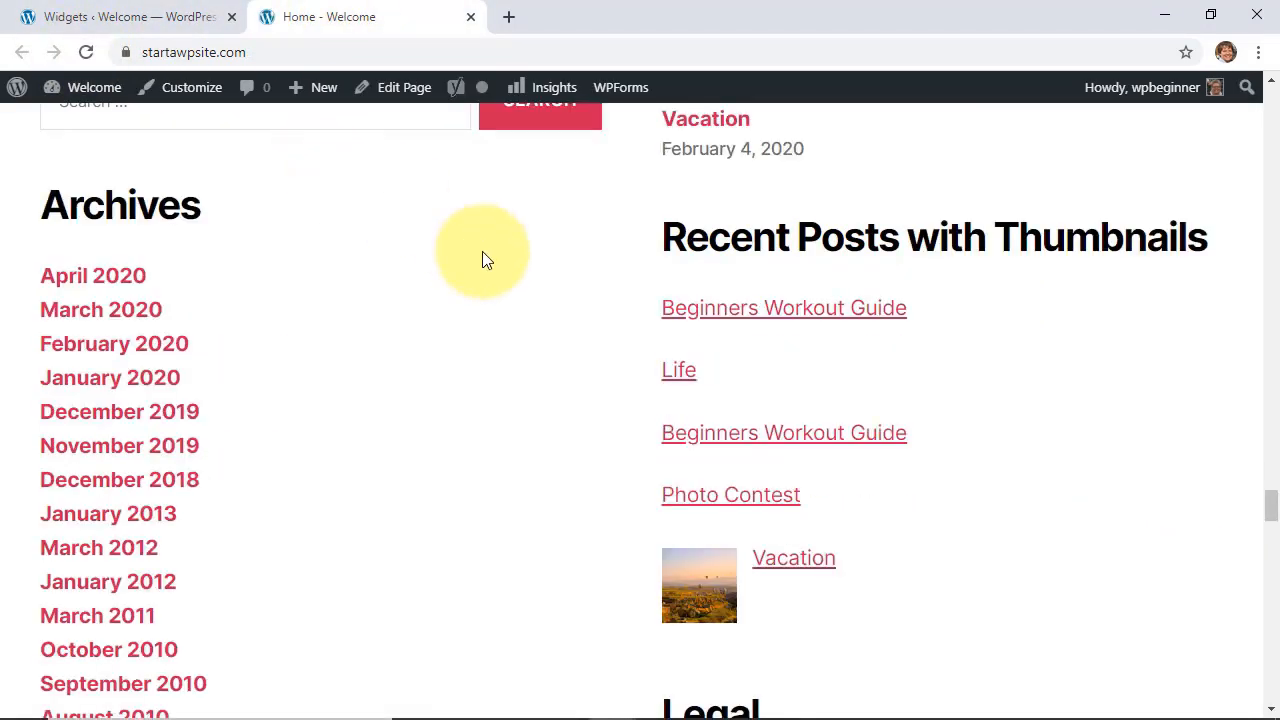
mouse_move(910, 280)
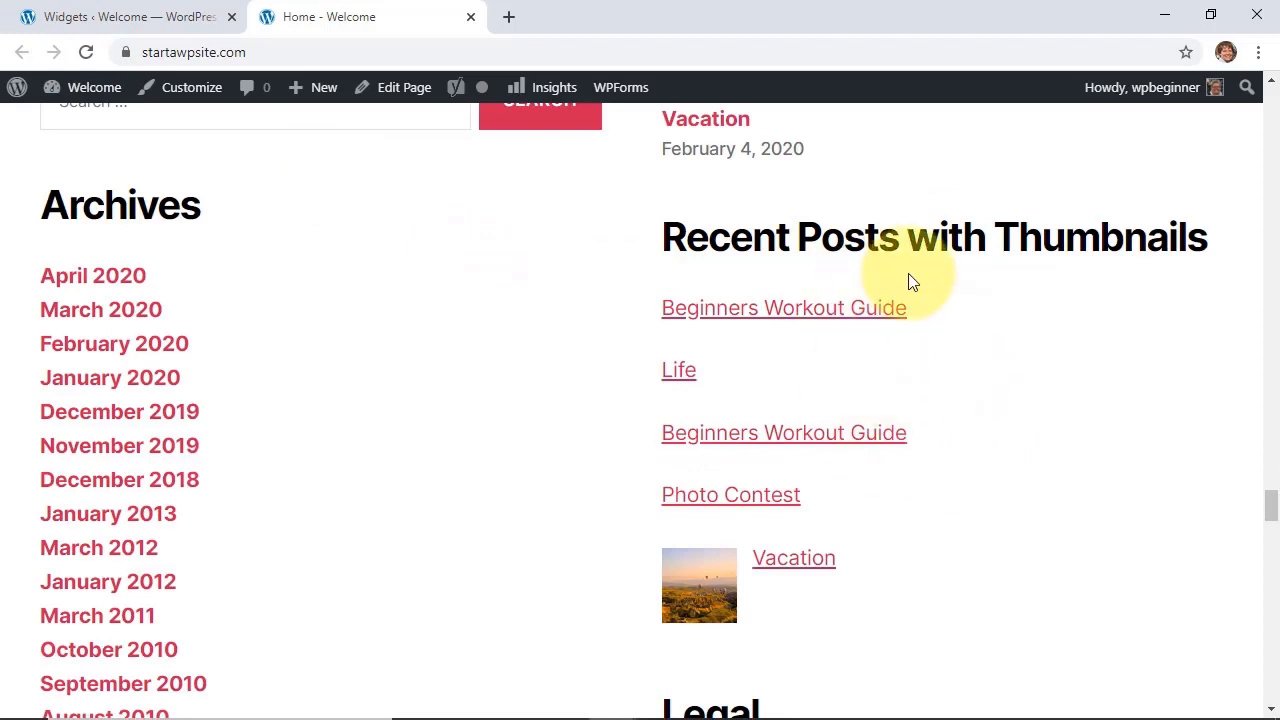
mouse_move(878, 276)
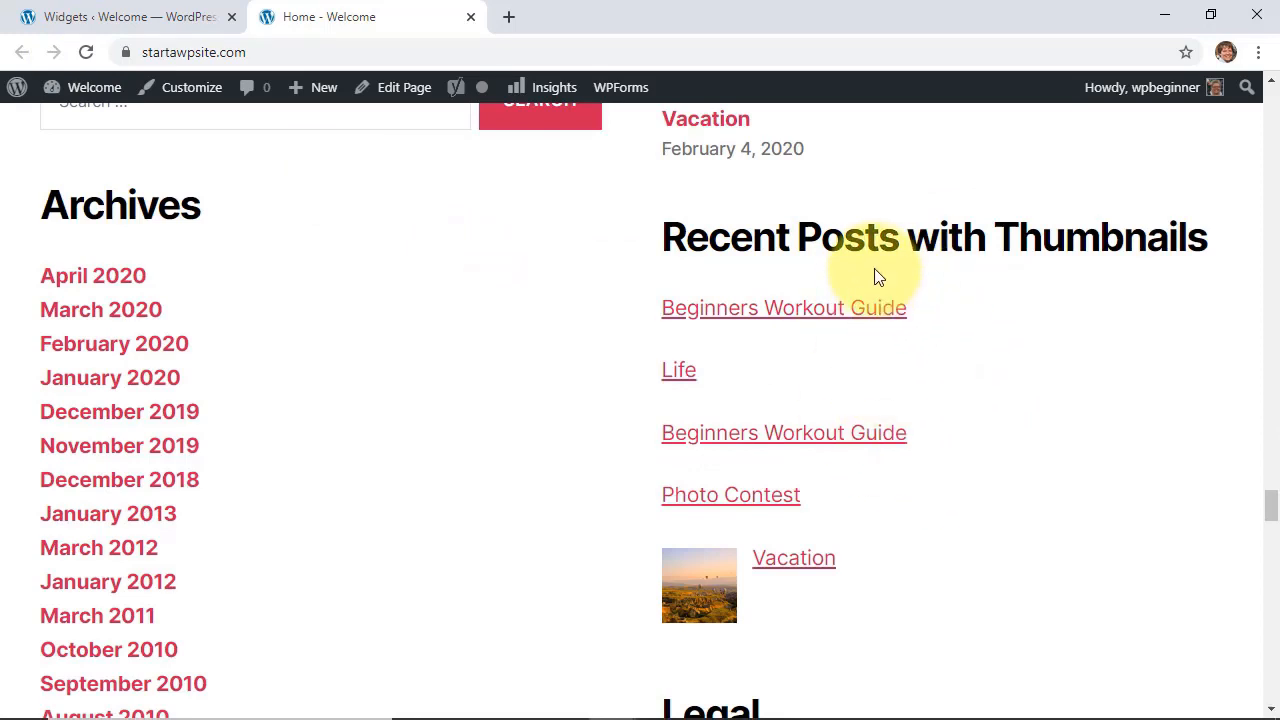
mouse_move(656, 556)
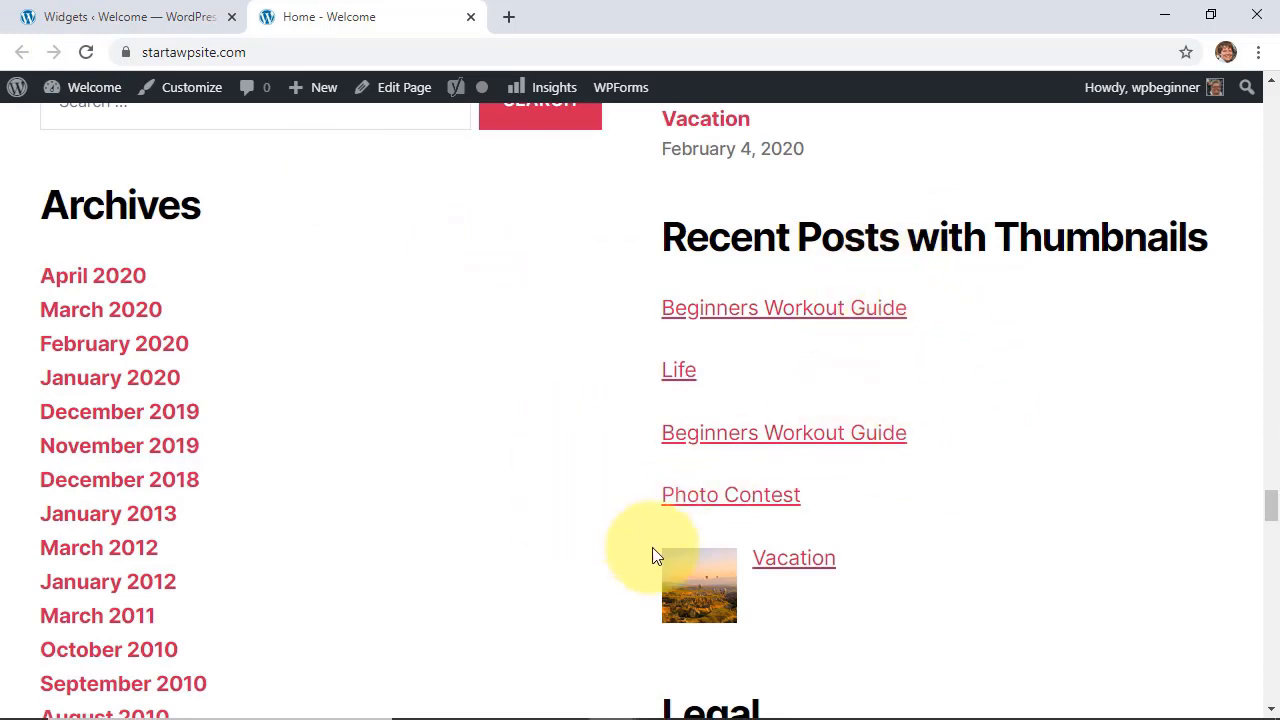
mouse_move(698, 584)
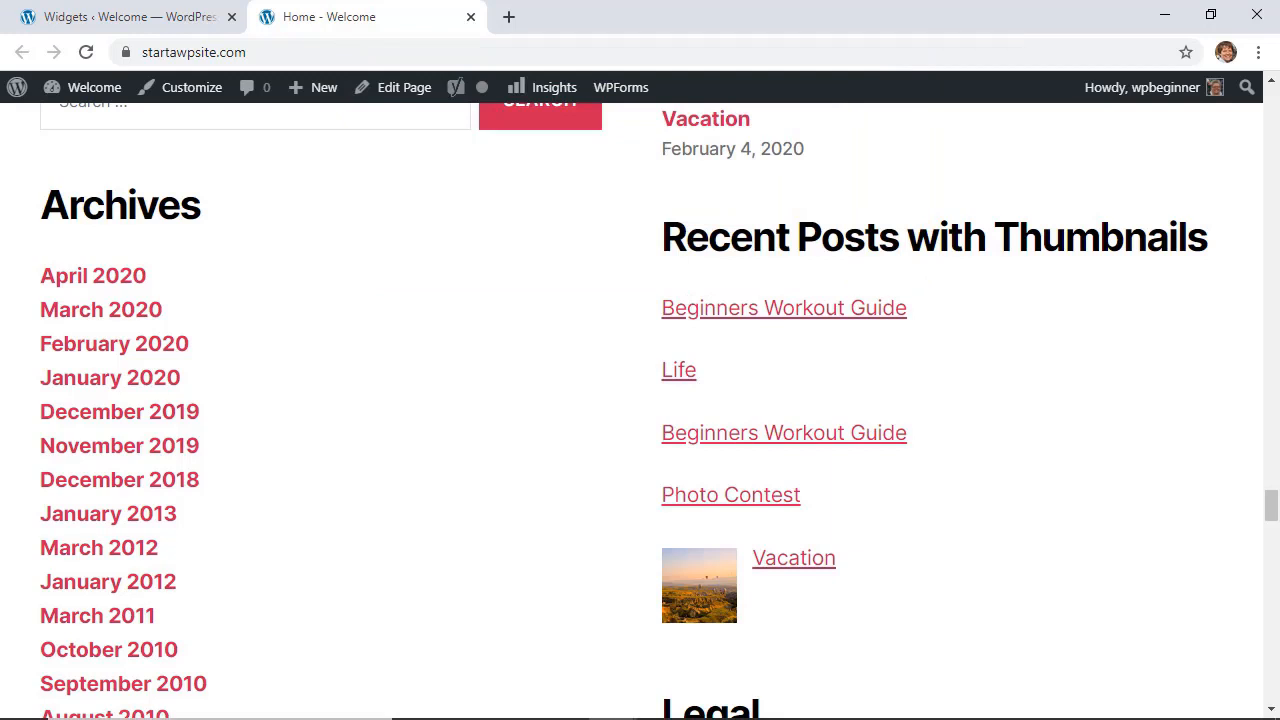
left_click(130, 16)
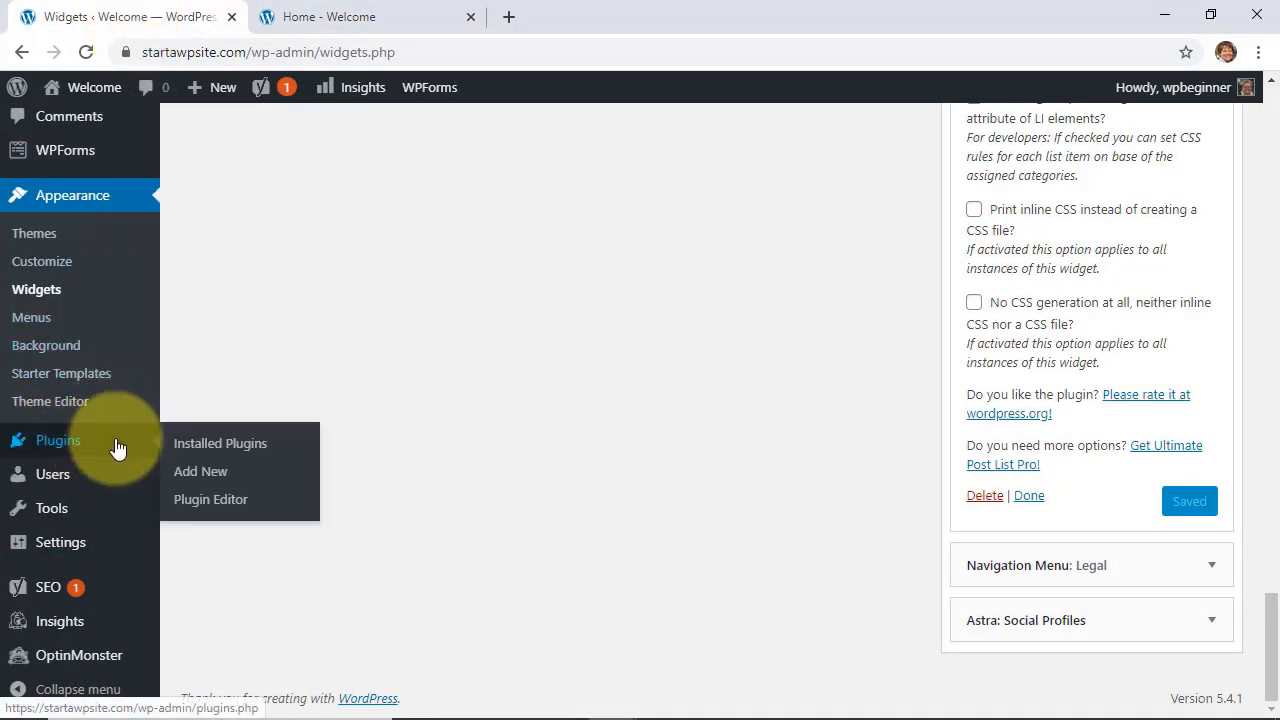
- Install the Display Posts plugin from Add New Plugins and activate it
left_click(200, 472)
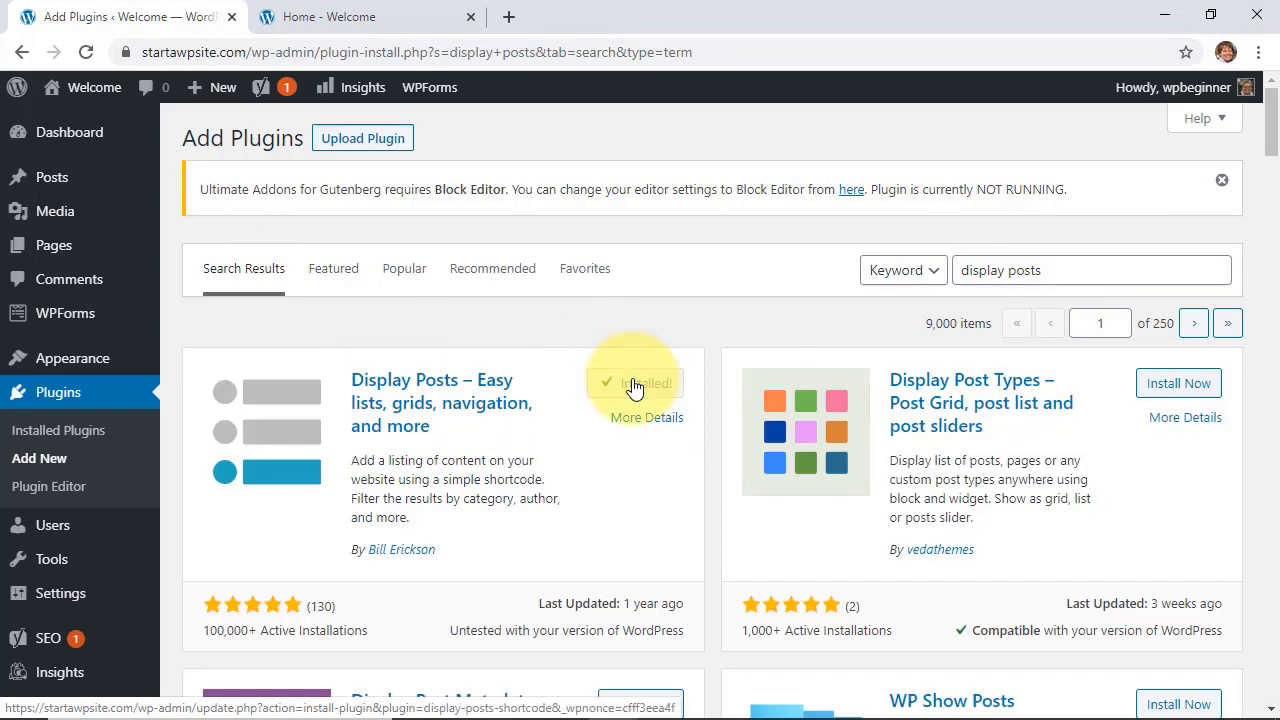
left_click(646, 384)
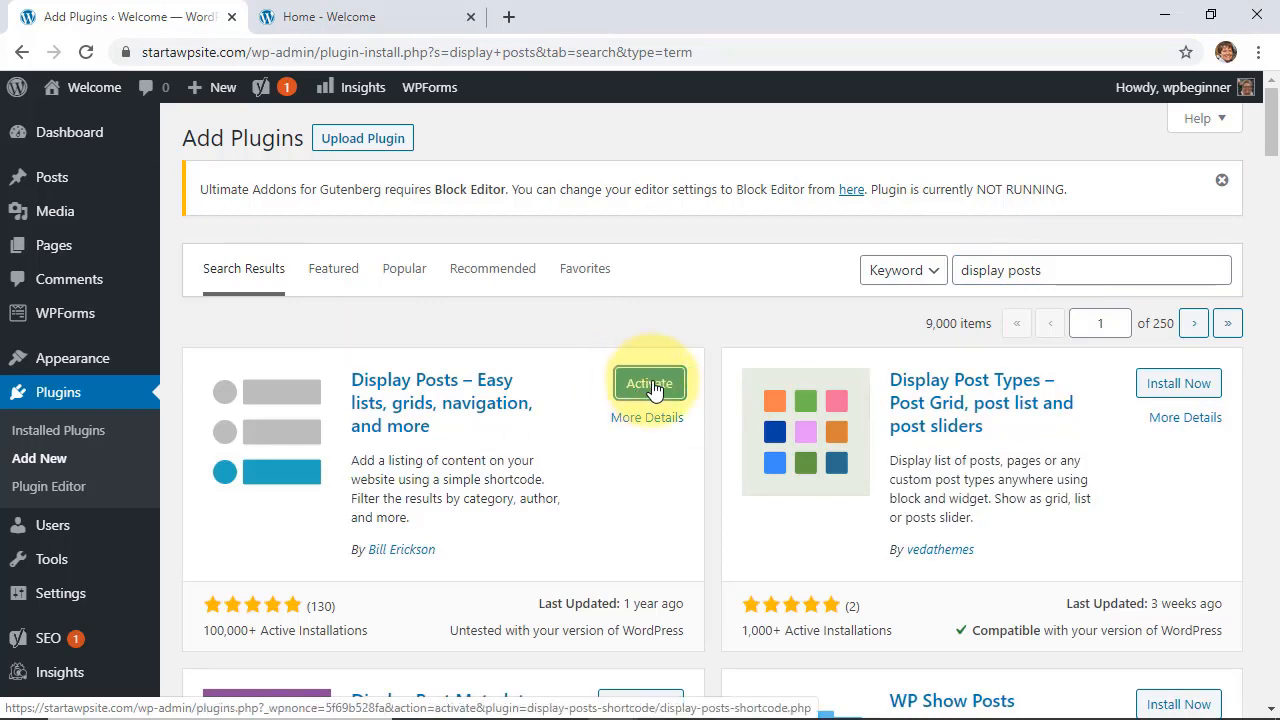
left_click(648, 384)
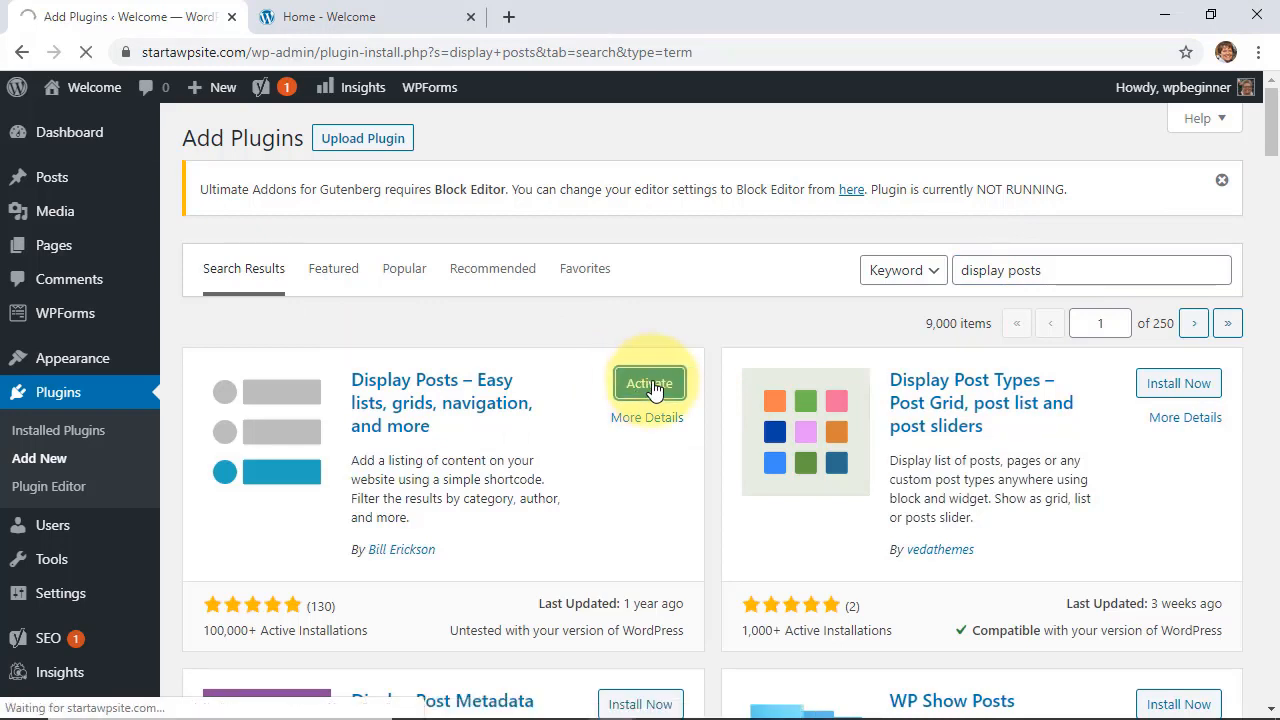
left_click(648, 384)
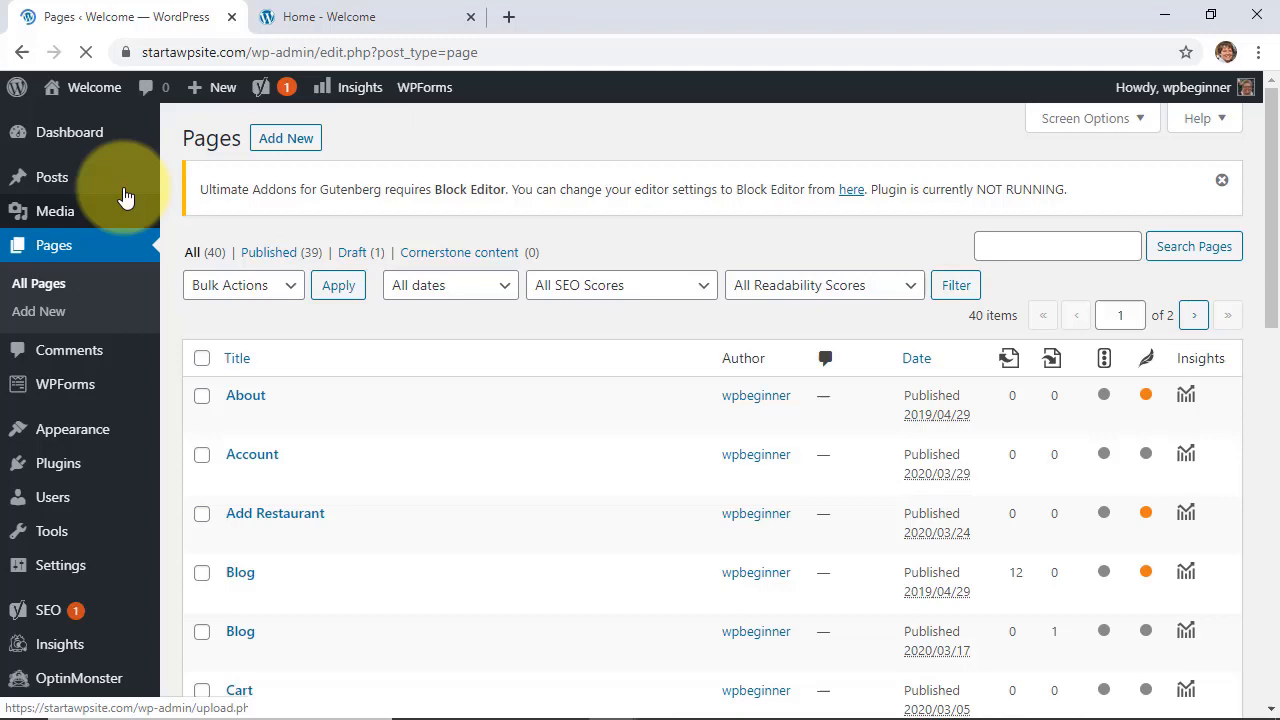
- Paste the copied Display Posts shortcode snippet into the Recent Posts page body
scroll("down", 3)
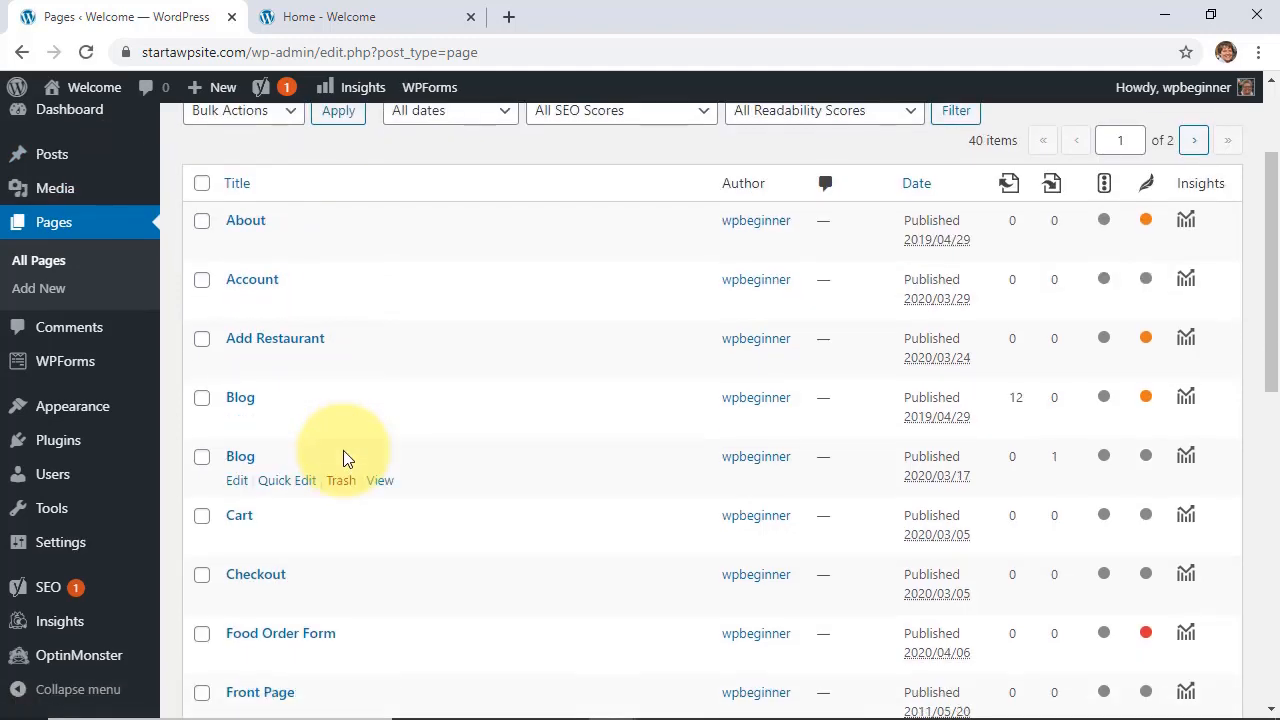
scroll("down", 3)
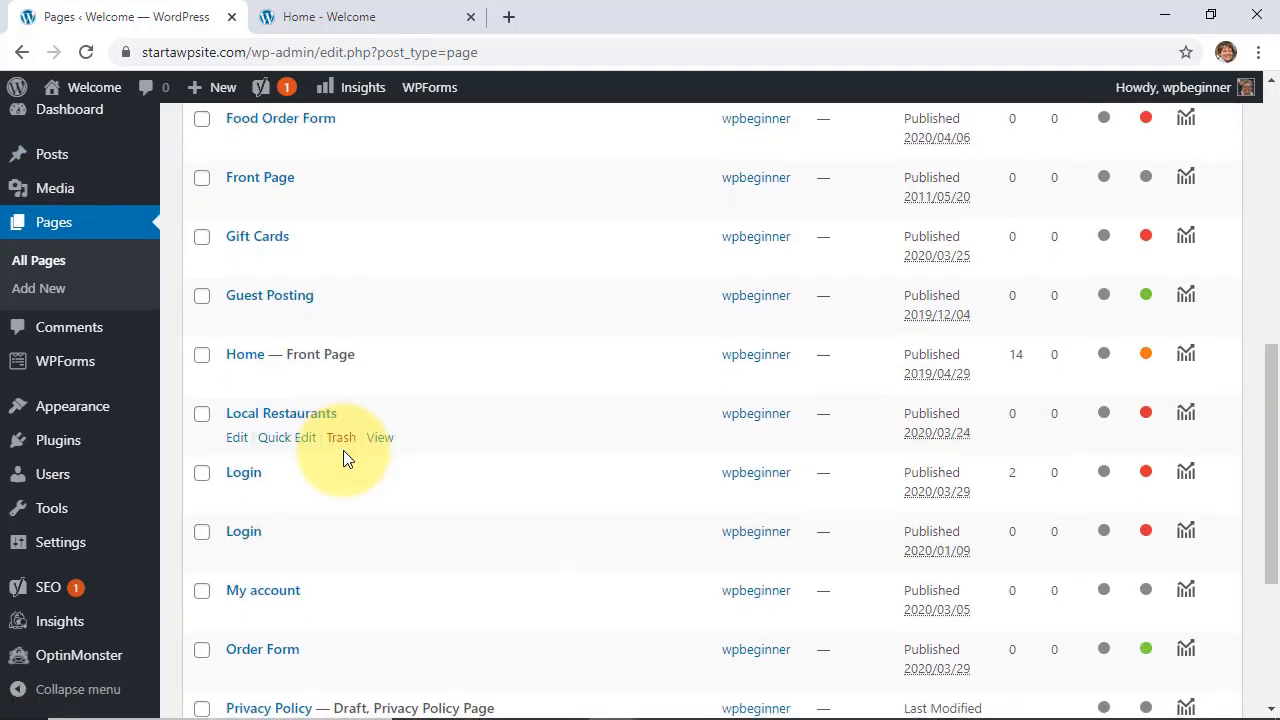
scroll("down", 3)
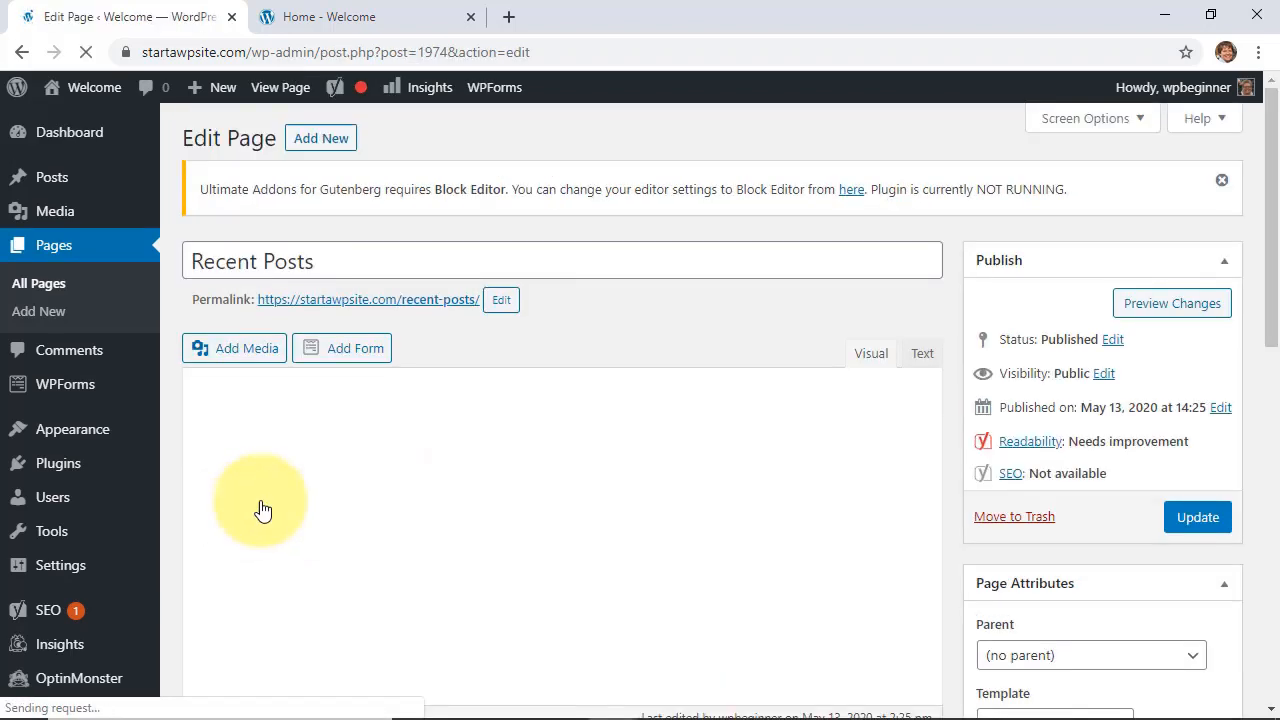
right_click(260, 500)
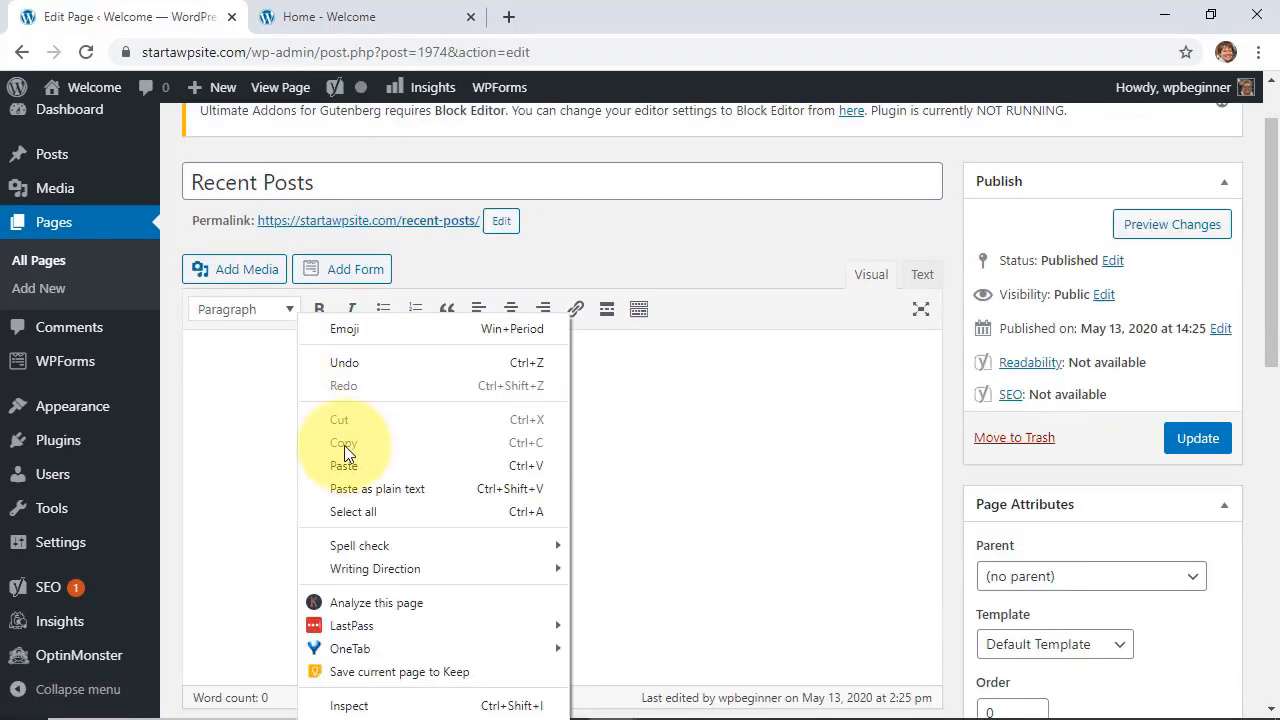
left_click(344, 464)
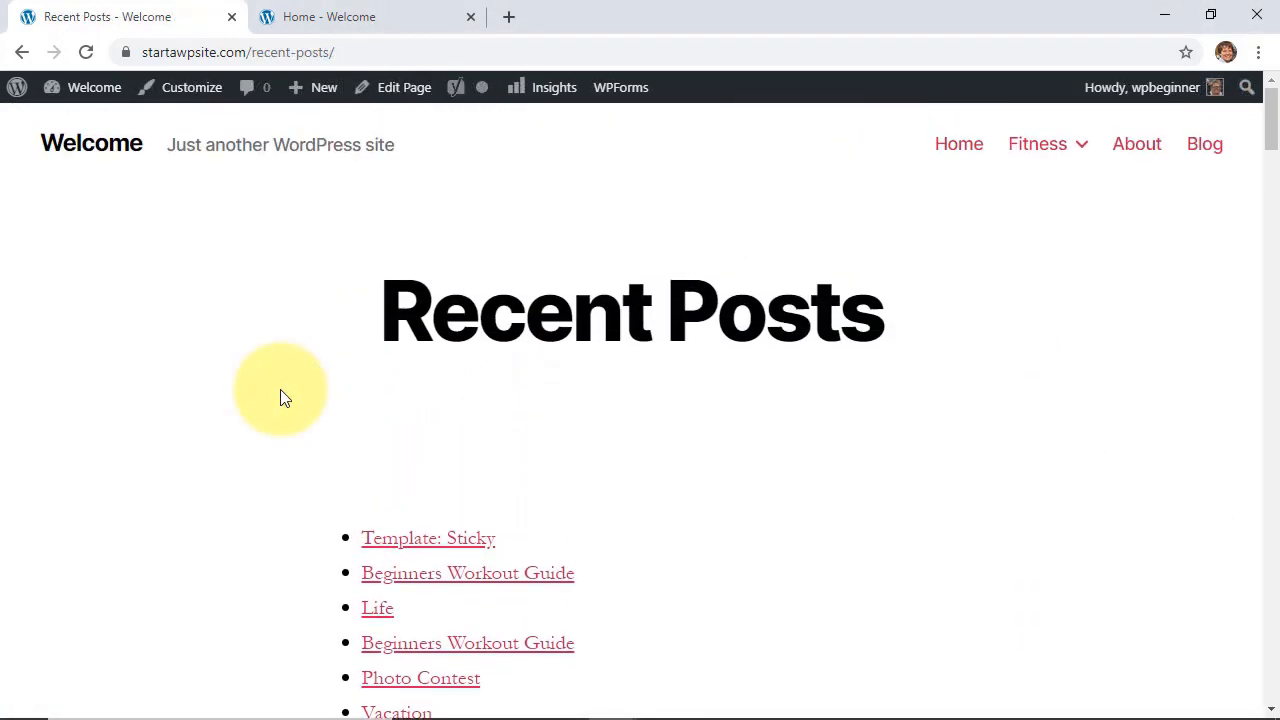
- Review the live Recent Posts page listing post titles as a bulleted list
scroll("down", 3)
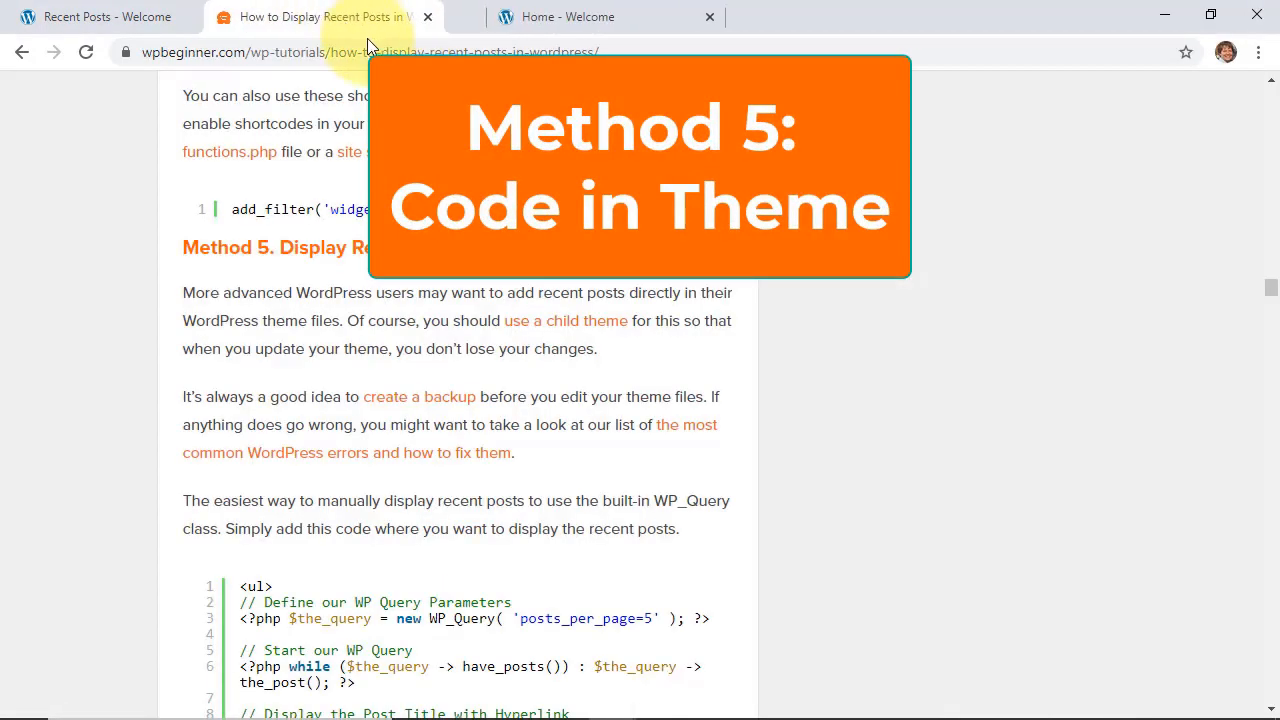
- Review Method 5's WP_Query code sample in the tutorial, then return to the WordPress dashboard
scroll("down", 3)
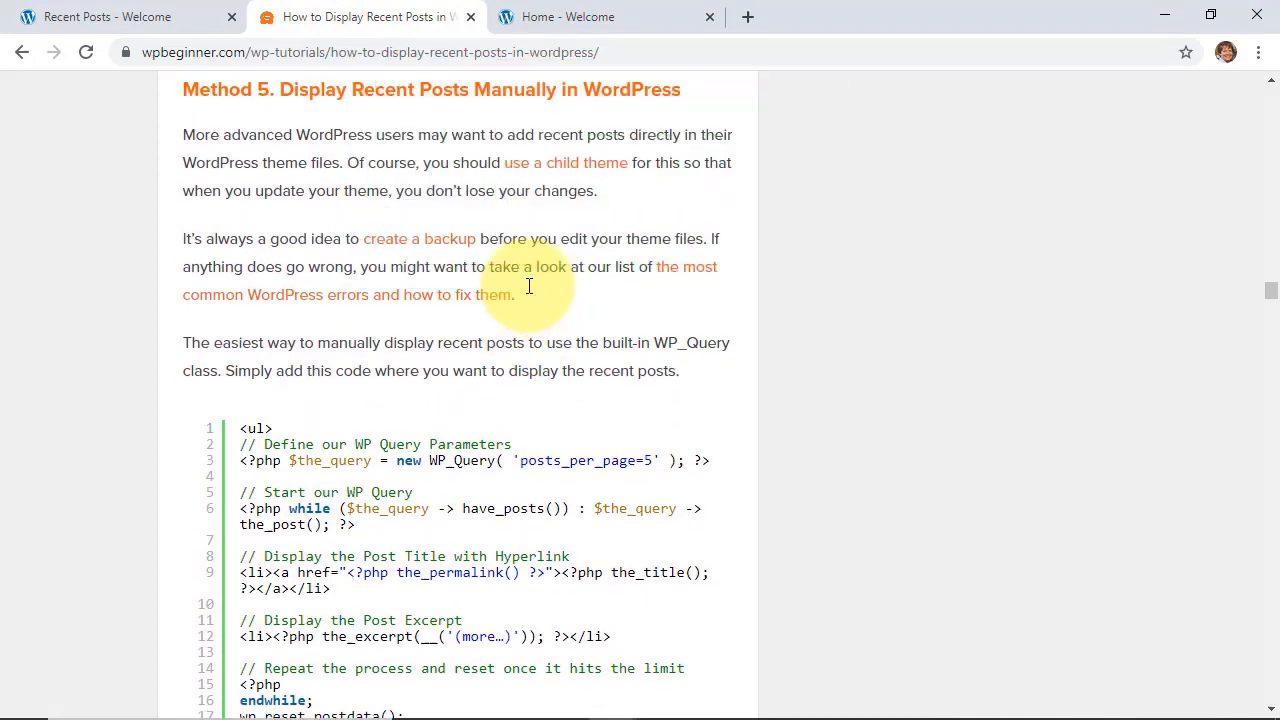
mouse_move(824, 340)
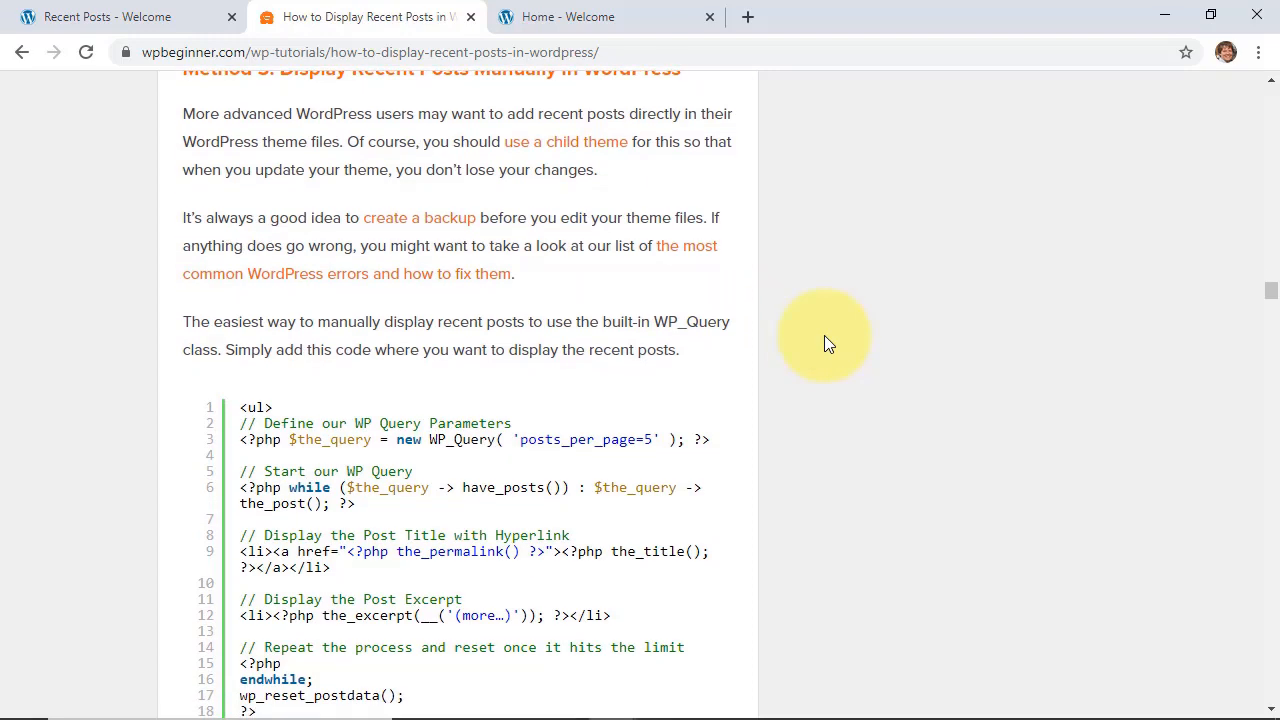
scroll("down", 3)
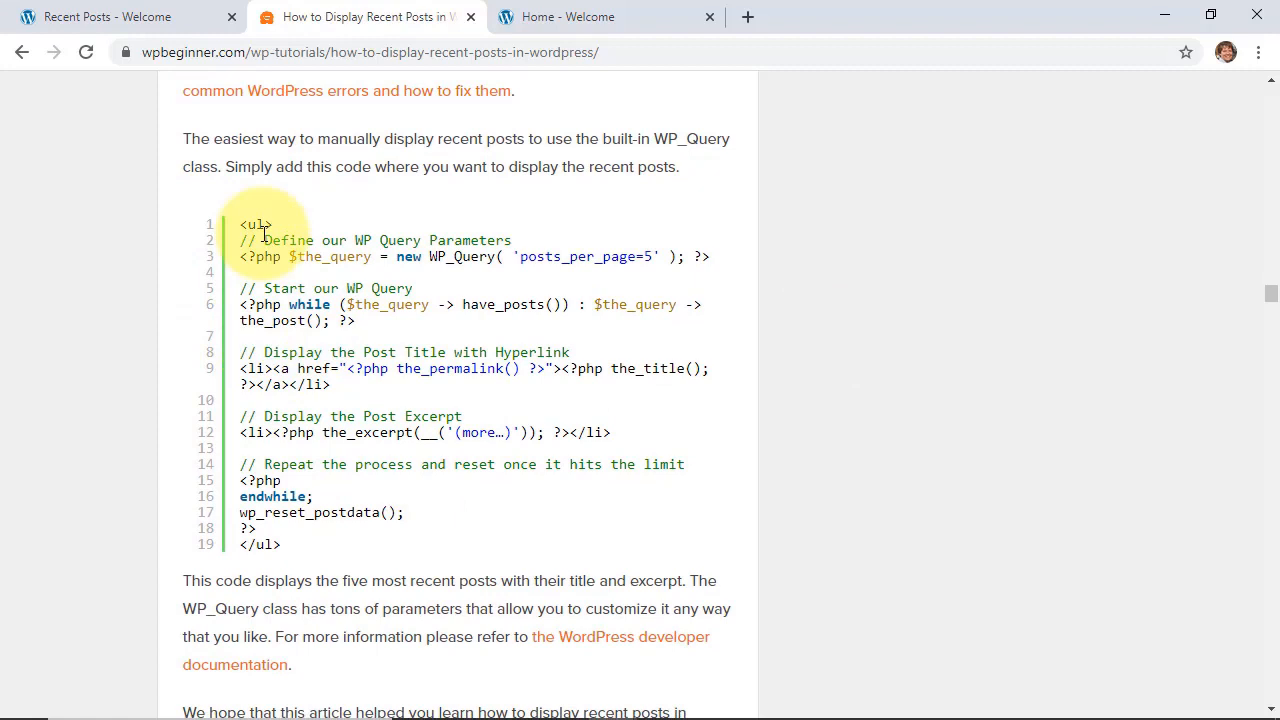
mouse_move(330, 516)
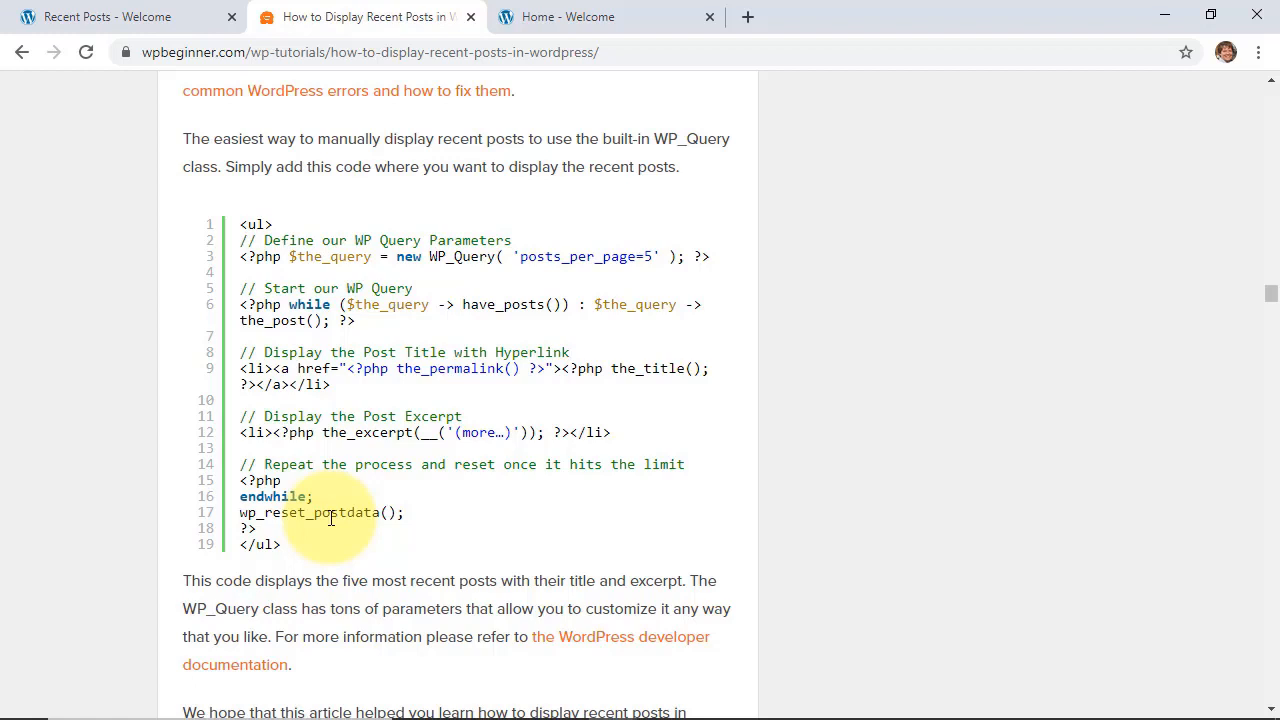
scroll("up", 3)
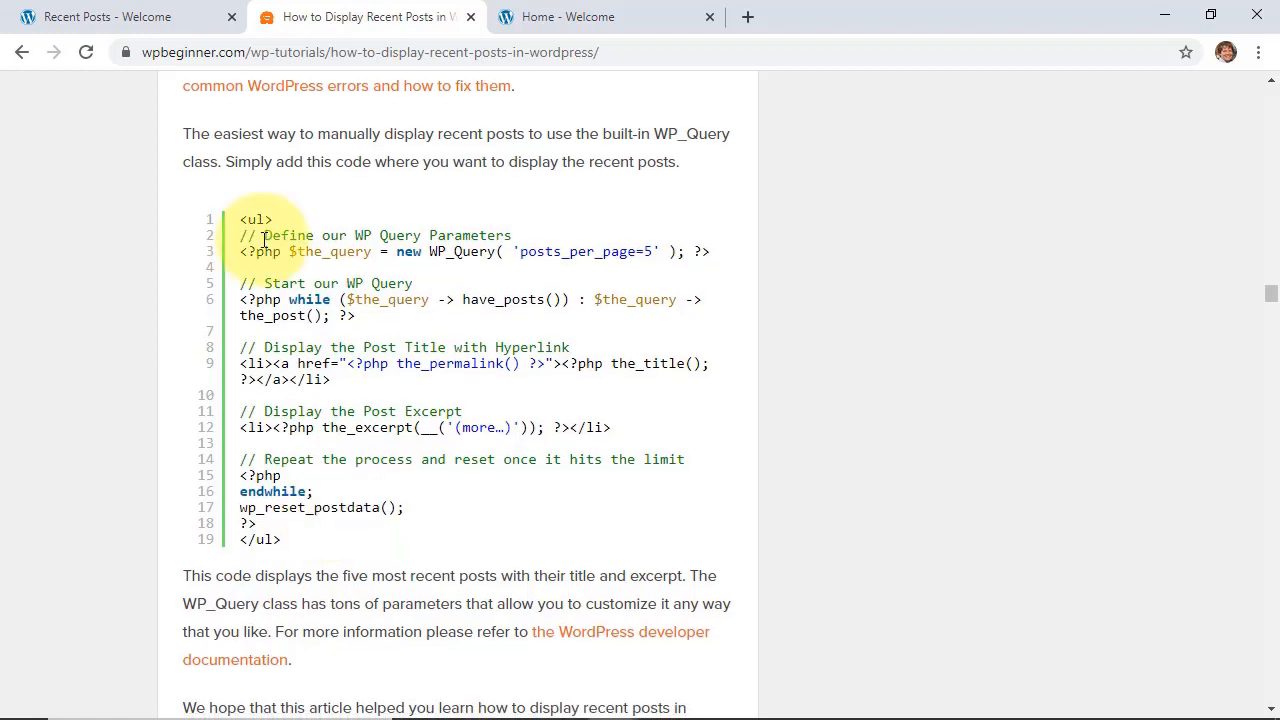
mouse_move(196, 272)
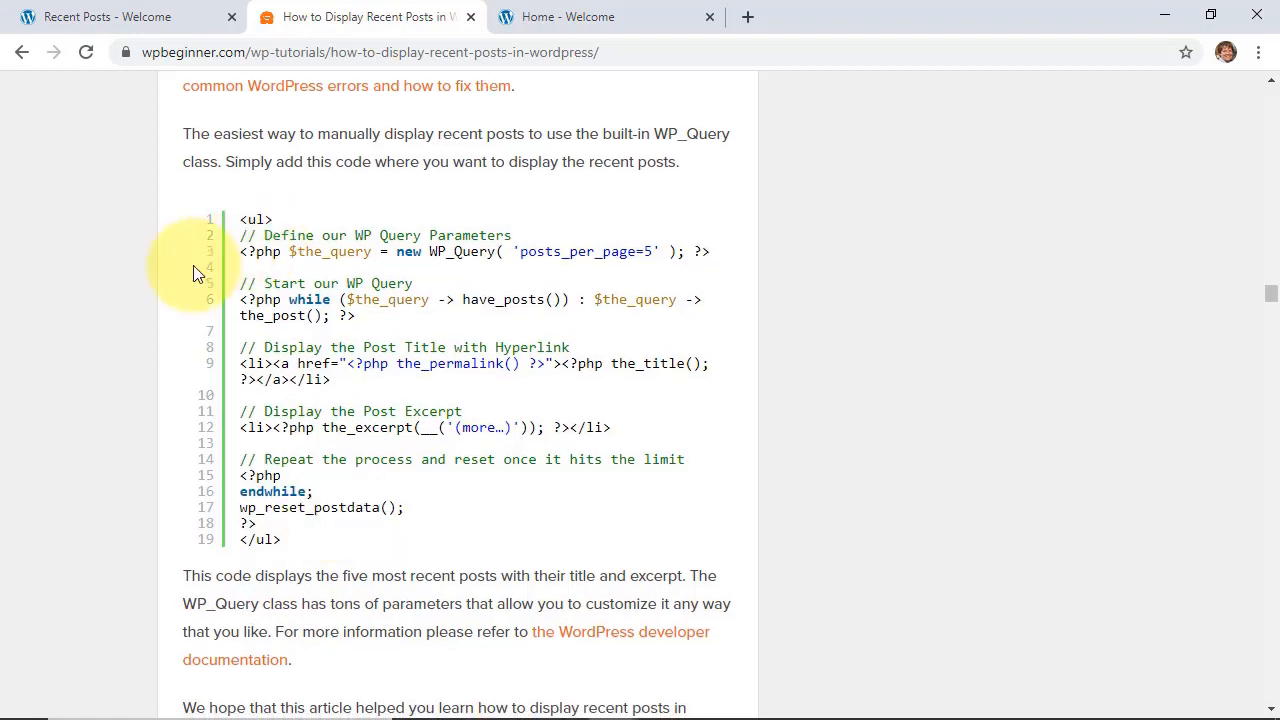
mouse_move(170, 196)
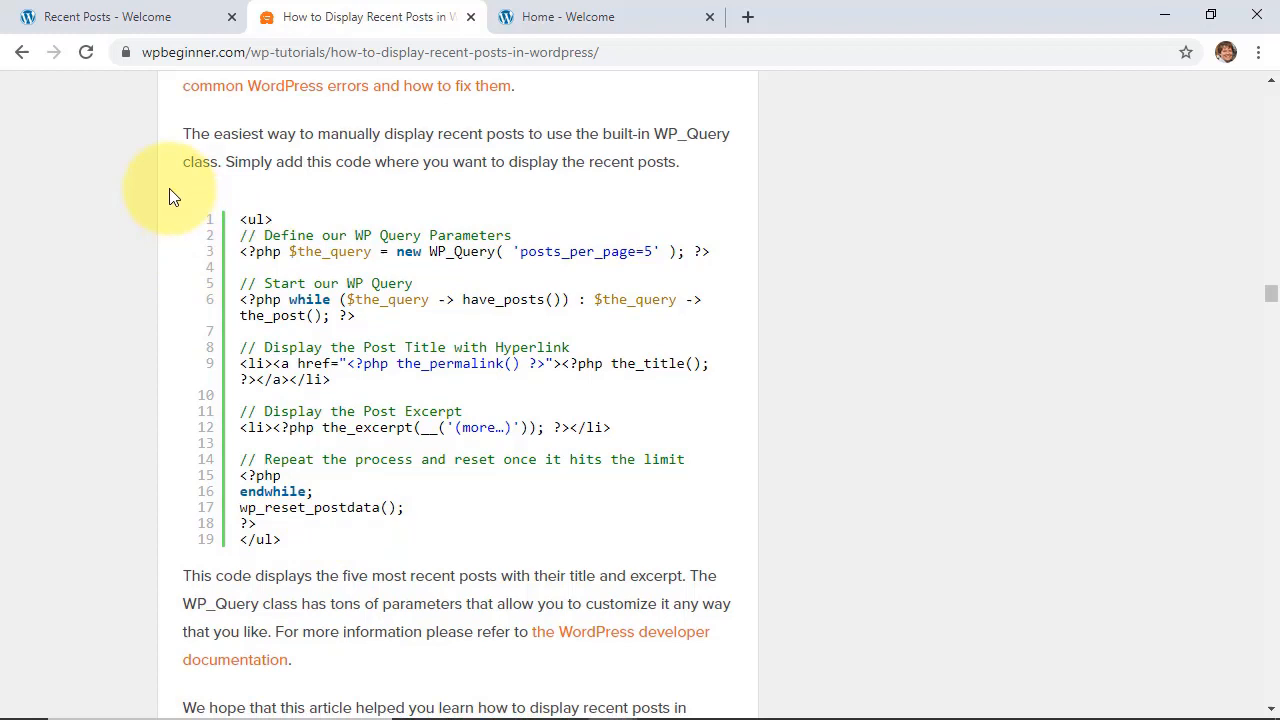
left_click(108, 16)
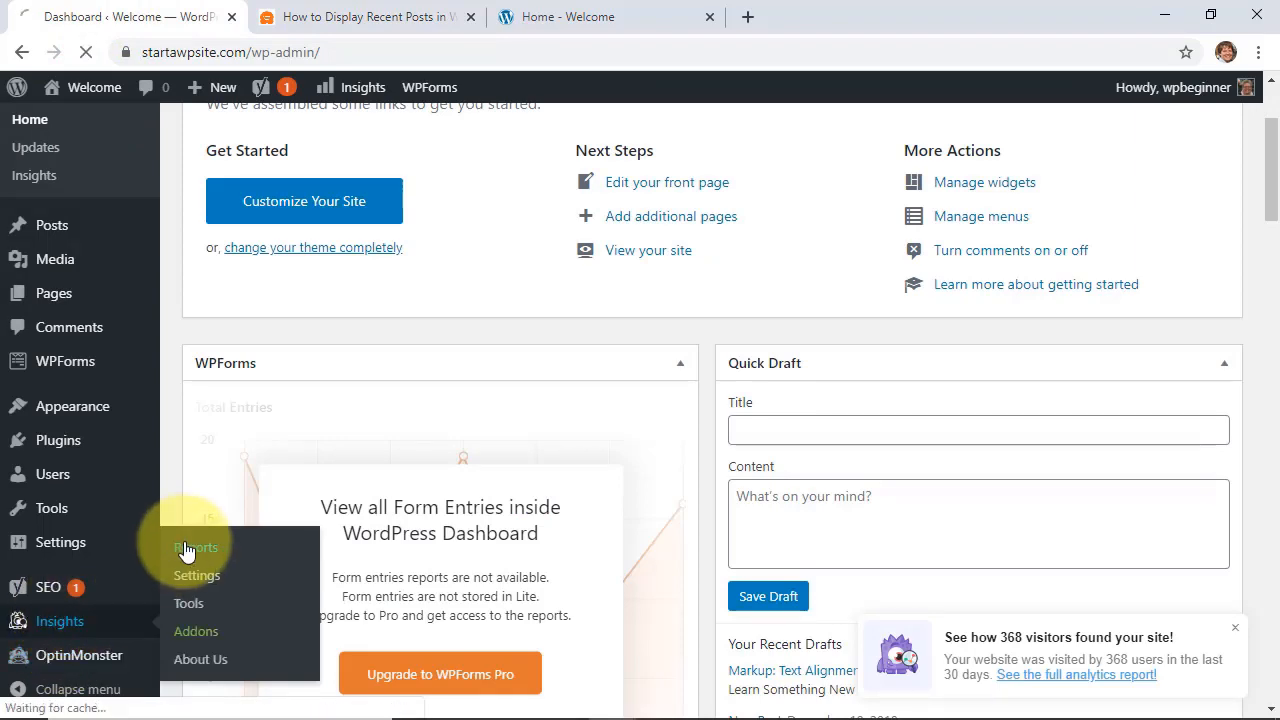
- View the Insights Overview Report with sessions, pageviews, visitor types and device breakdown
left_click(196, 548)
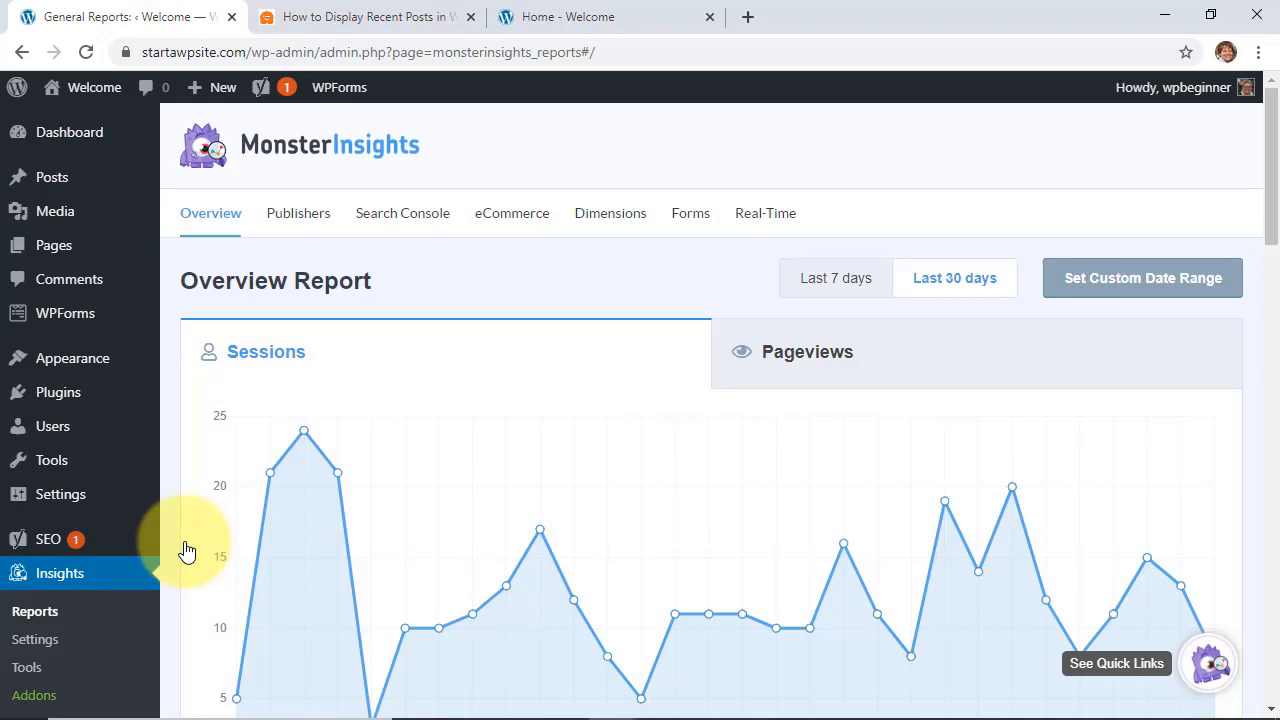
scroll("down", 3)
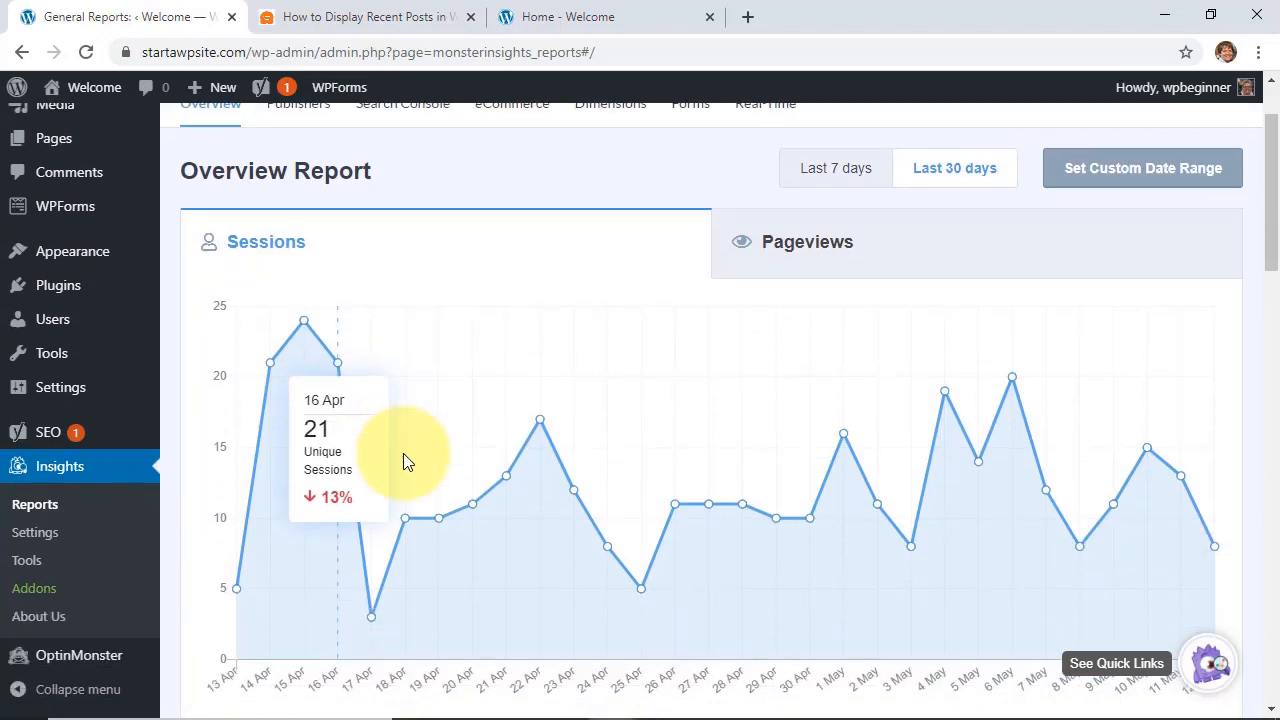
scroll("down", 3)
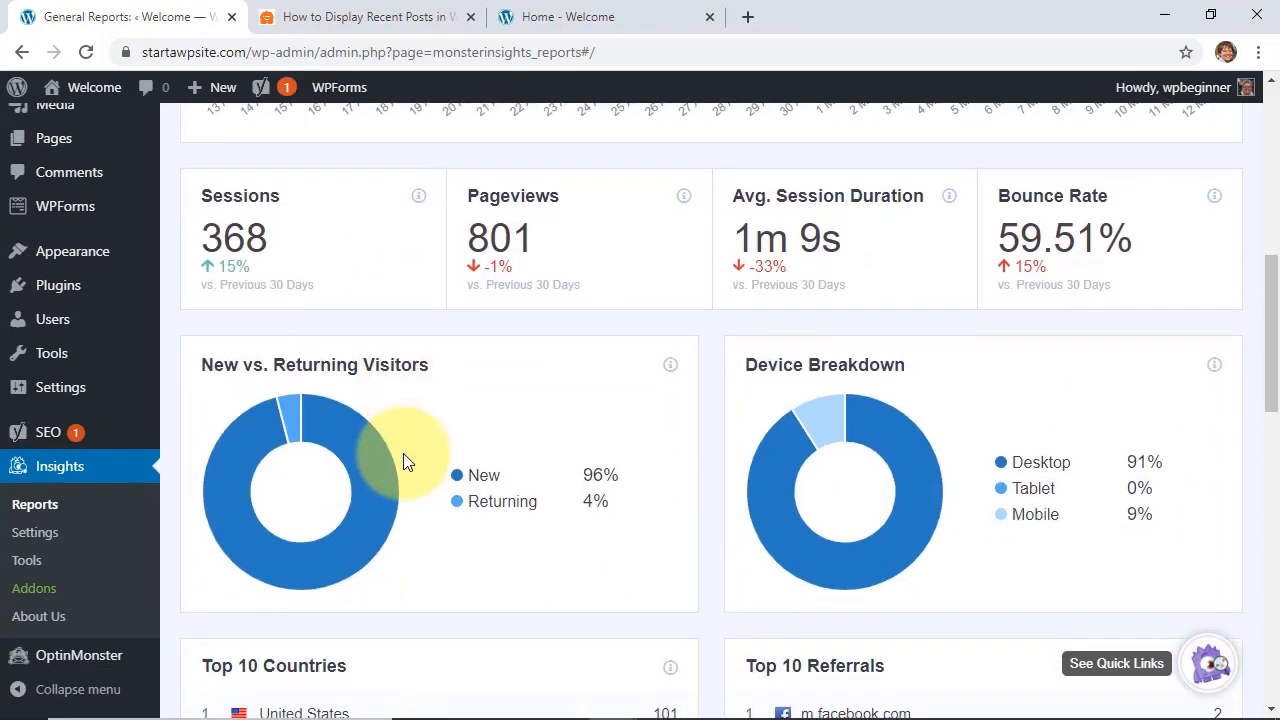
scroll("down", 3)
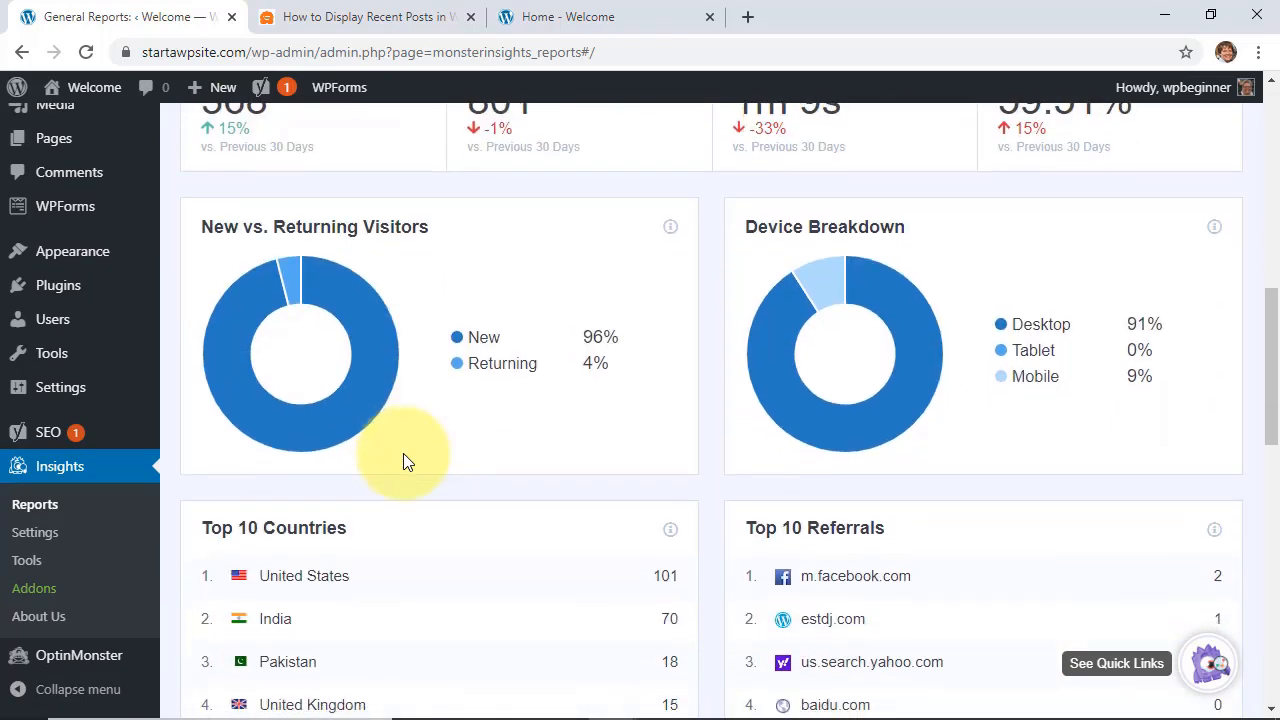
scroll("up", 3)
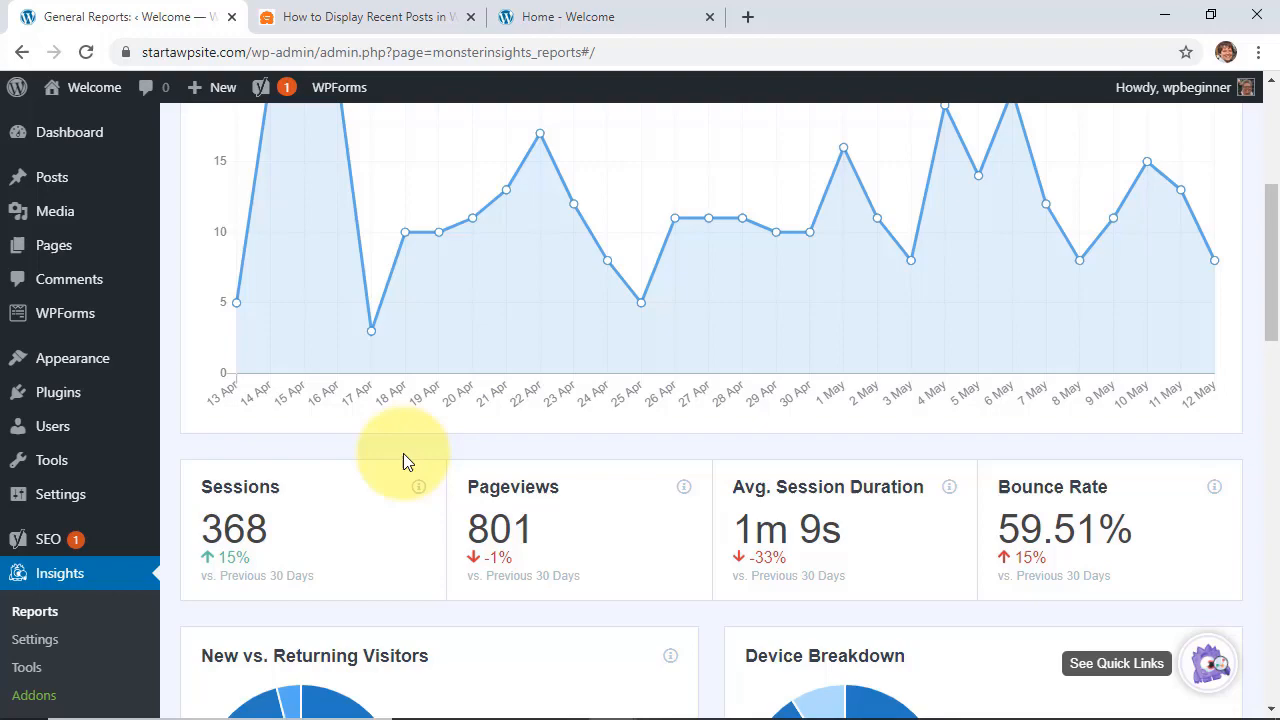